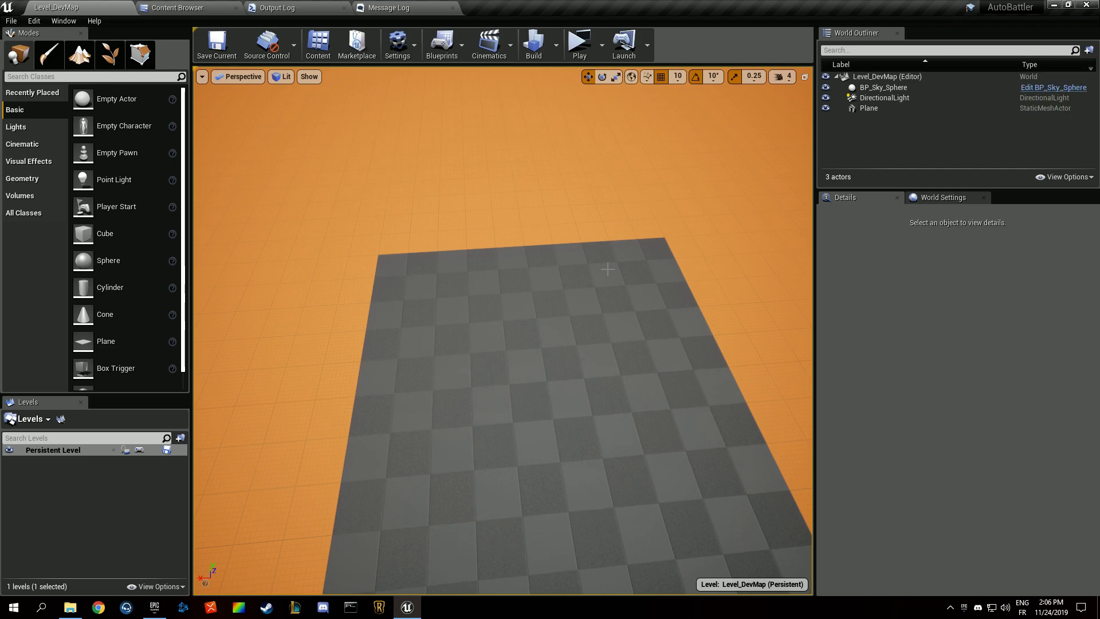
# Review the Message Log and Output Log, then browse to the Blueprint > Player folder
pyautogui.click(389, 8)
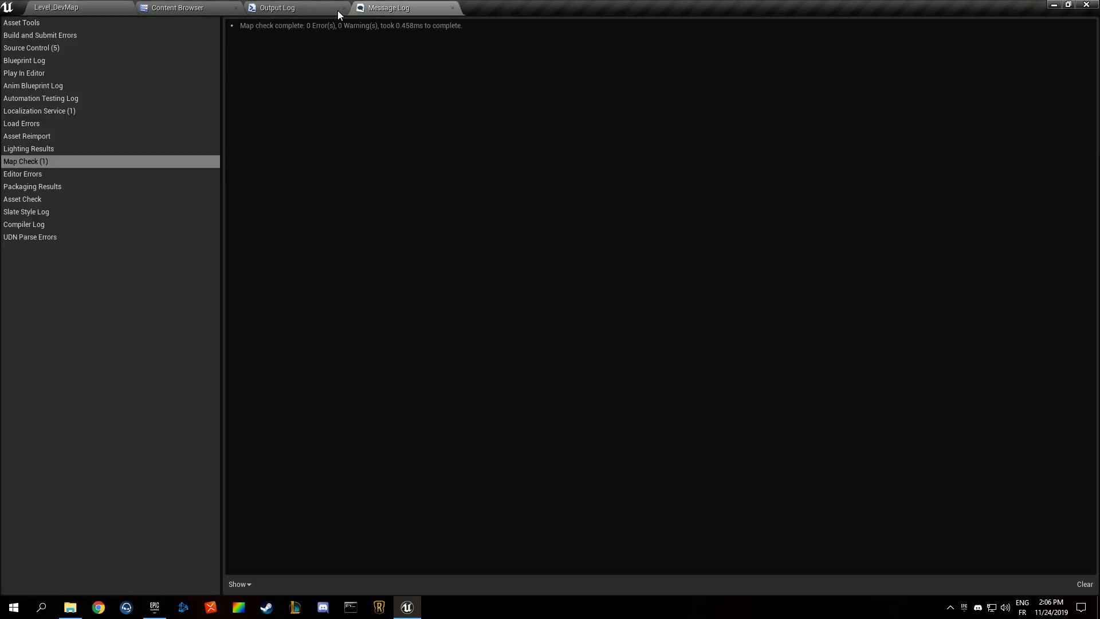
pyautogui.click(177, 8)
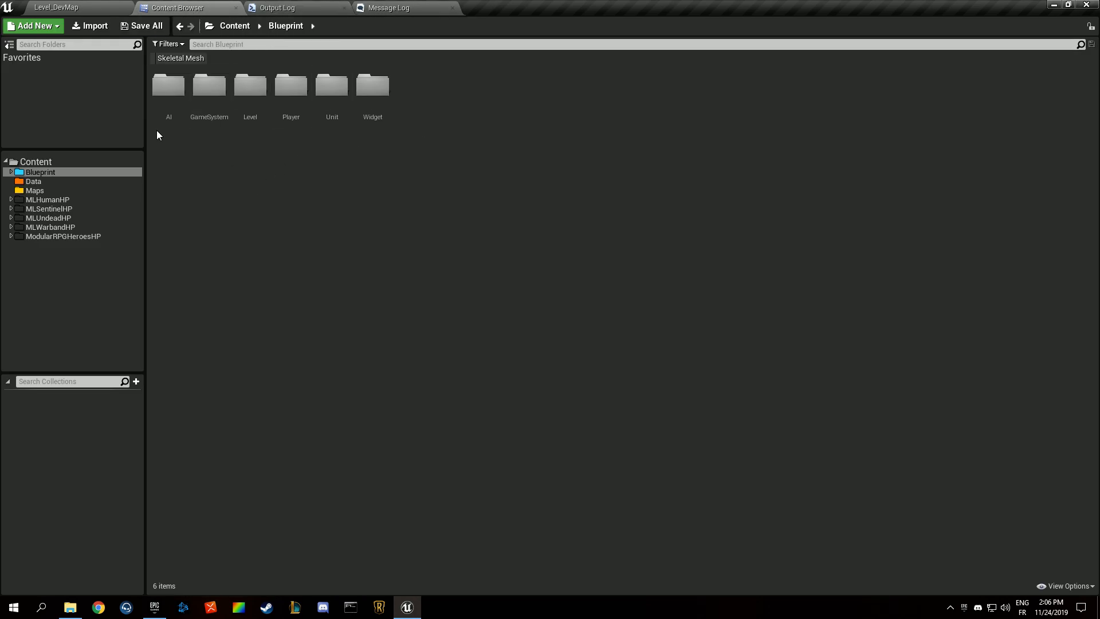
pyautogui.click(10, 172)
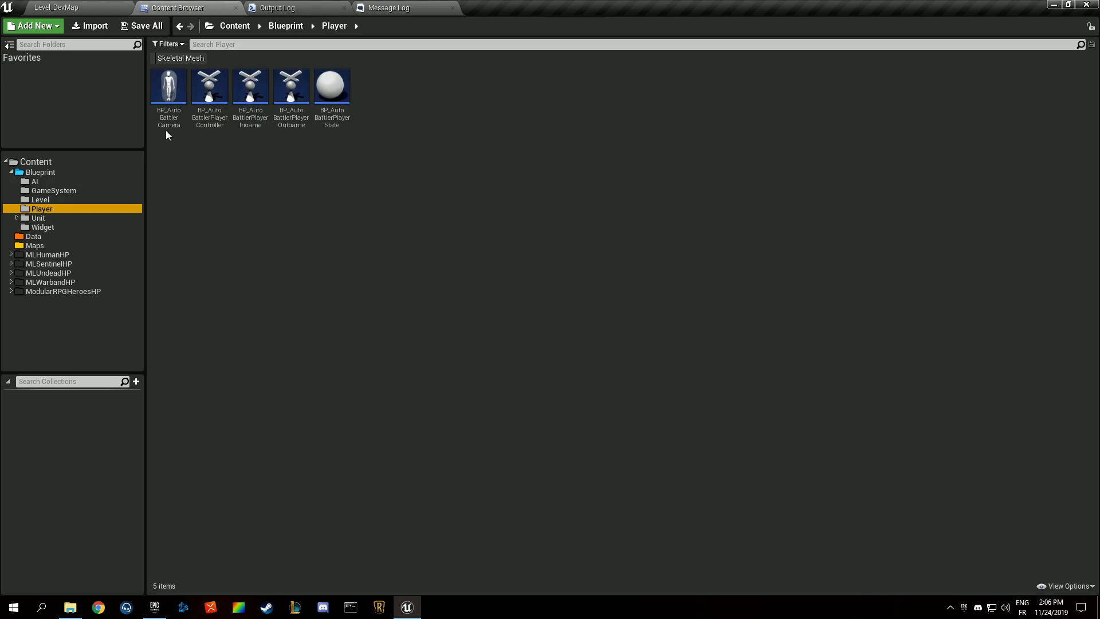
pyautogui.click(56, 8)
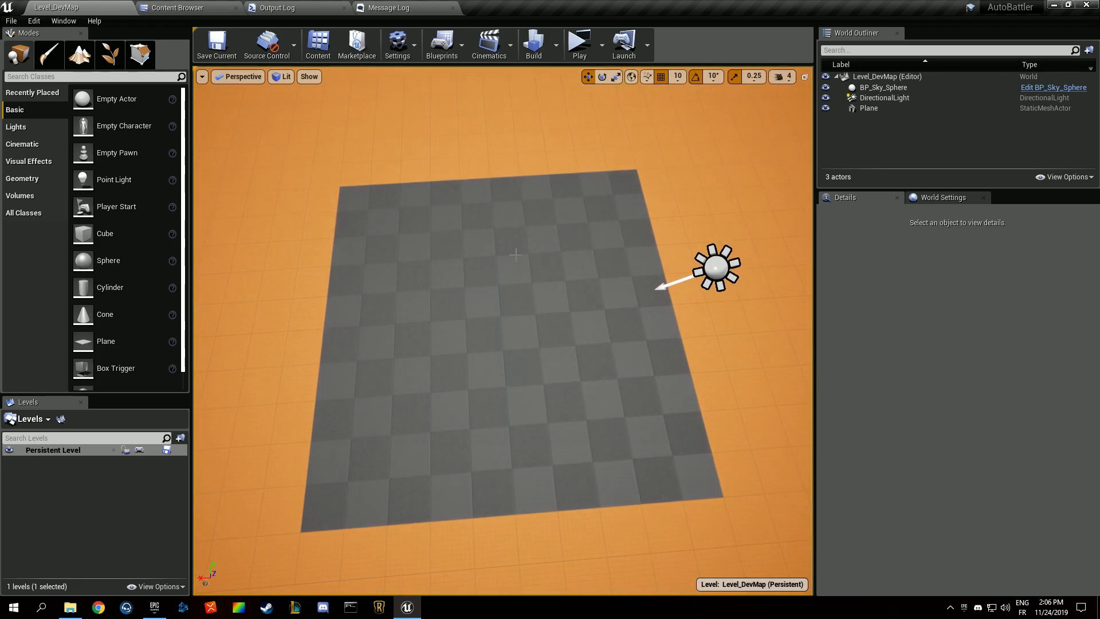
pyautogui.click(277, 8)
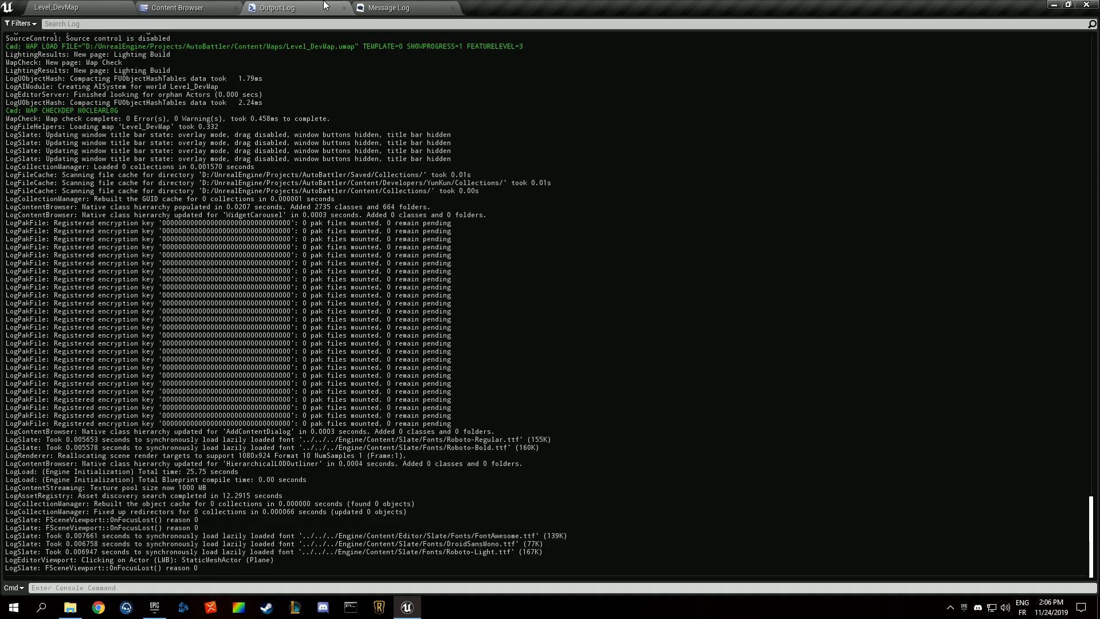
pyautogui.click(179, 8)
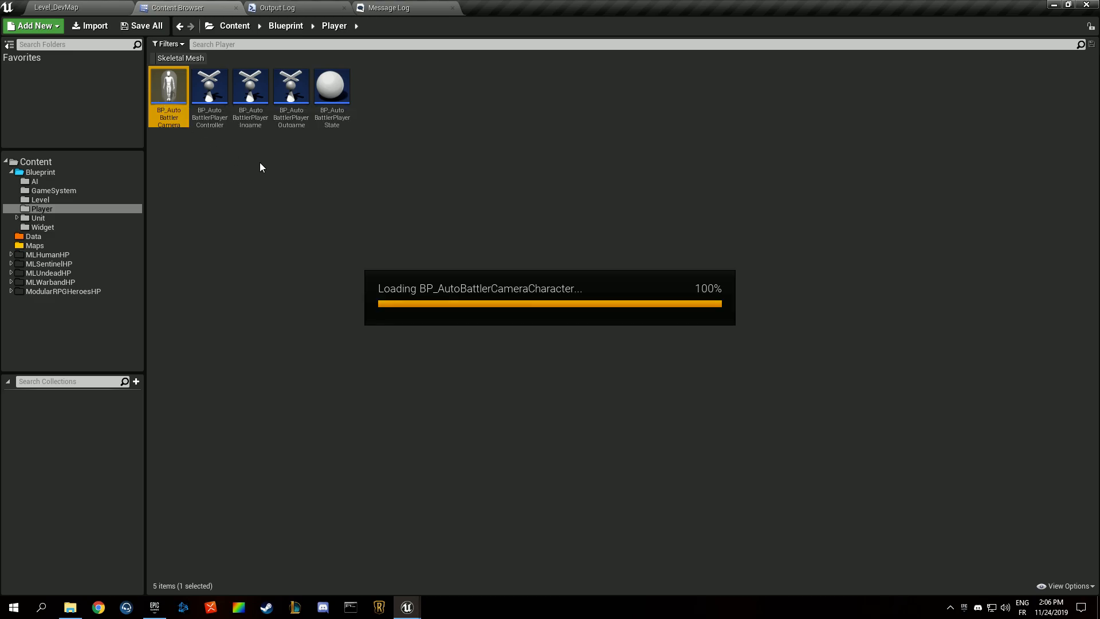
# Open BP_AutoBattlerCameraCharacter in the full editor, check its Viewport and components, then close it
pyautogui.doubleClick(169, 86)
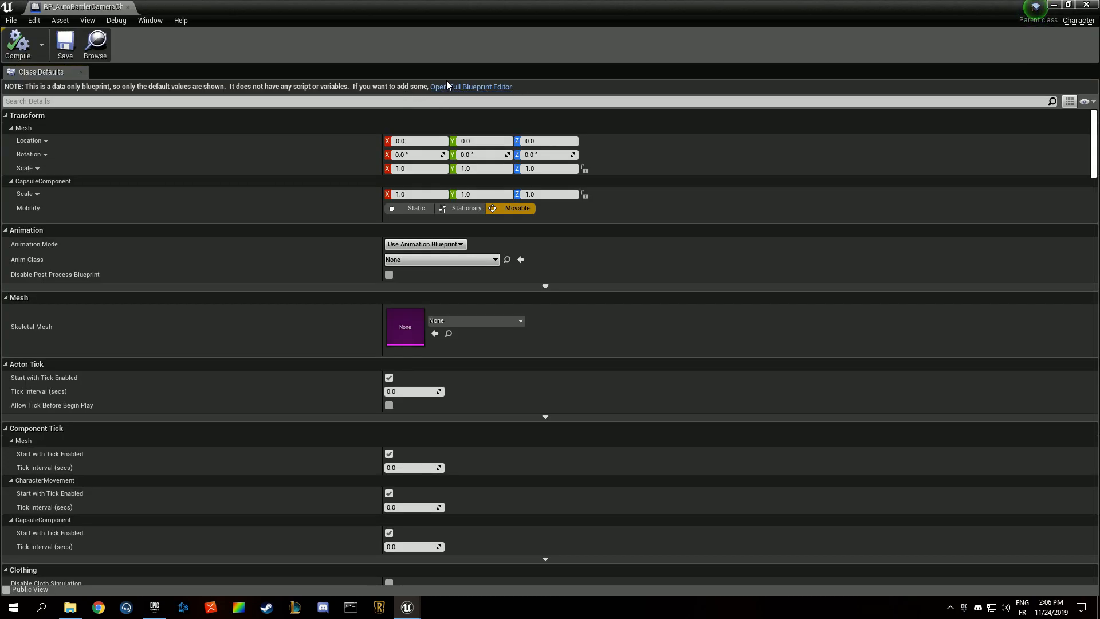
pyautogui.click(470, 86)
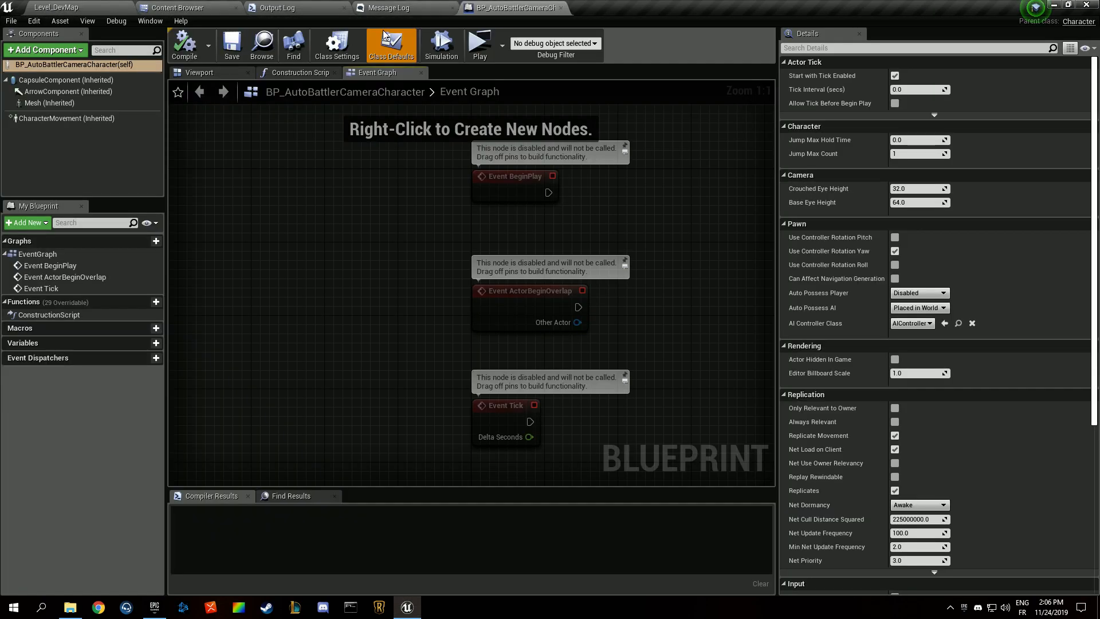
pyautogui.click(199, 72)
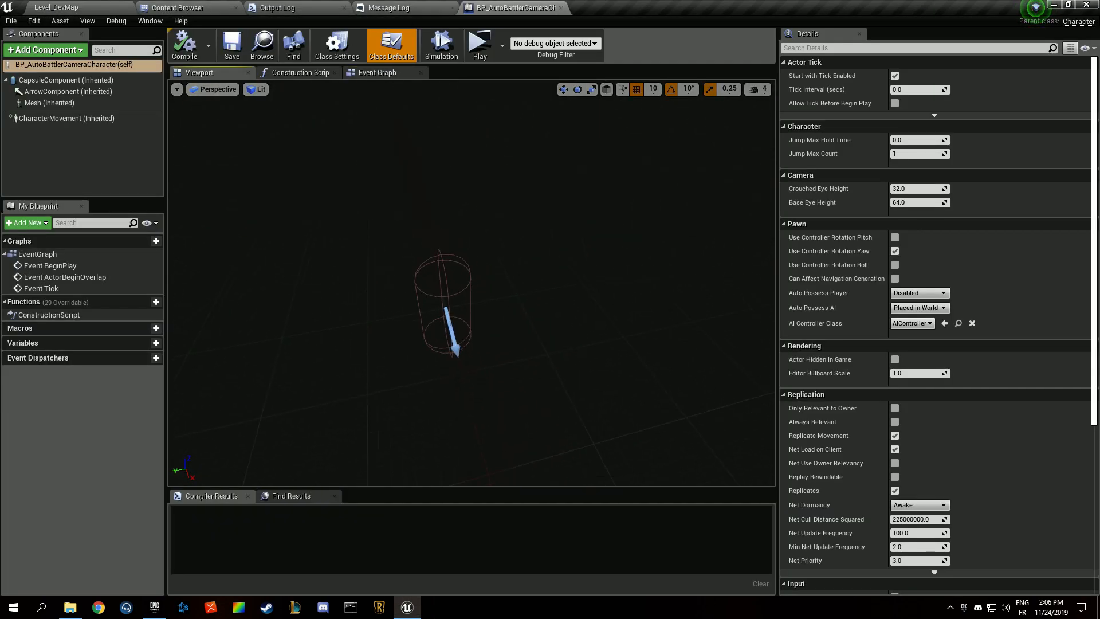
pyautogui.click(45, 50)
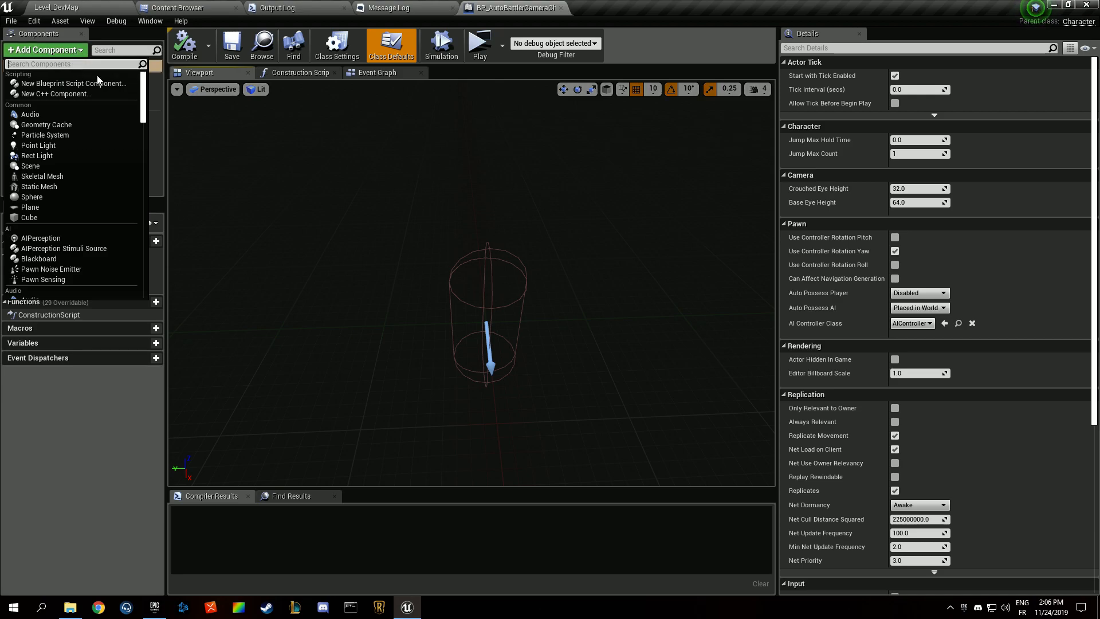
pyautogui.write('came')
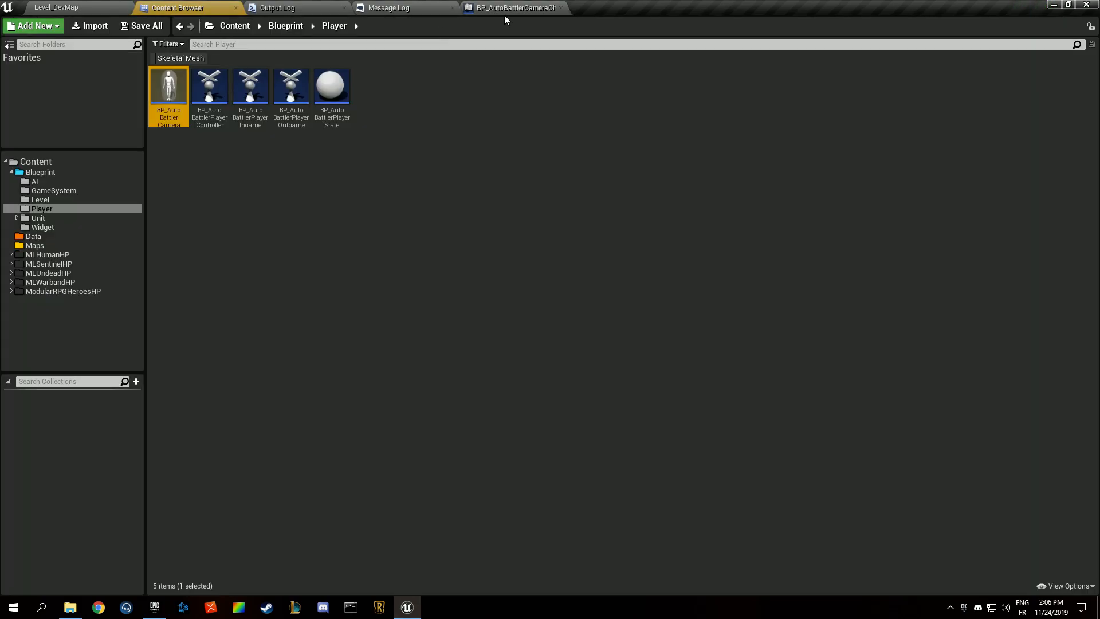
pyautogui.click(561, 8)
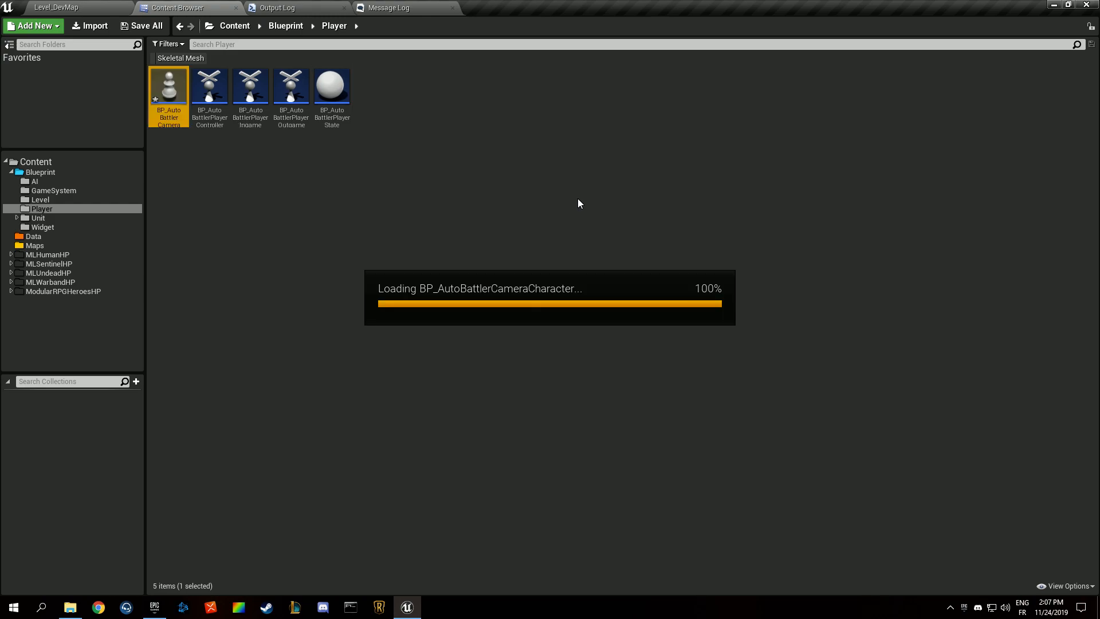
# Reopen the camera pawn and add a SpringArm with the Camera attached under it
pyautogui.doubleClick(169, 83)
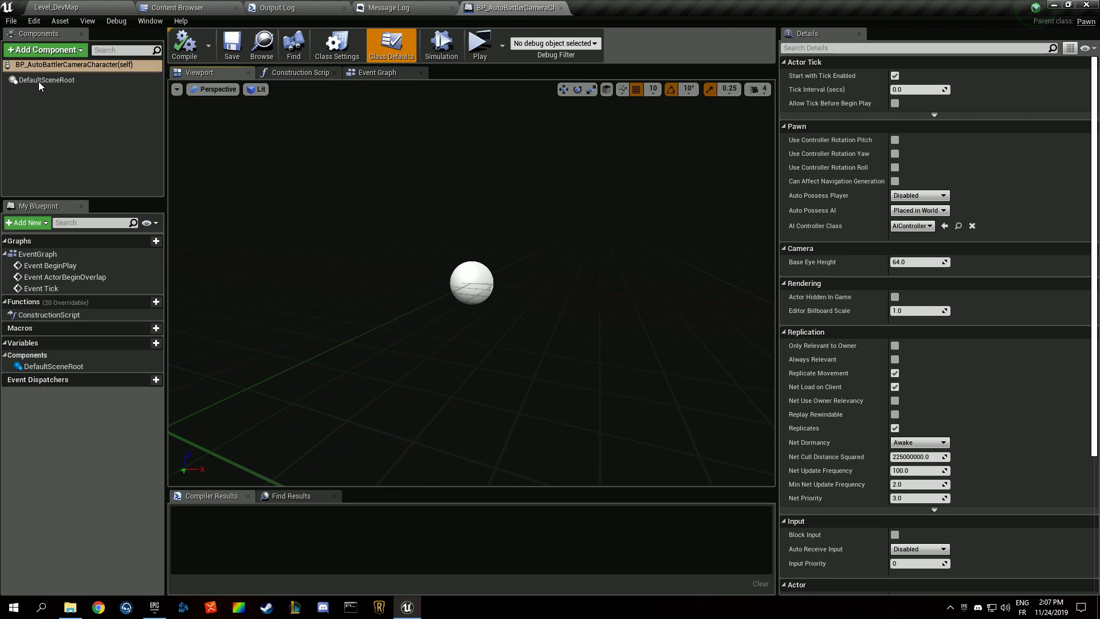
pyautogui.write('spr')
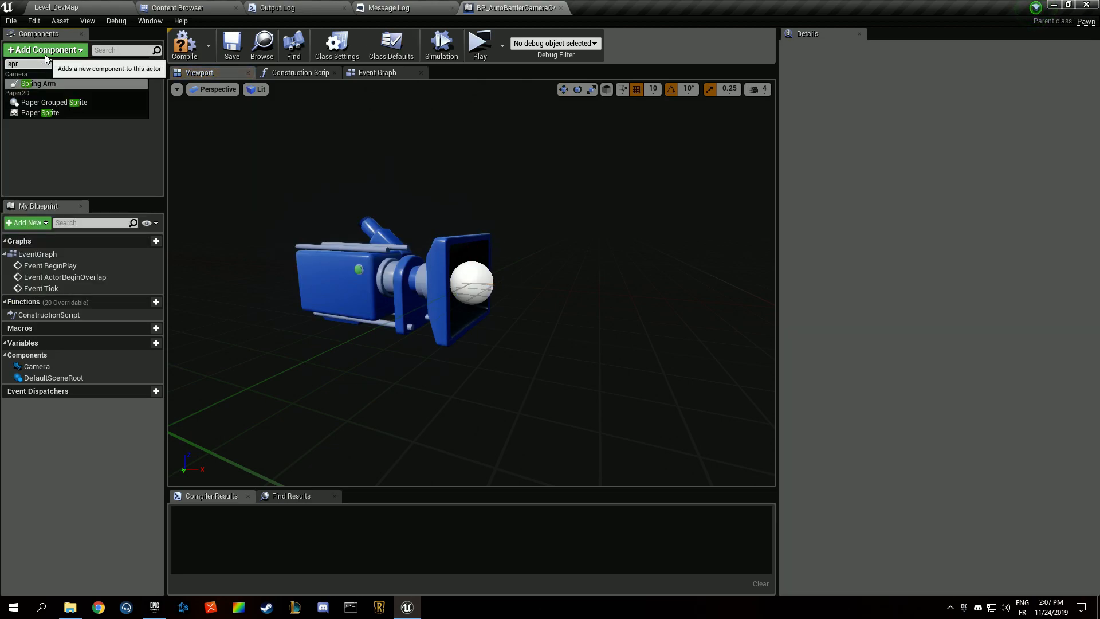
pyautogui.click(38, 82)
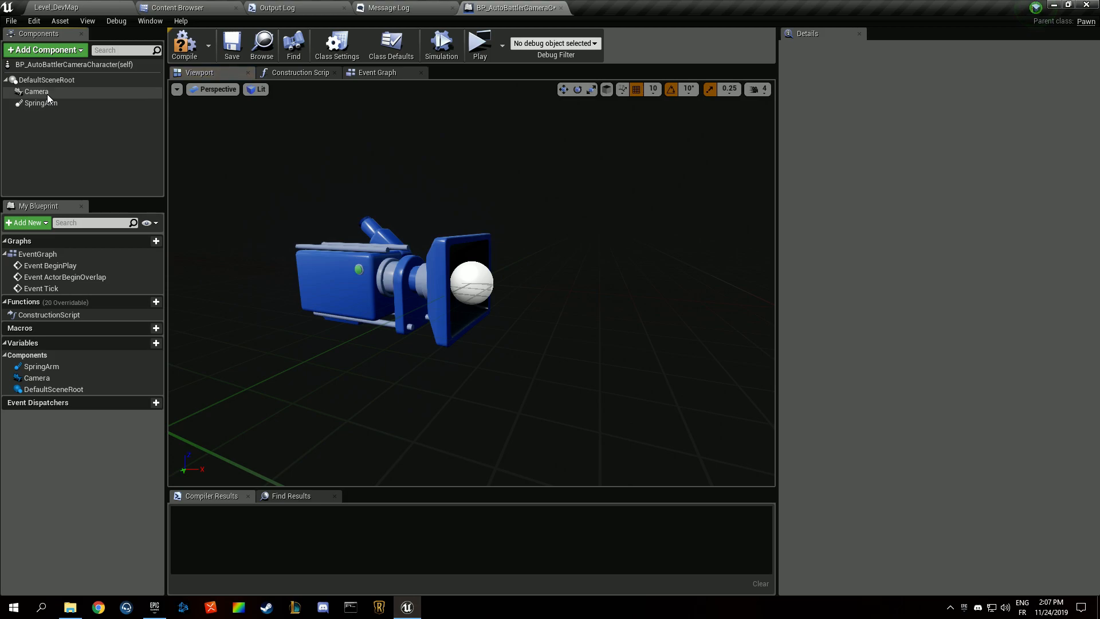
pyautogui.click(41, 92)
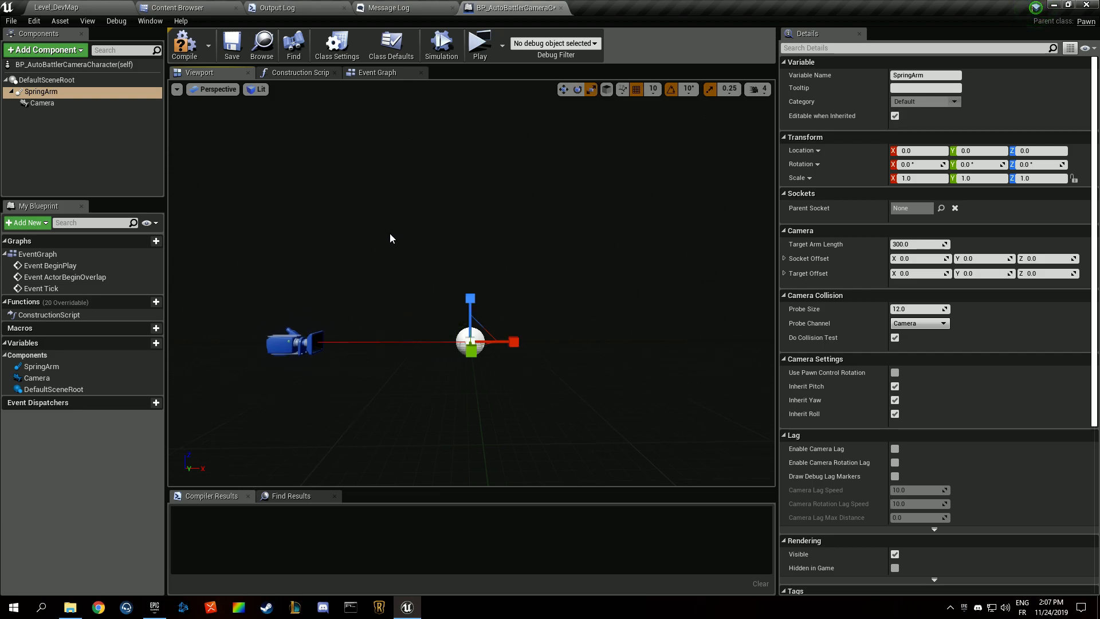
pyautogui.moveTo(400, 264)
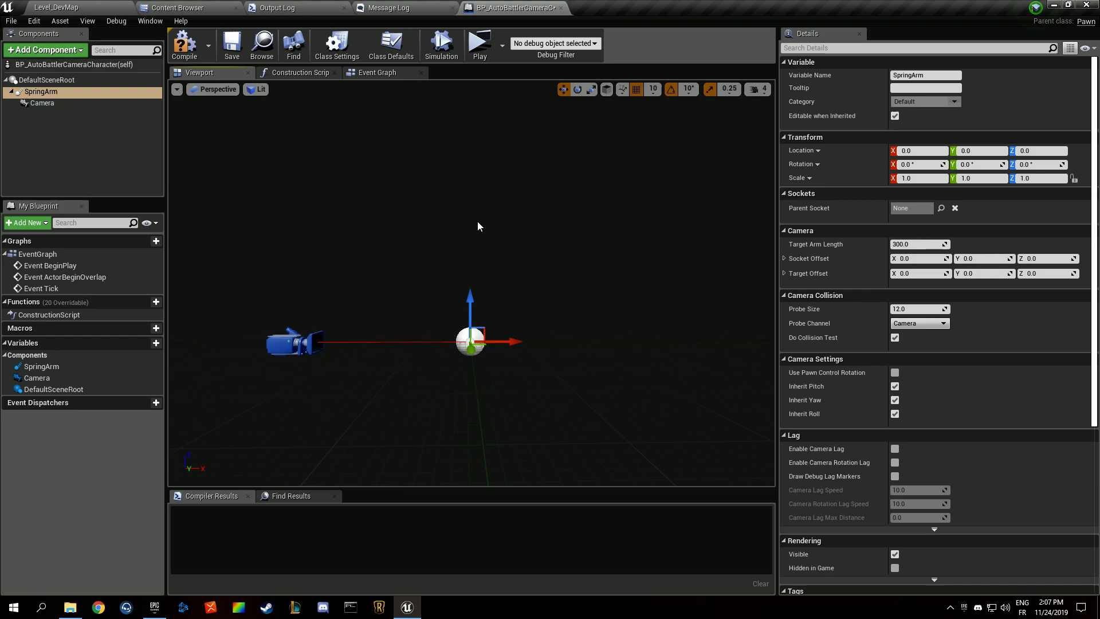
pyautogui.moveTo(482, 290)
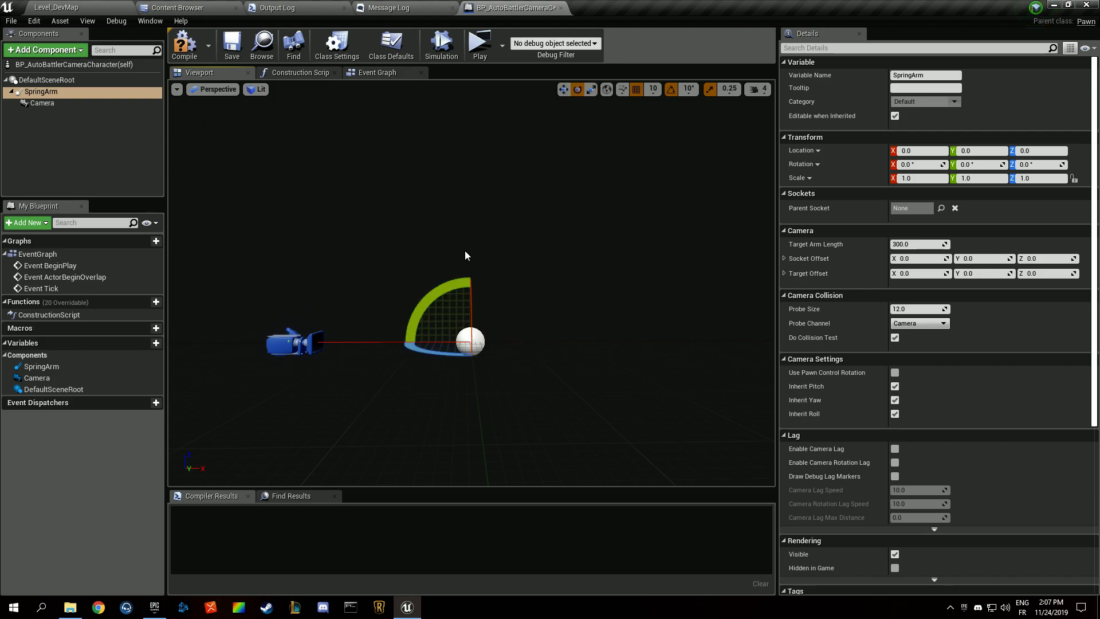
# Pitch the SpringArm to about -50 degrees, set Target Arm Length to 1000 and compile
pyautogui.moveTo(466, 255); pyautogui.dragTo(421, 297)
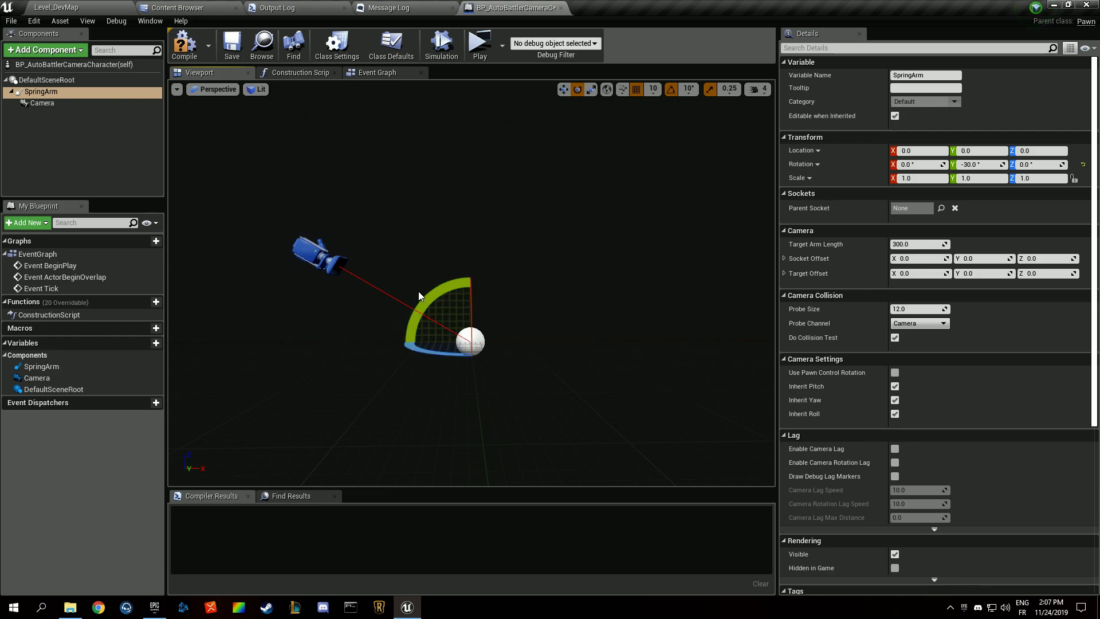
pyautogui.moveTo(492, 203)
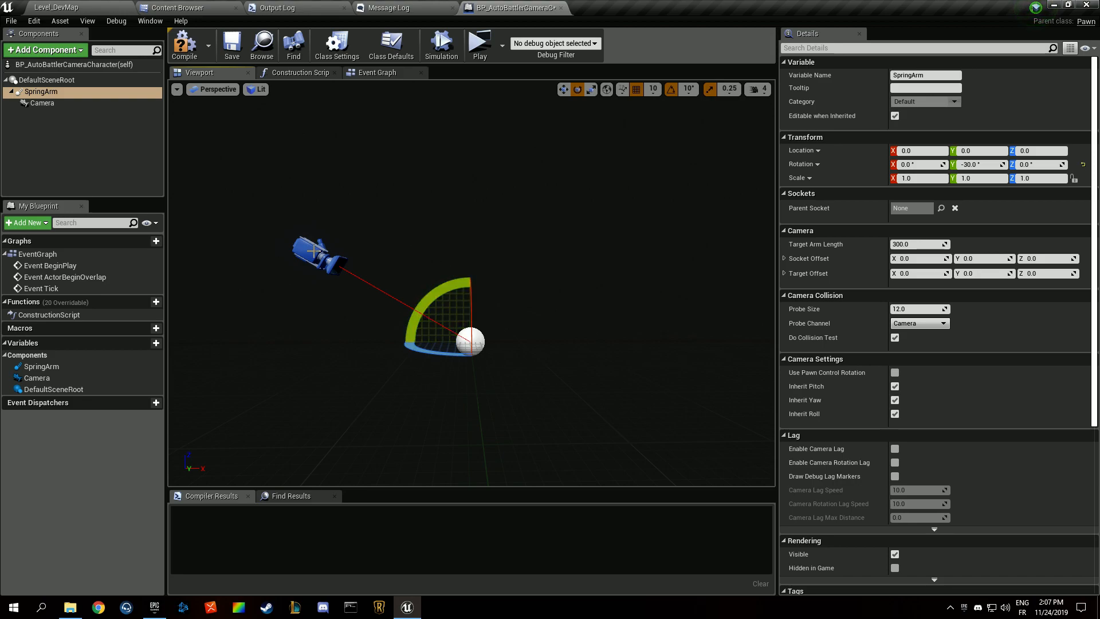
pyautogui.moveTo(477, 280); pyautogui.dragTo(533, 364)
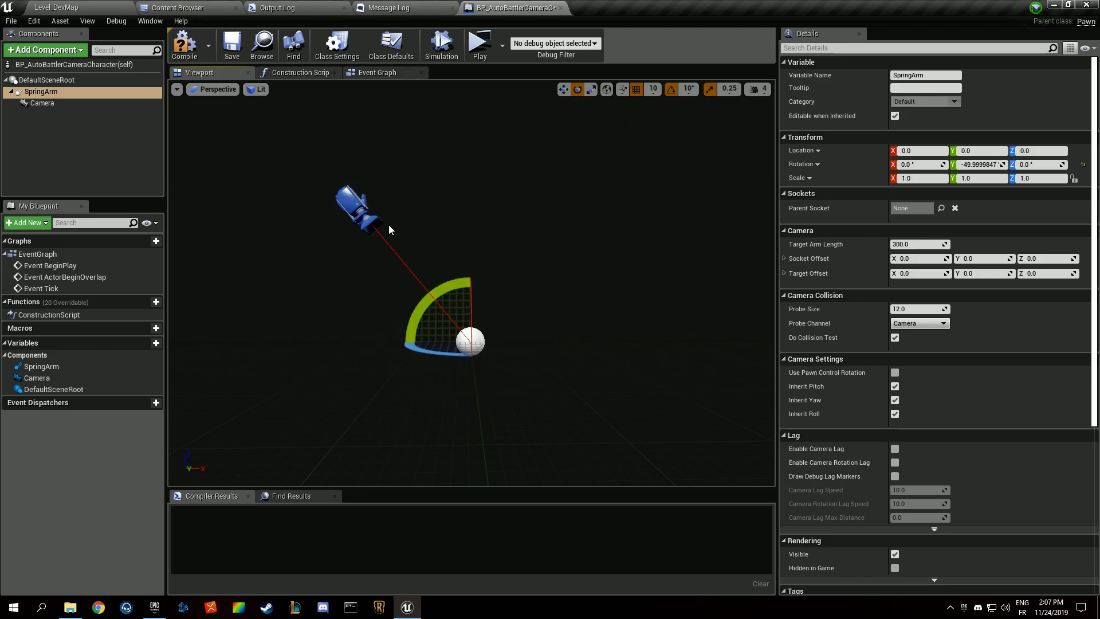
pyautogui.click(920, 243)
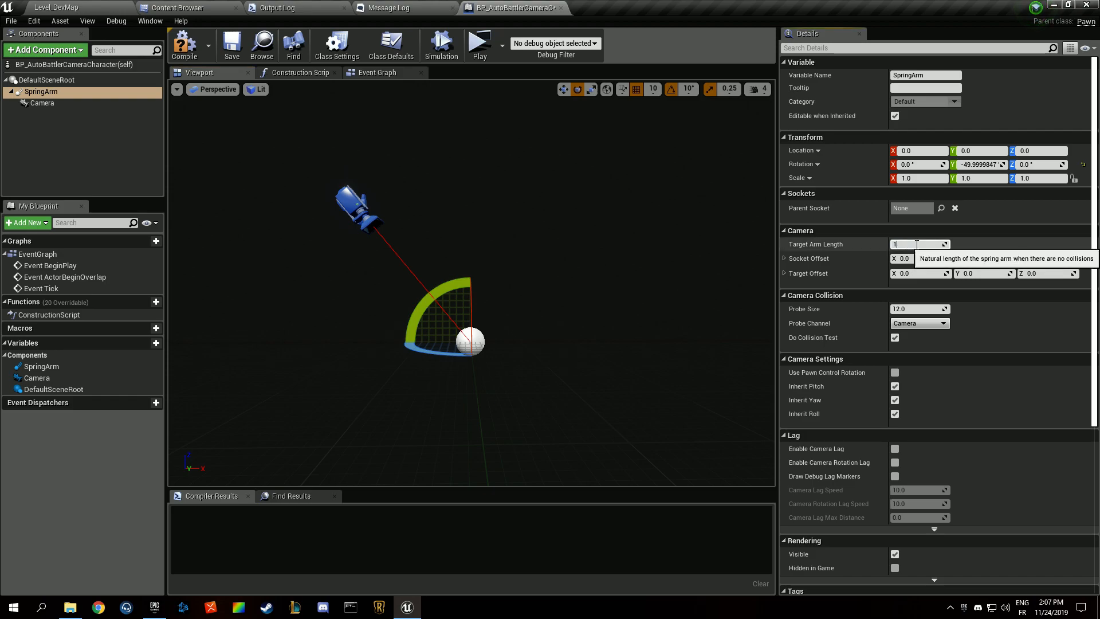
pyautogui.write('1000.0')
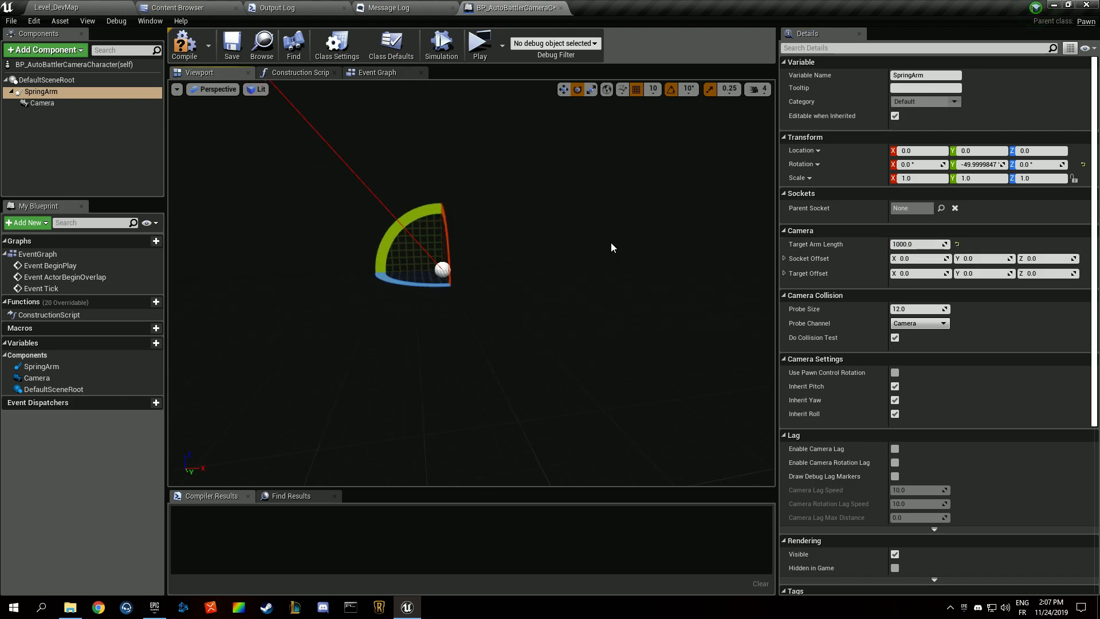
pyautogui.click(183, 45)
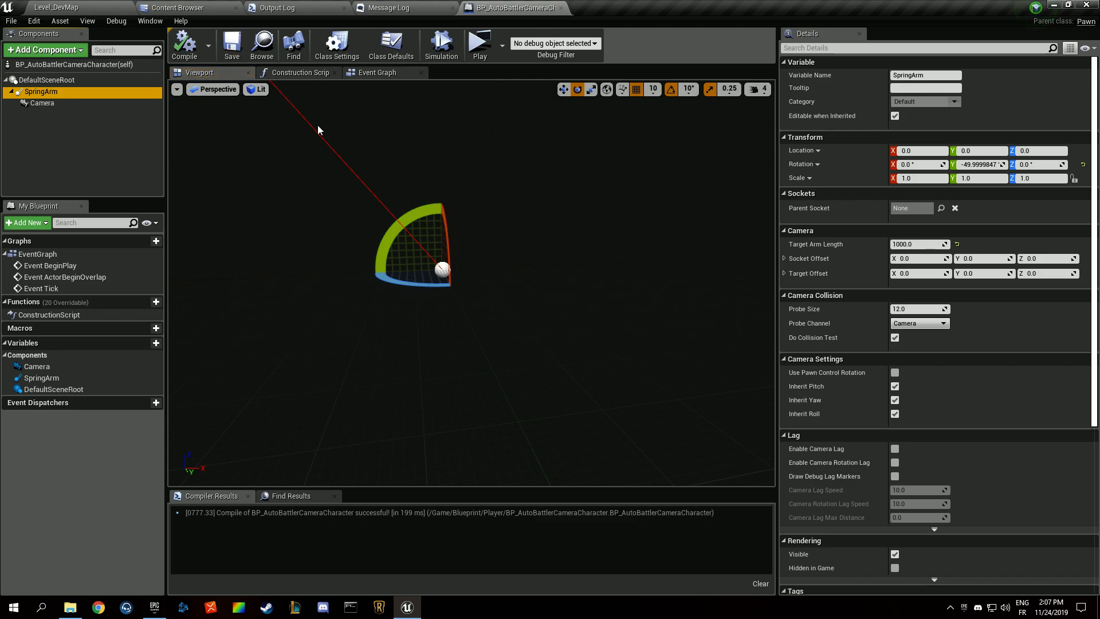
# In the GameSystem folder's in-game game mode, set Default Pawn Class to BP_AutoBattlerCameraCharacter
pyautogui.click(177, 8)
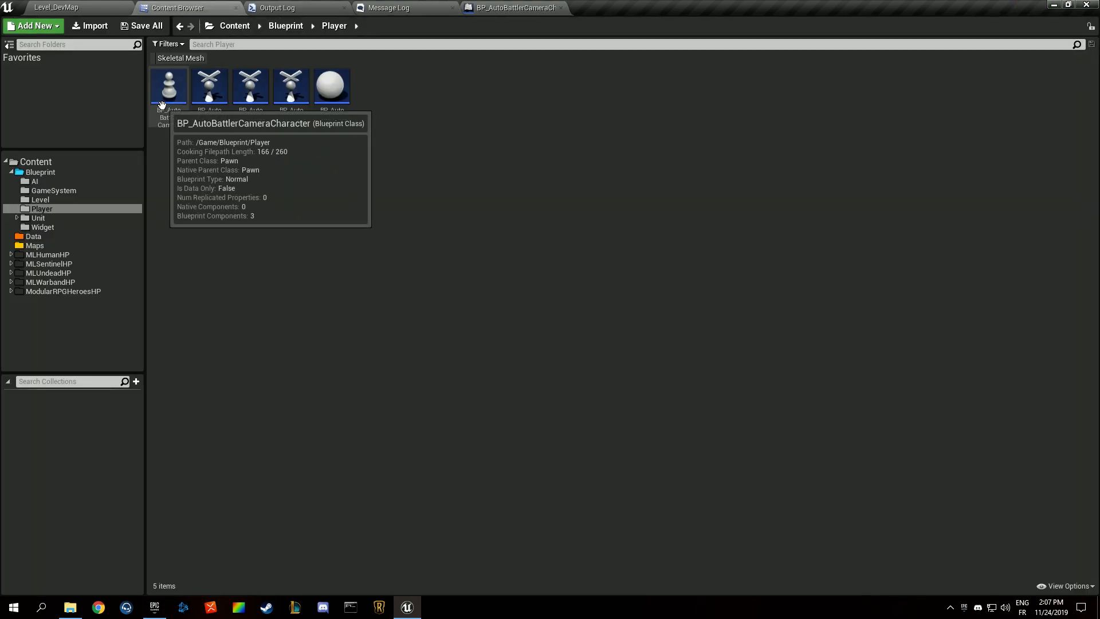
pyautogui.moveTo(190, 172)
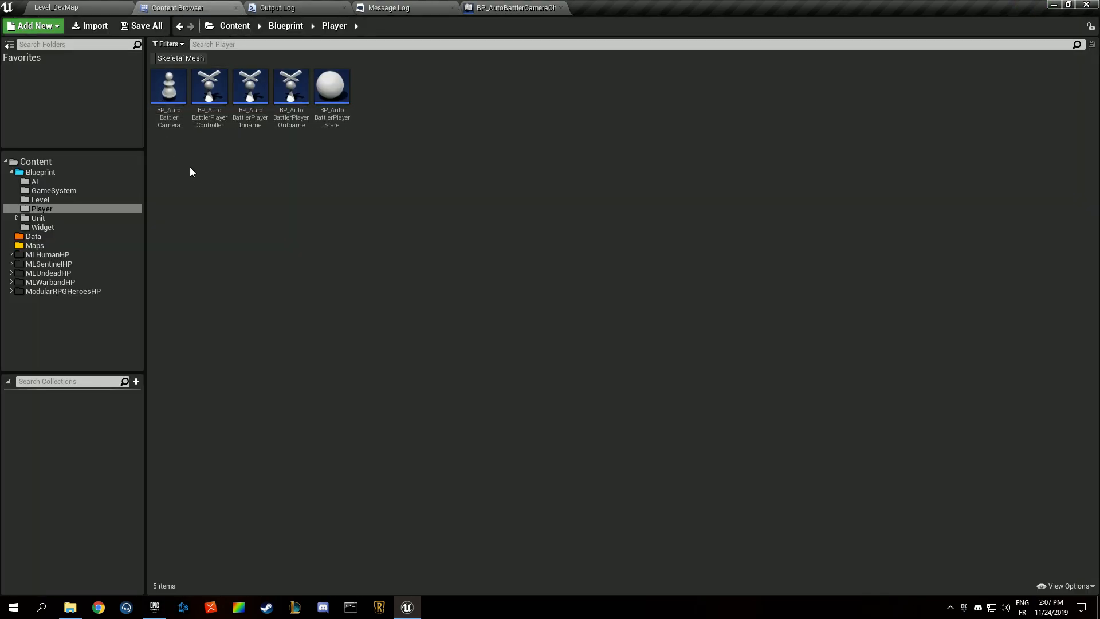
pyautogui.moveTo(250, 86)
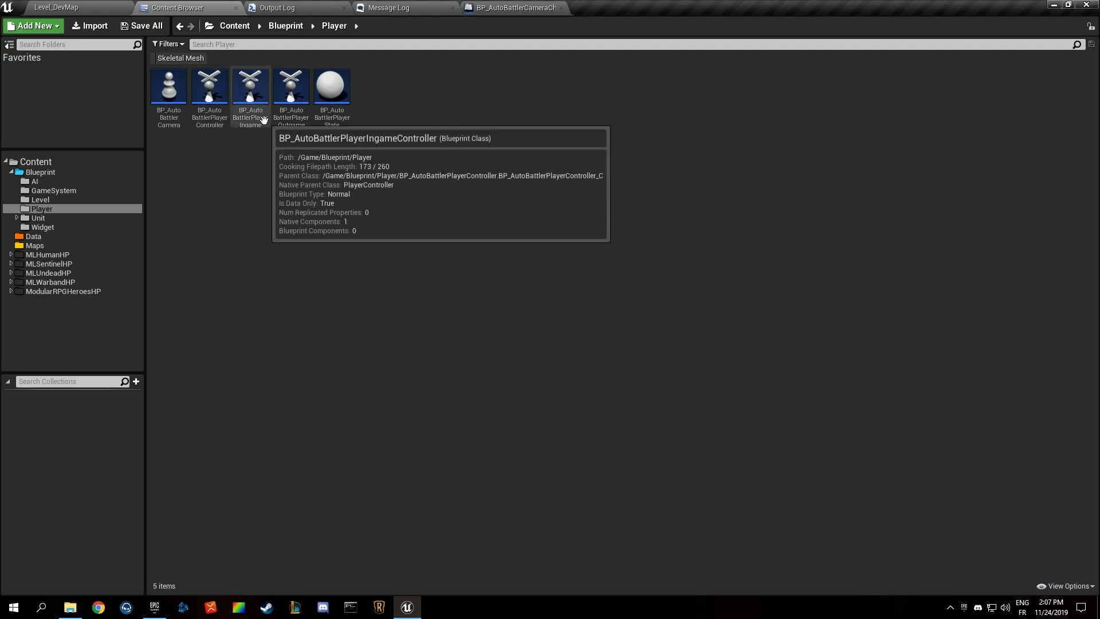
pyautogui.click(52, 190)
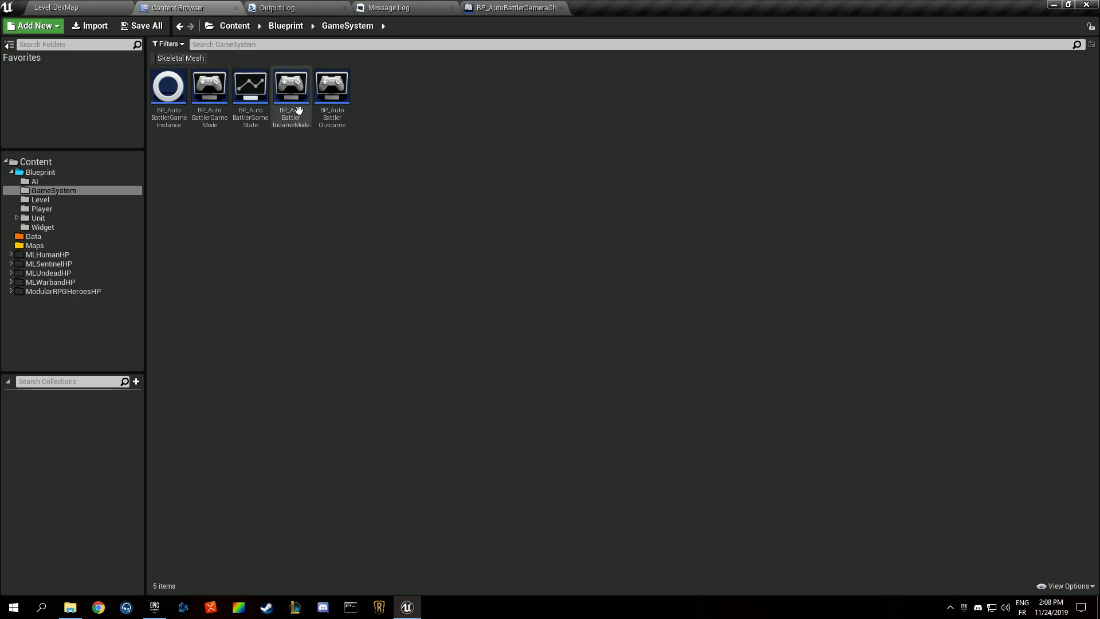
pyautogui.doubleClick(290, 86)
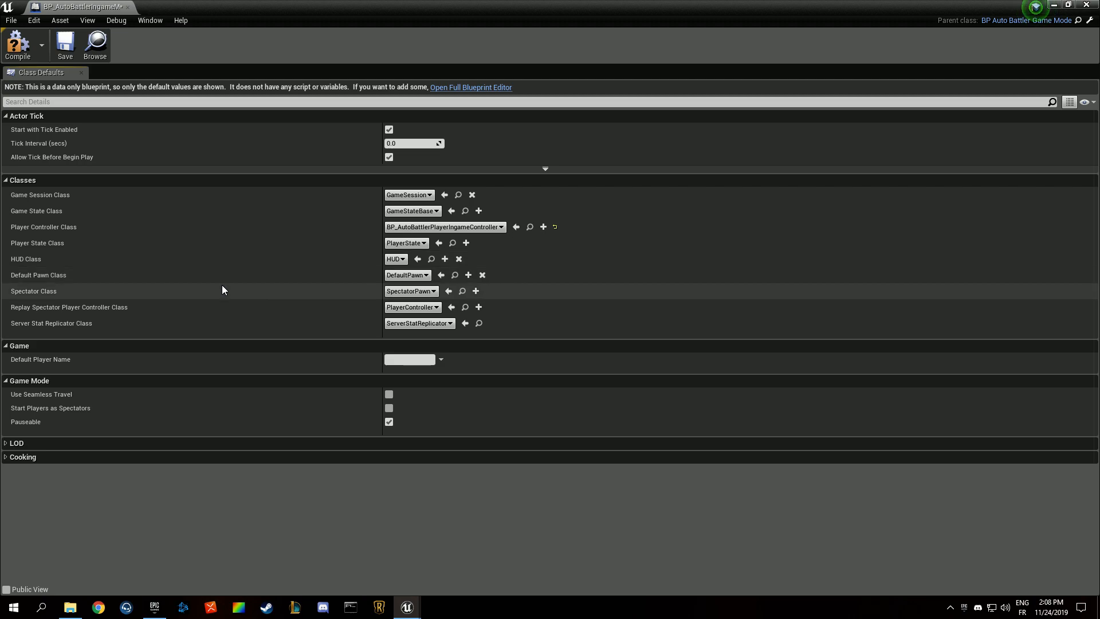
pyautogui.click(407, 274)
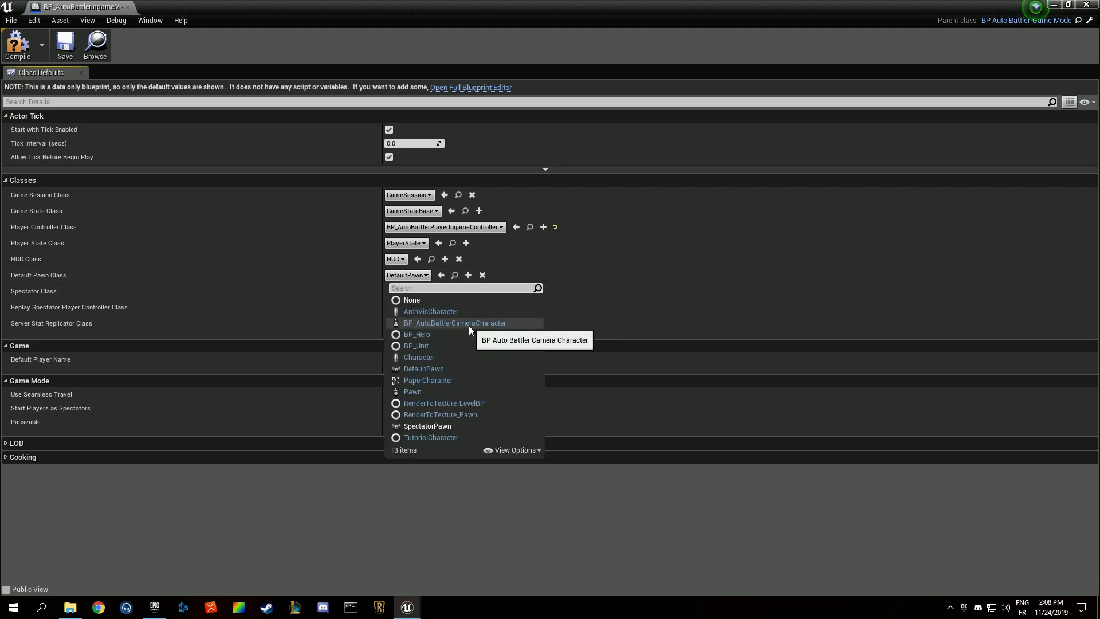
pyautogui.click(455, 323)
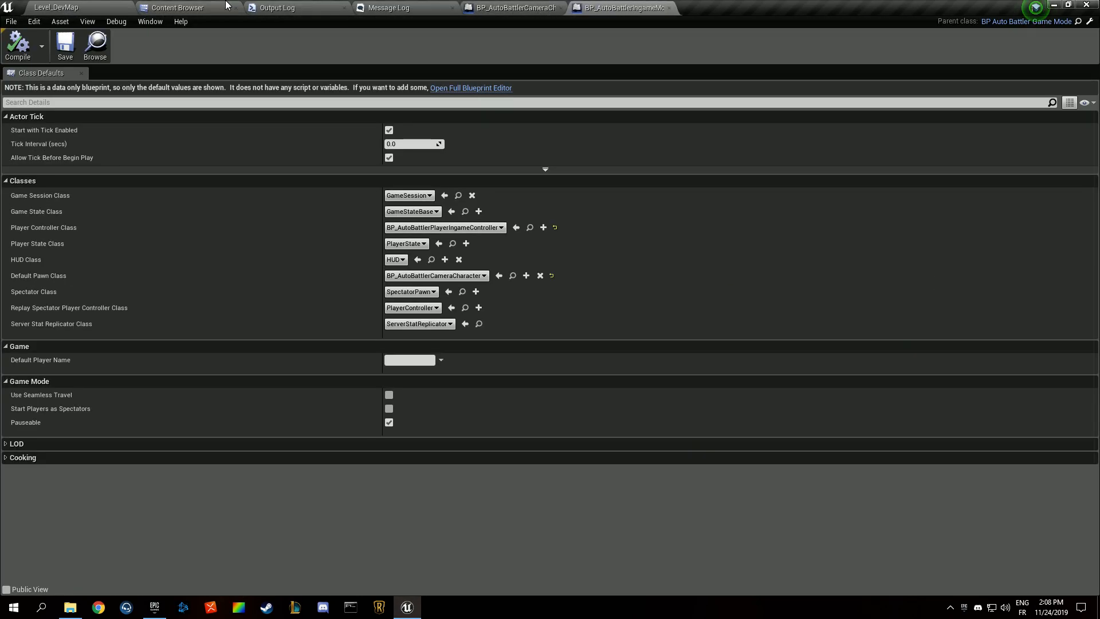
# Back in the level, check the World Settings GameMode Override list
pyautogui.click(178, 8)
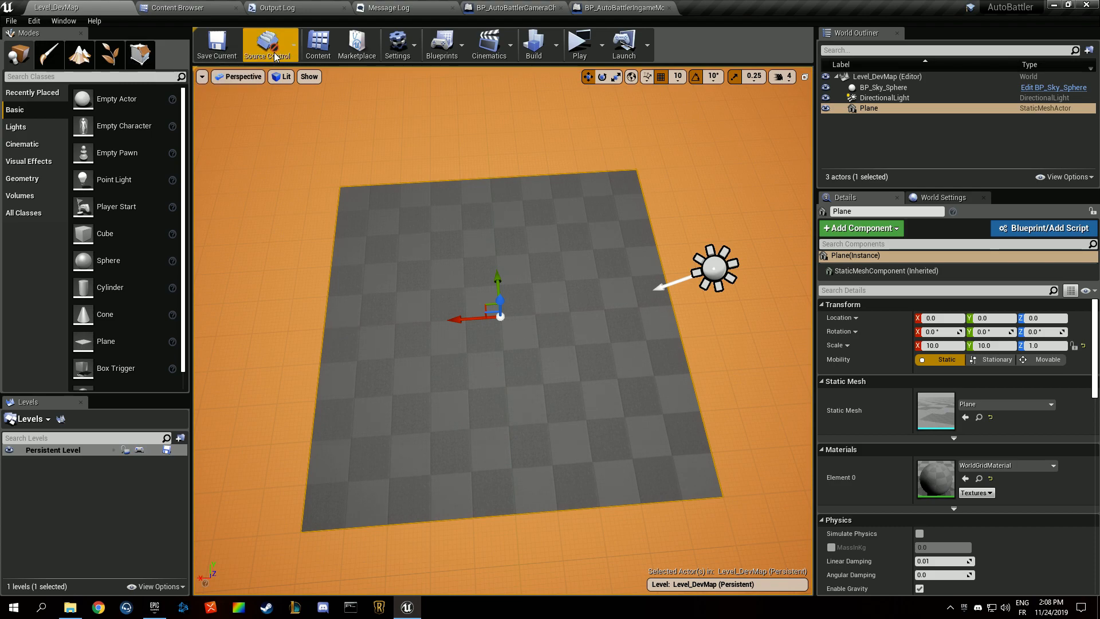
pyautogui.click(943, 197)
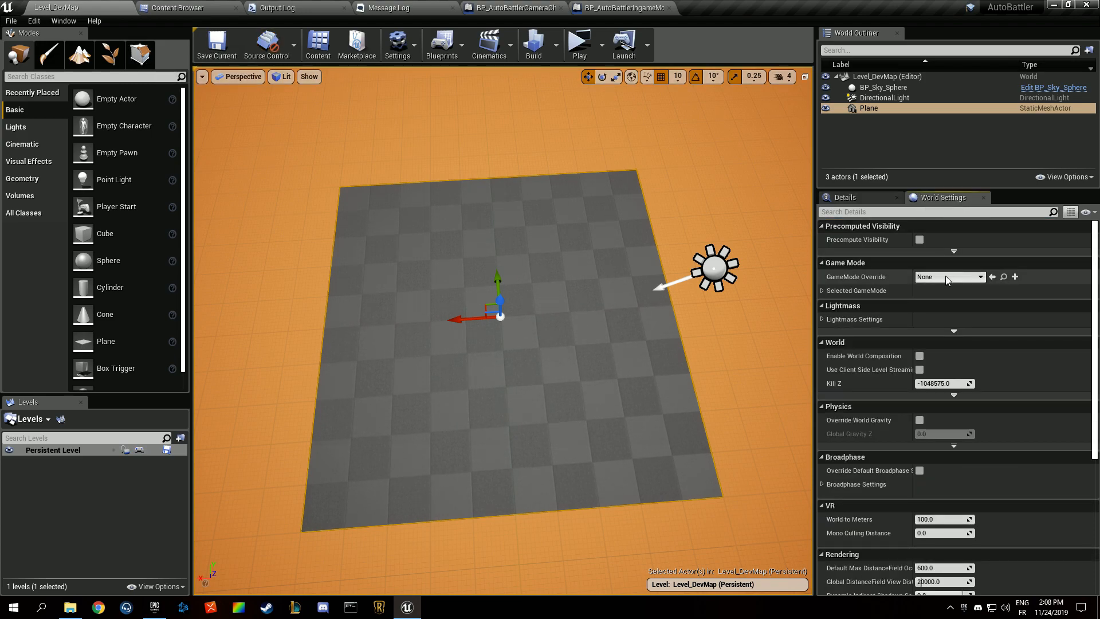
pyautogui.click(980, 276)
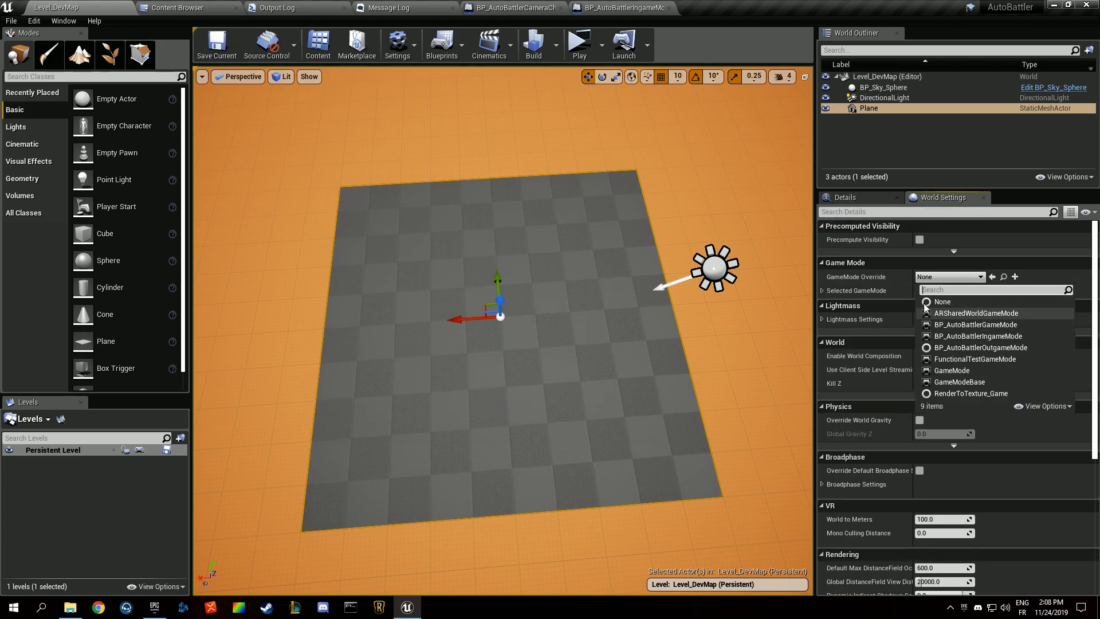
# In Project Settings > Maps & Modes, choose the project's Default GameMode
pyautogui.click(33, 21)
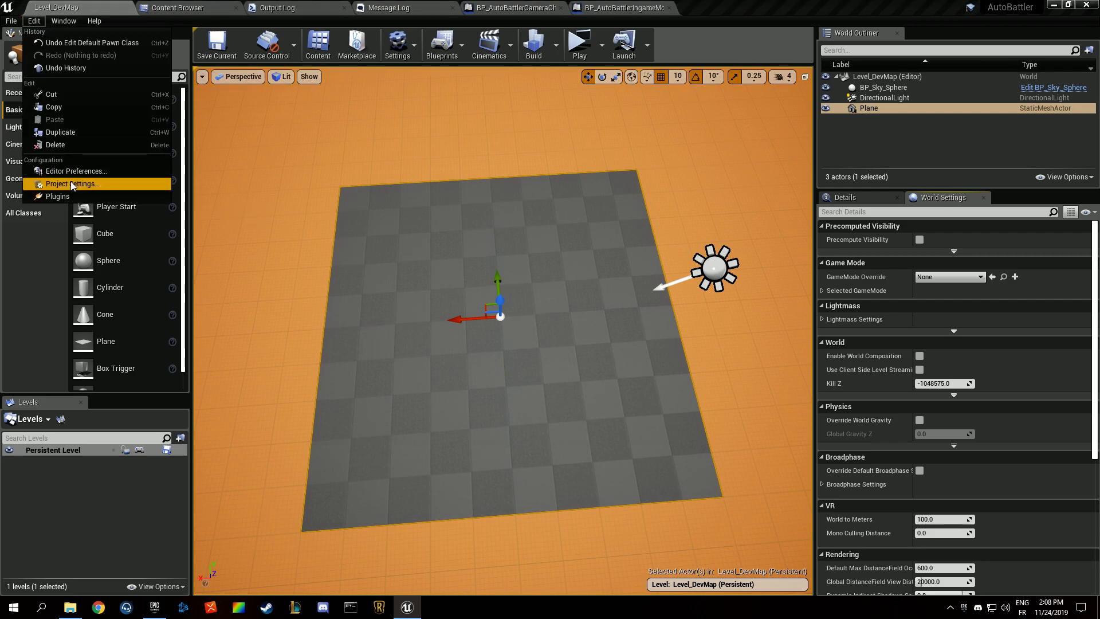
pyautogui.click(73, 183)
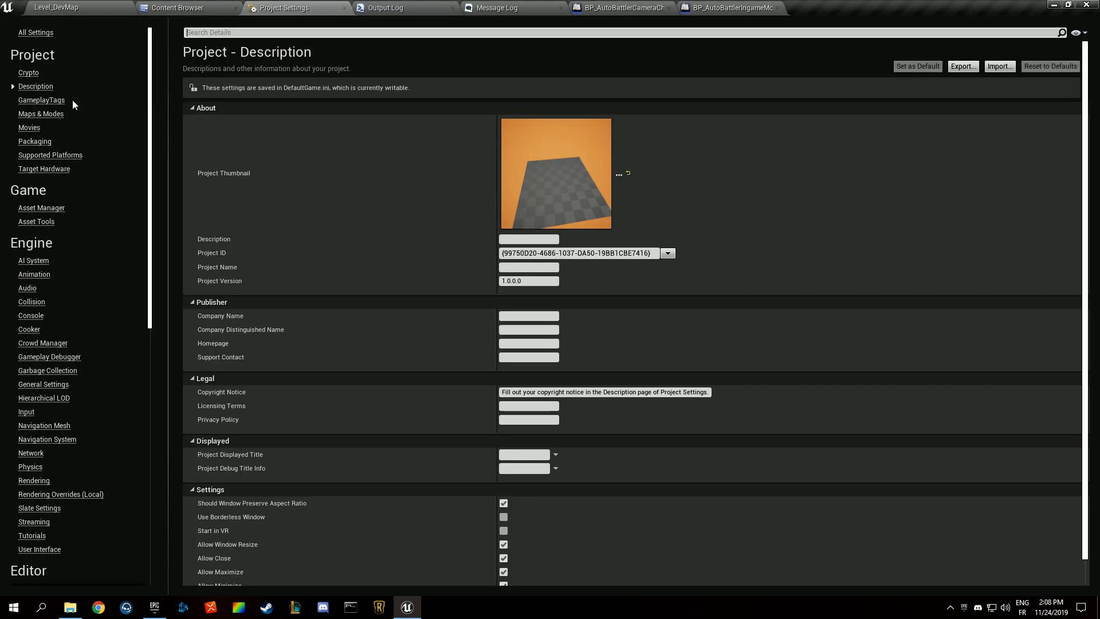
pyautogui.click(40, 114)
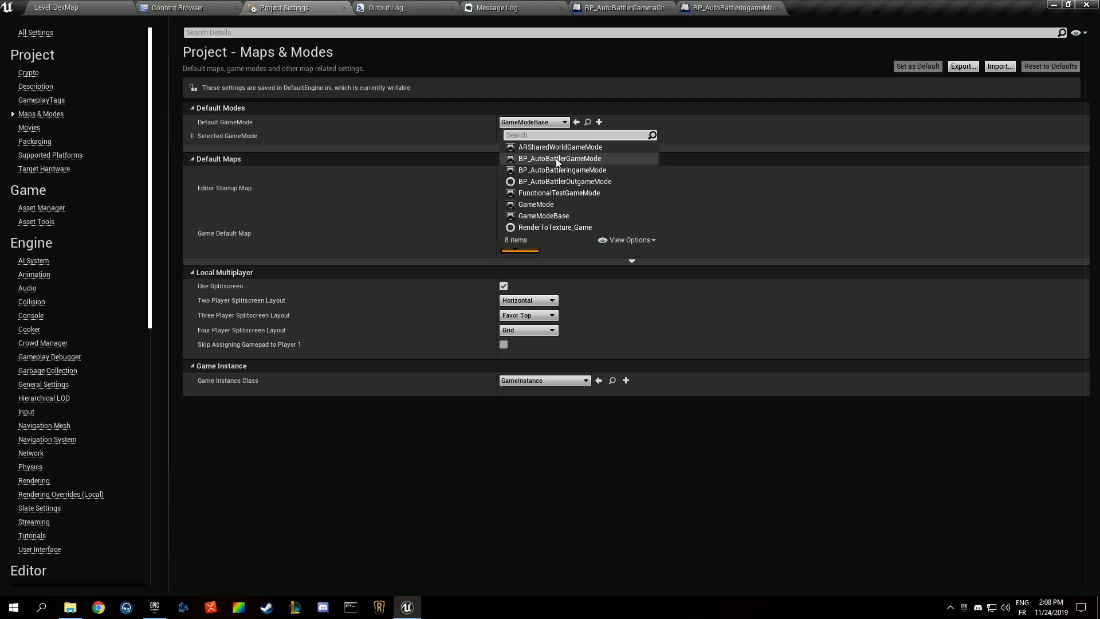
pyautogui.click(561, 170)
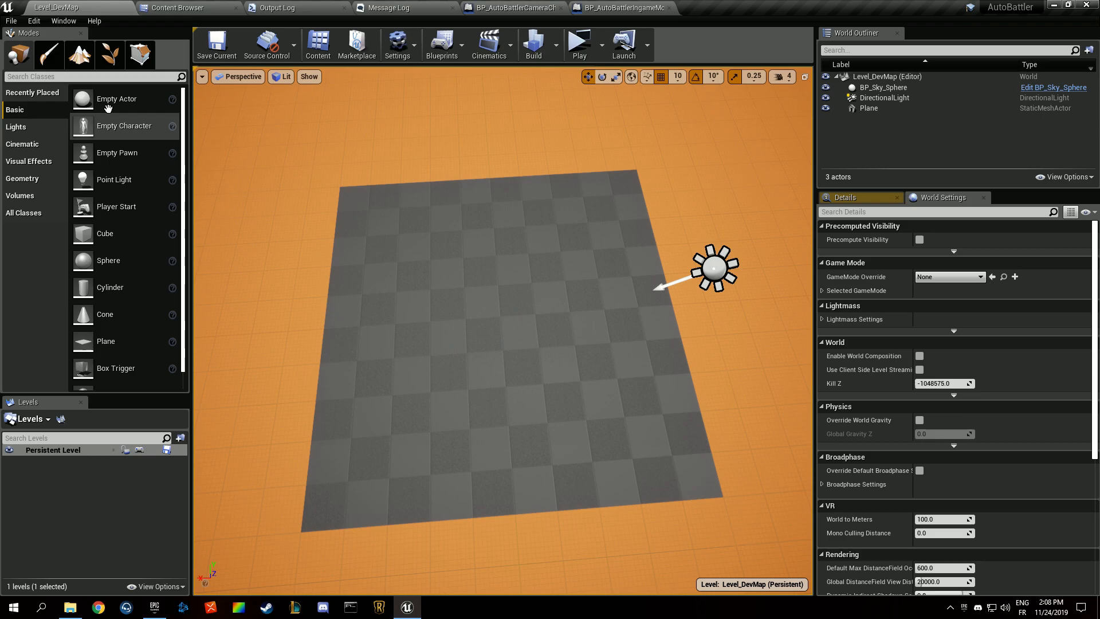
# Place a Player Start in the level and scale the floor Plane to 20.0 by 20.0
pyautogui.write('start')
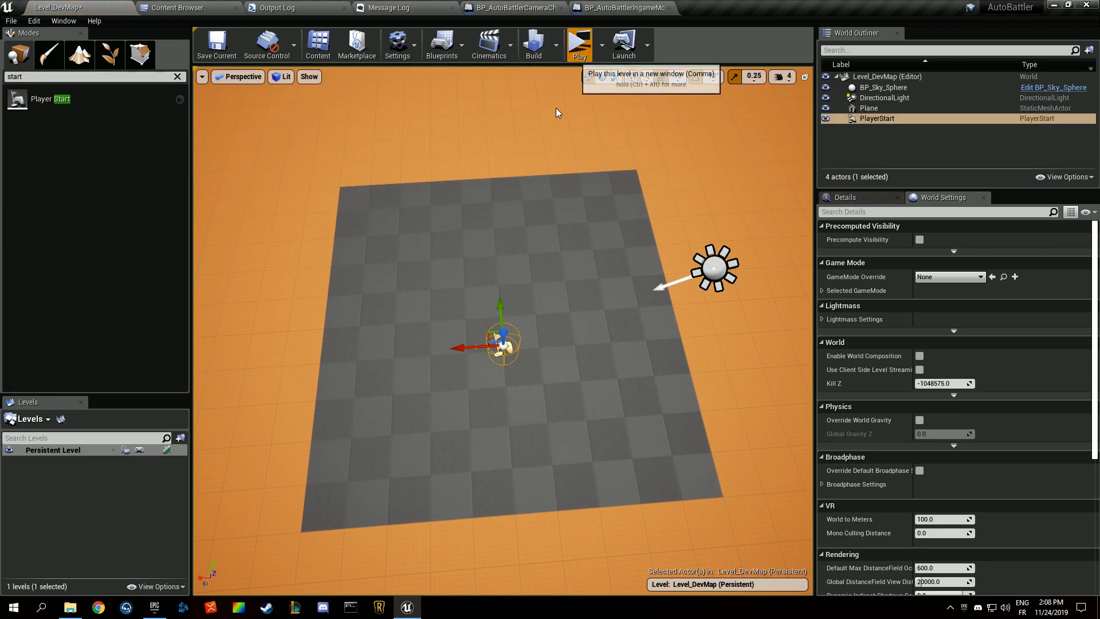
pyautogui.click(578, 43)
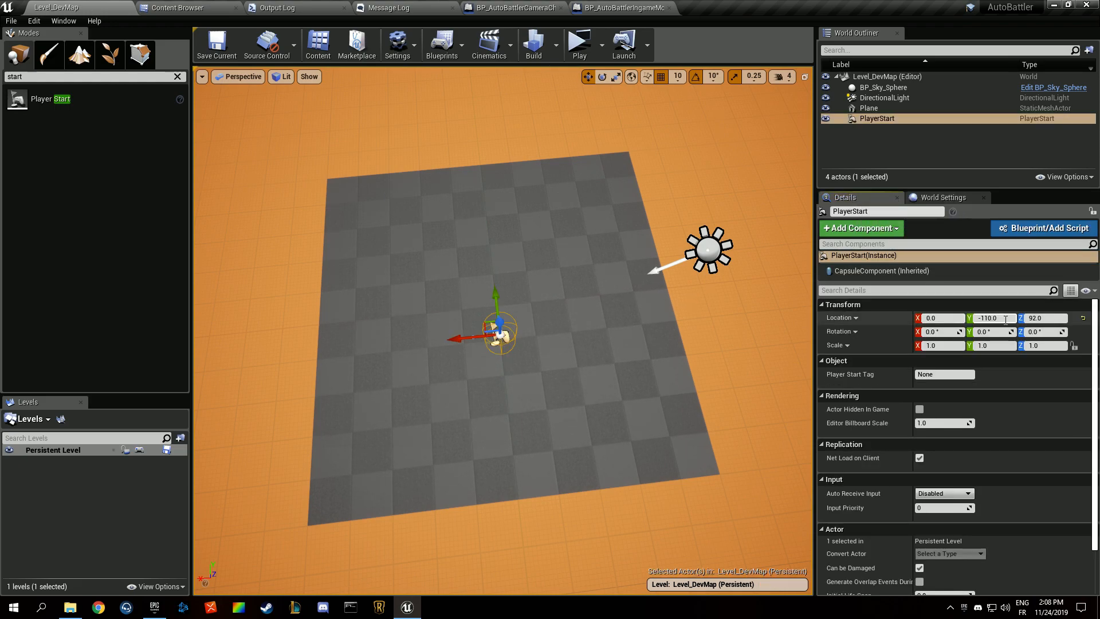
pyautogui.click(868, 108)
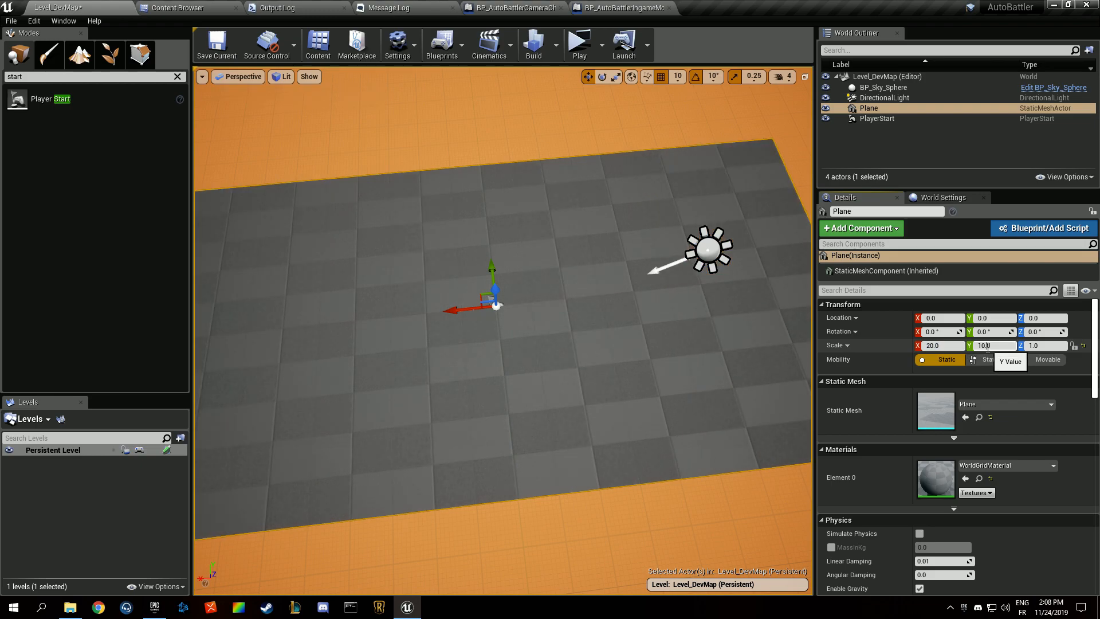
pyautogui.write('20.0')
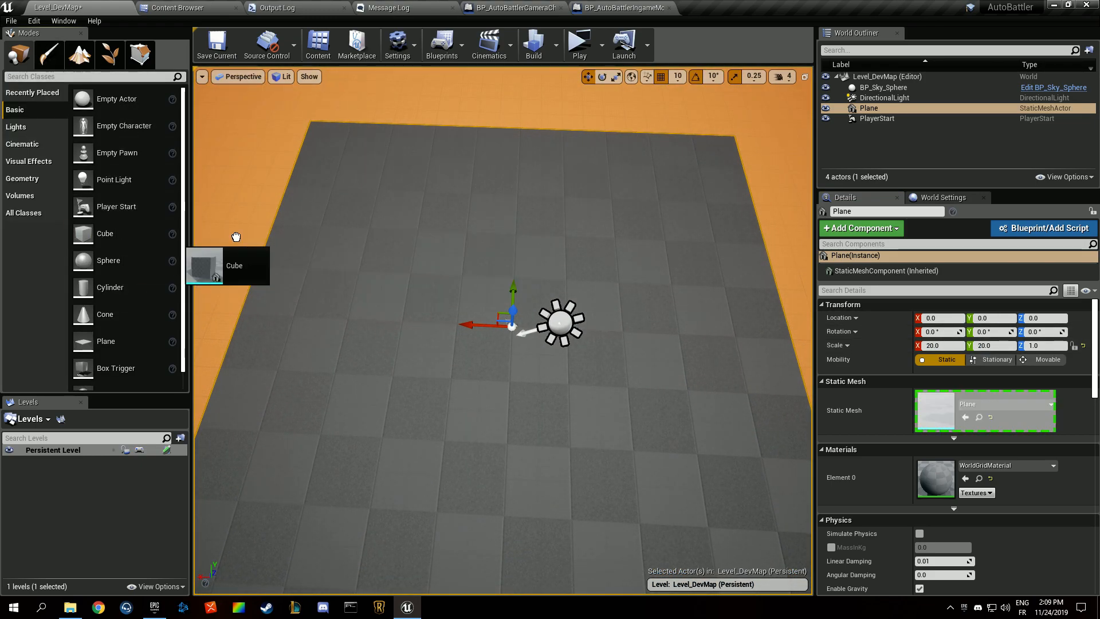
# Place flat cube slabs with Scale Z 0.1 and X/Y sizes of 8.0, 10.0 and 20.0
pyautogui.moveTo(106, 233); pyautogui.dragTo(400, 189)
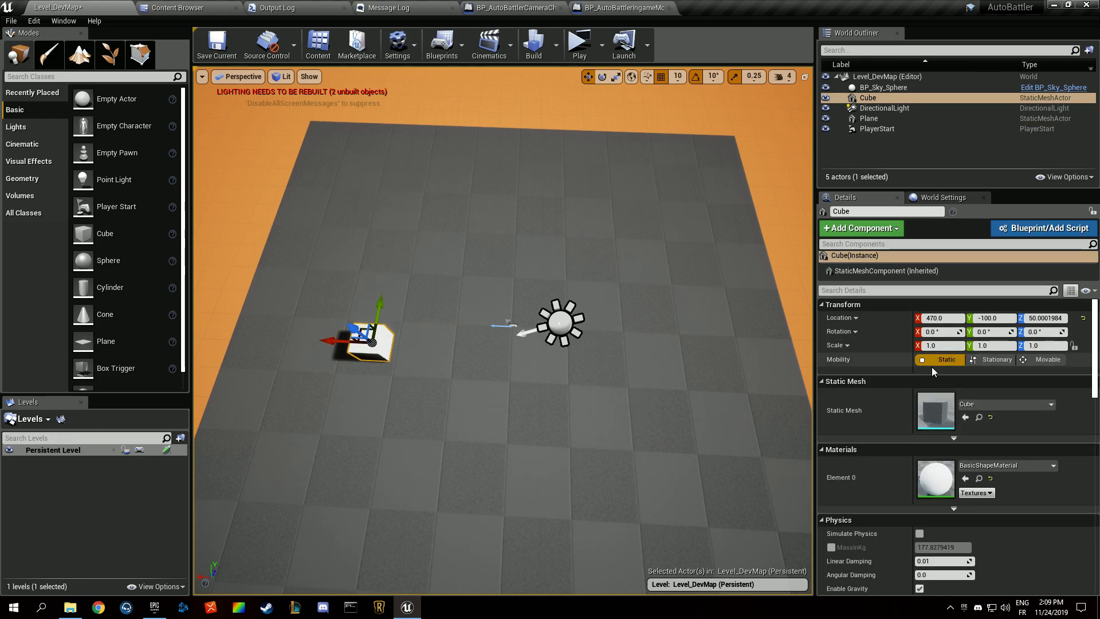
pyautogui.click(1045, 345)
pyautogui.write('0.1')
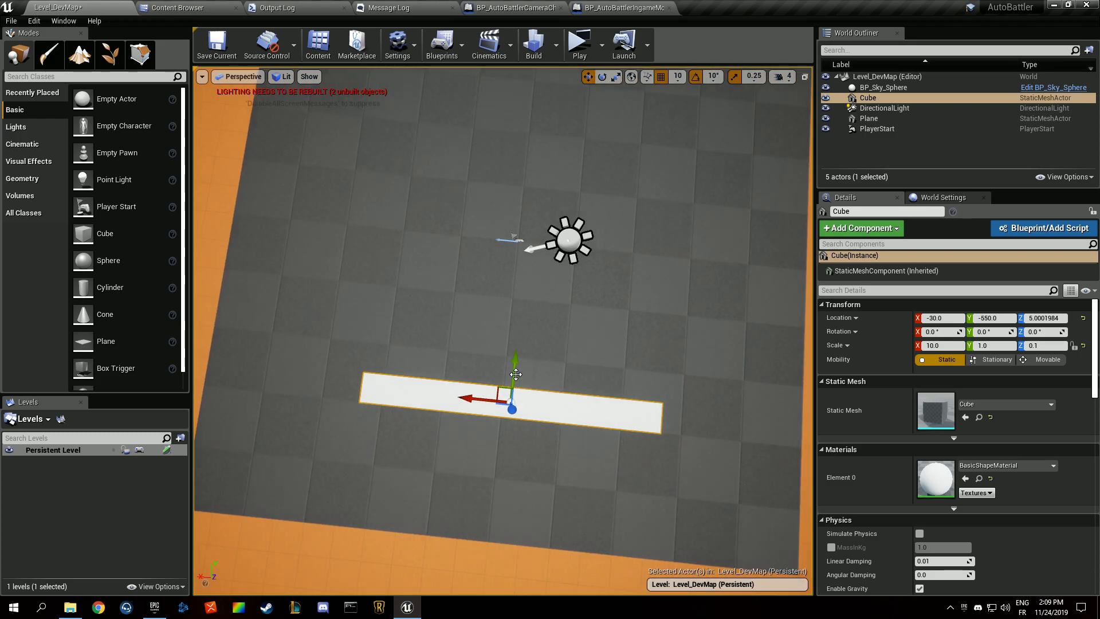
pyautogui.moveTo(515, 374); pyautogui.dragTo(420, 410)
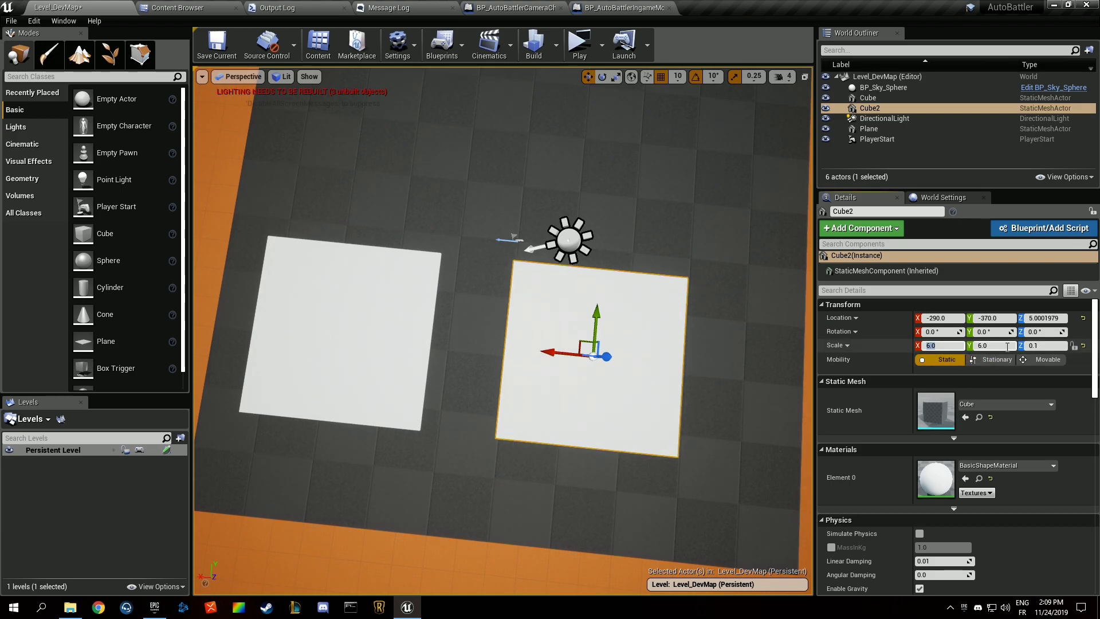
pyautogui.write('8.0')
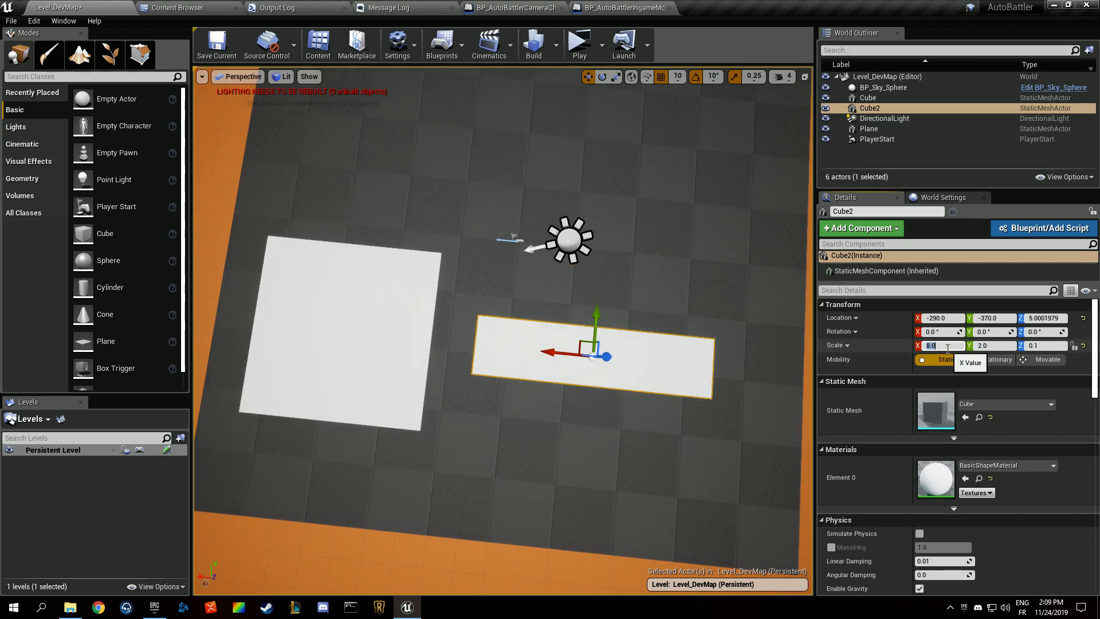
pyautogui.write('10.0')
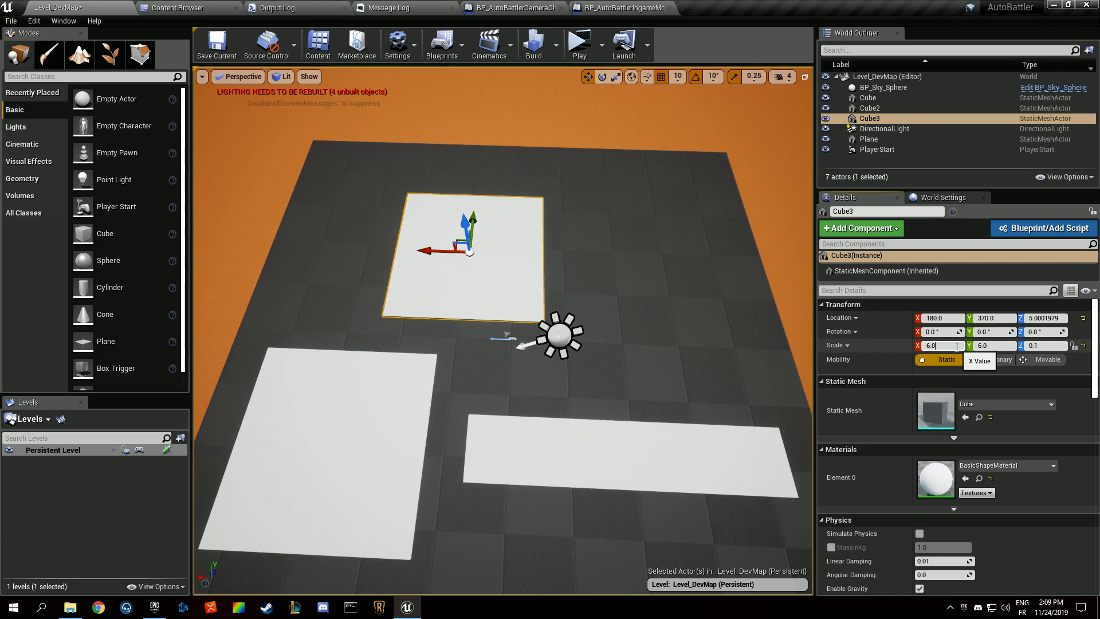
pyautogui.write('20.0')
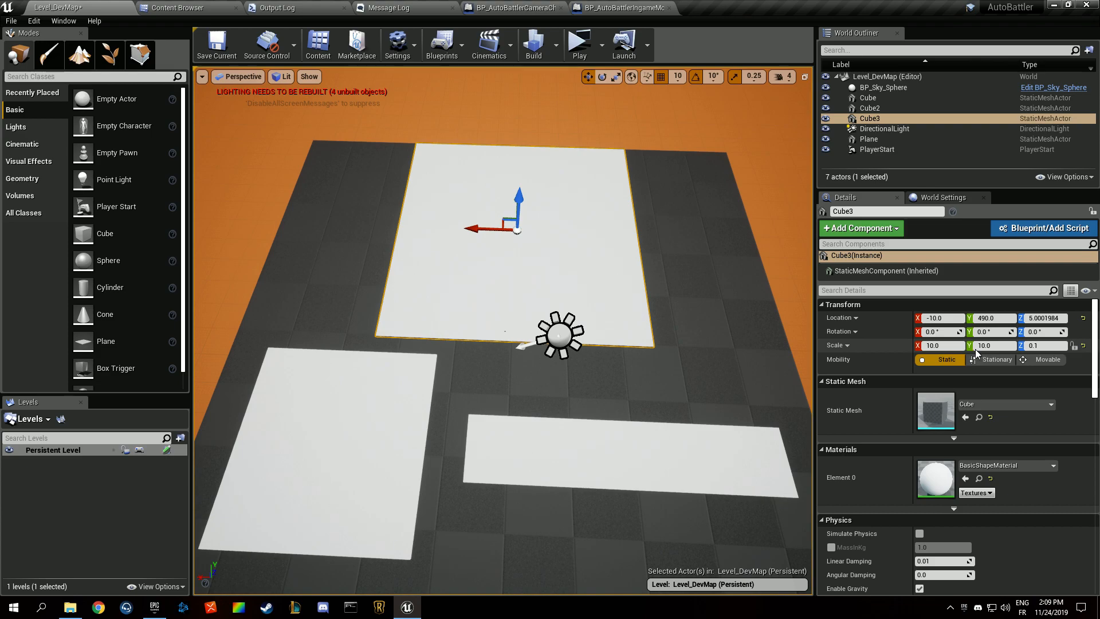
pyautogui.click(939, 345)
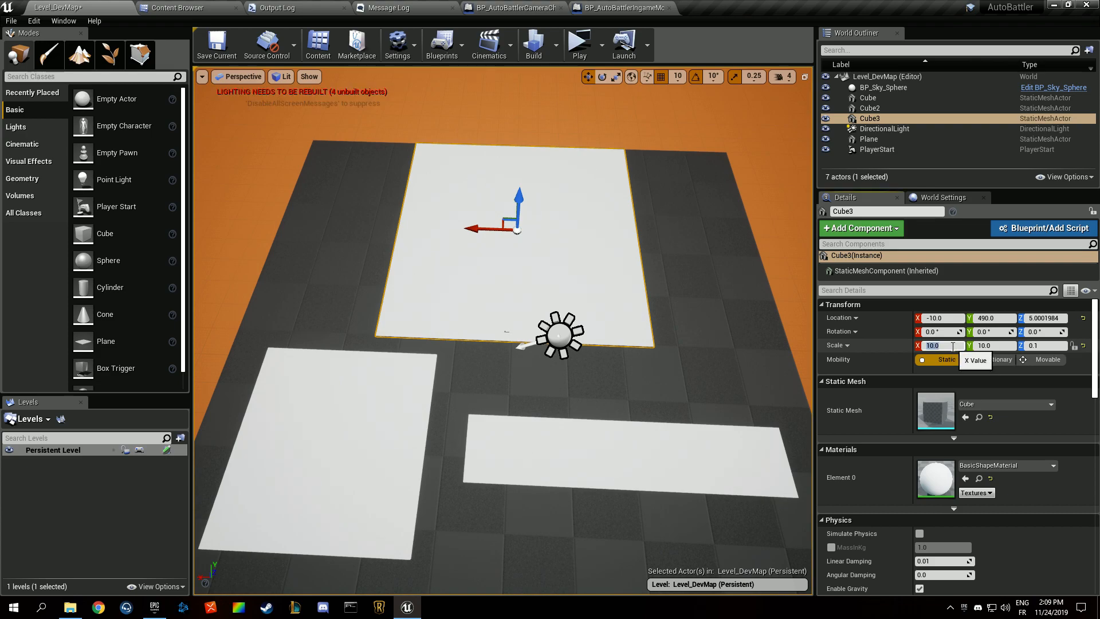
# Scale the floor Plane to 25.0, then select the large block and the Player Start
pyautogui.click(867, 139)
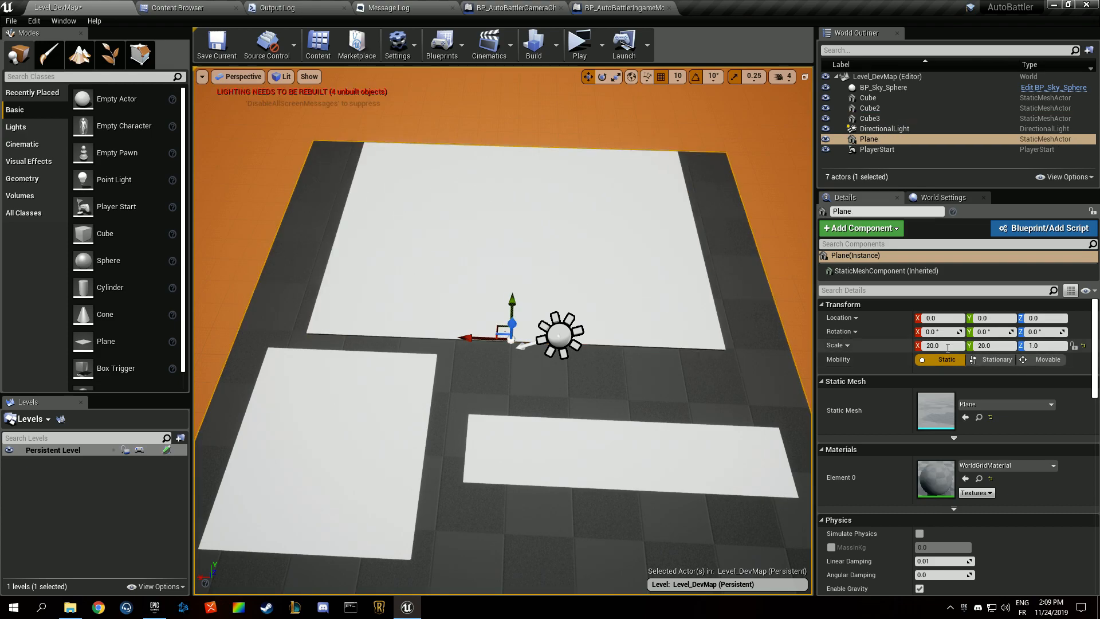
pyautogui.write('25.0')
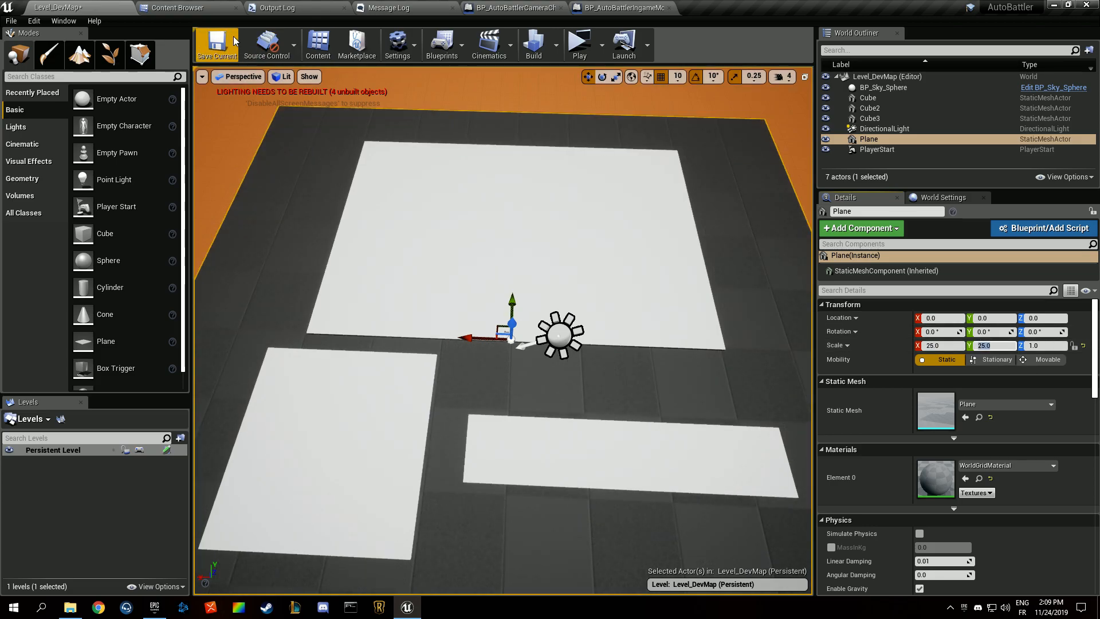
pyautogui.click(578, 43)
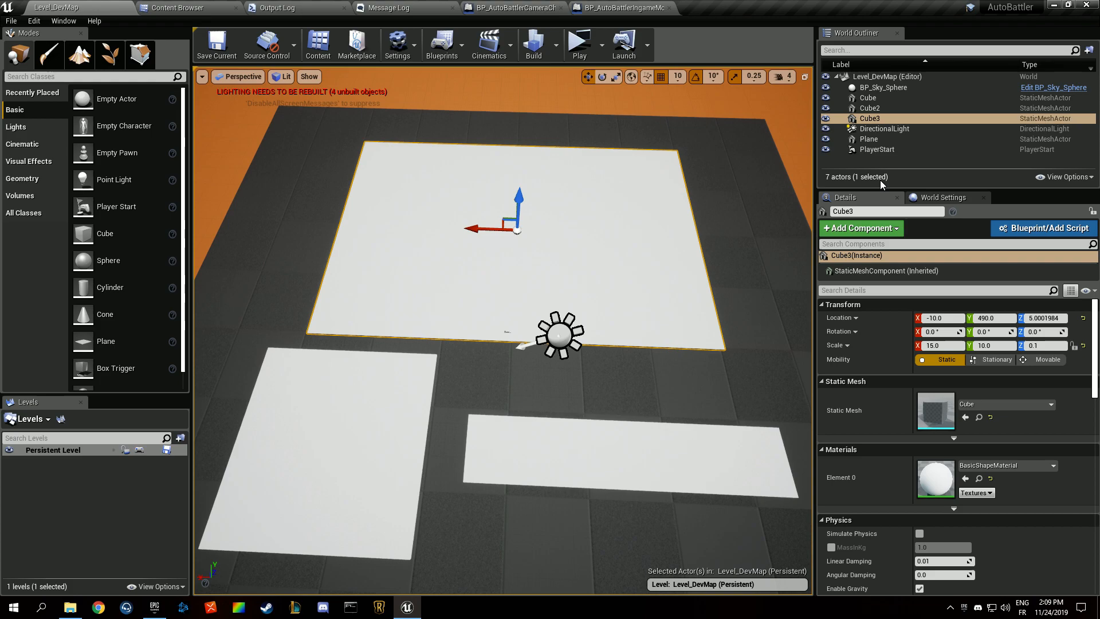
pyautogui.click(877, 149)
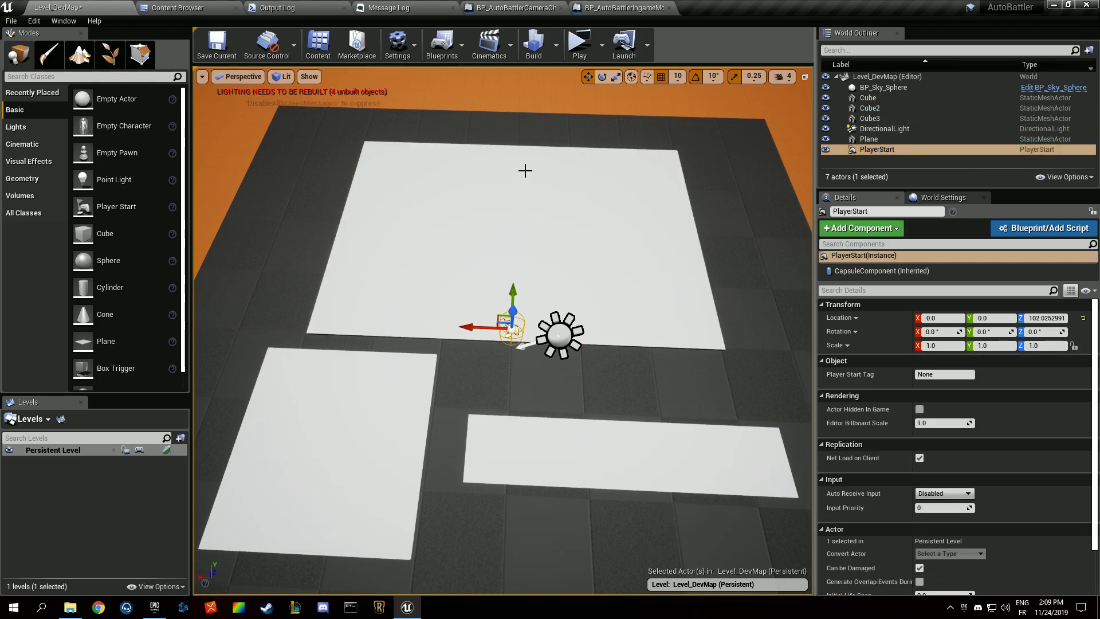
# Leave the level layout unchanged and return to the in-game game mode blueprint
pyautogui.click(579, 43)
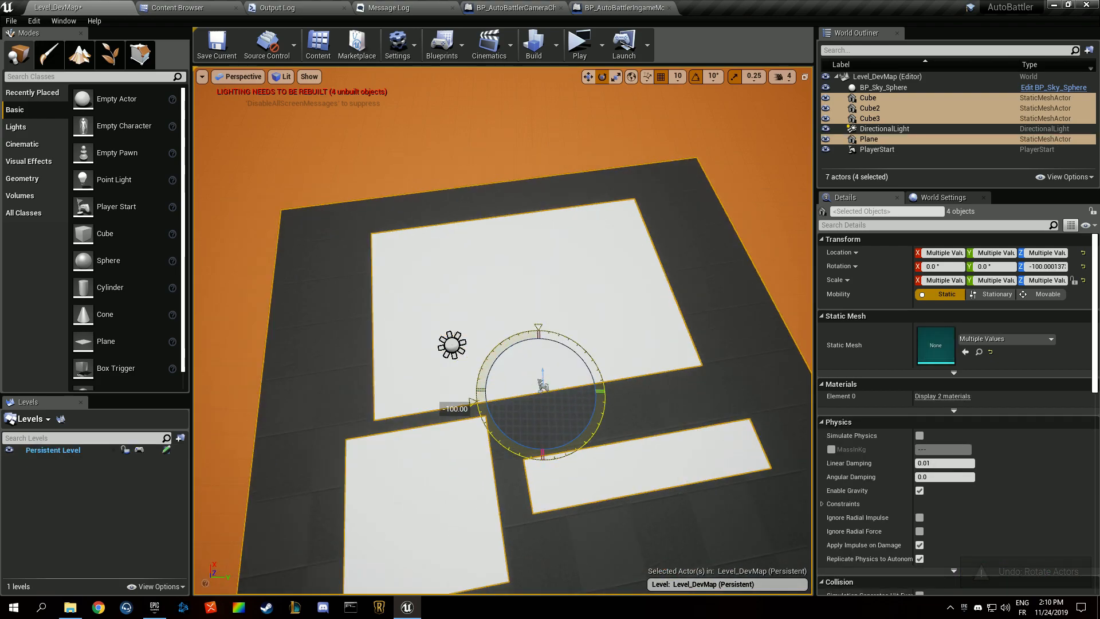
pyautogui.click(577, 43)
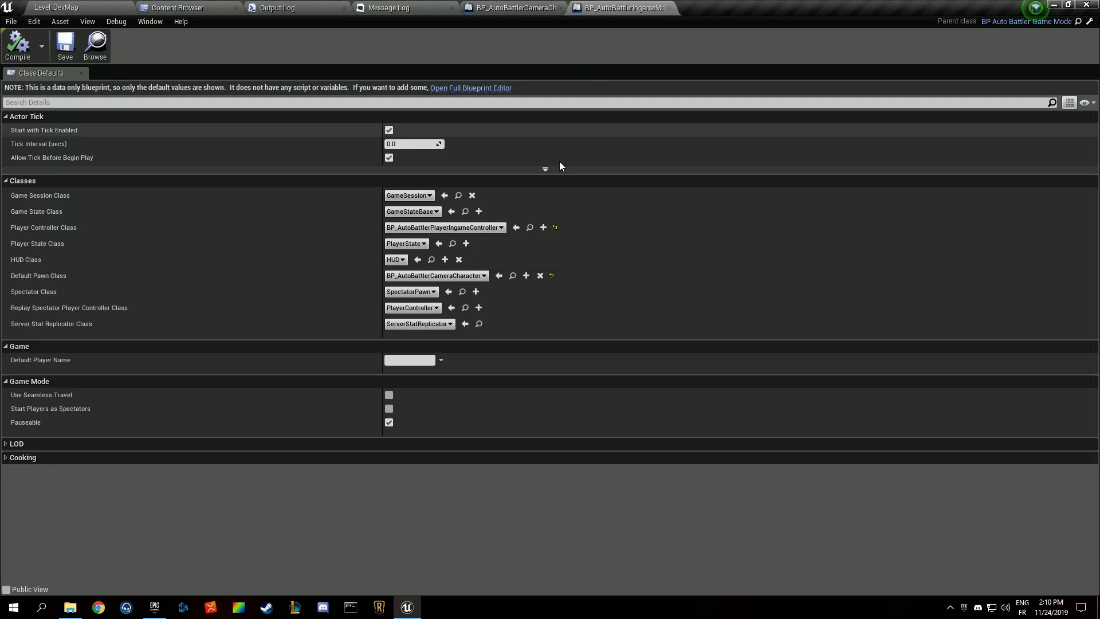
# Set the camera pawn's SpringArm Target Arm Length to 2000, compile, and go to the Content Browser
pyautogui.click(513, 8)
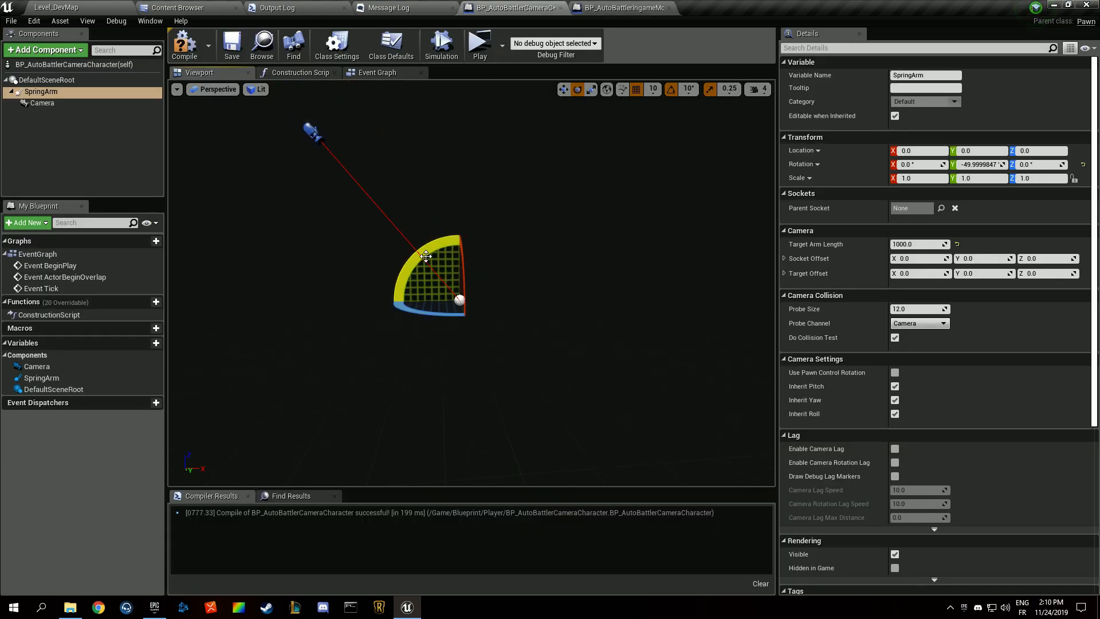
pyautogui.write('200')
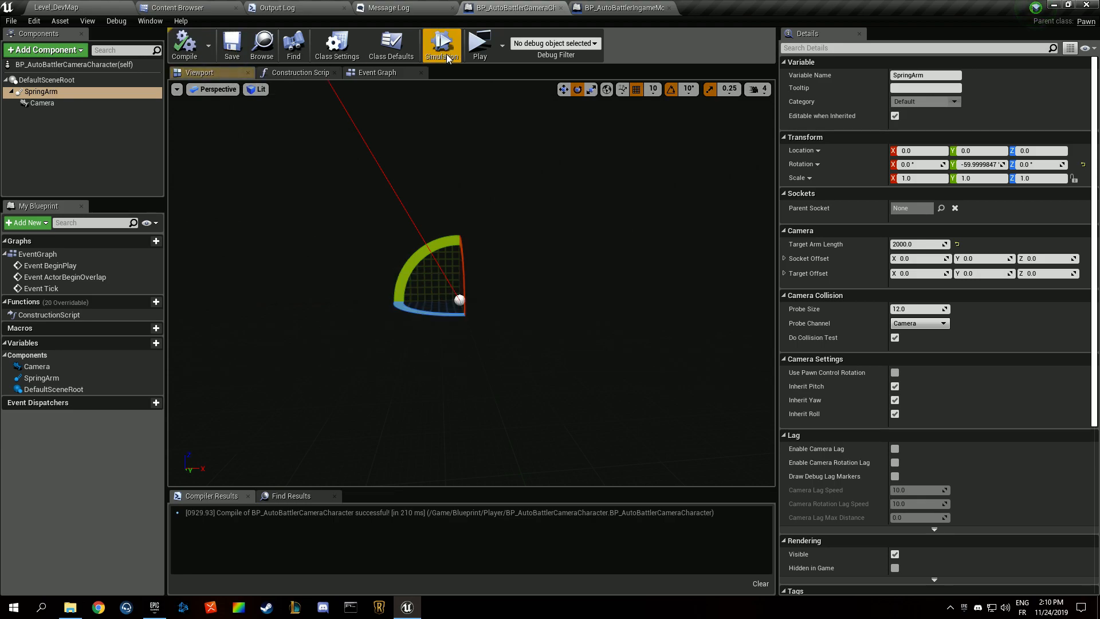
pyautogui.click(441, 44)
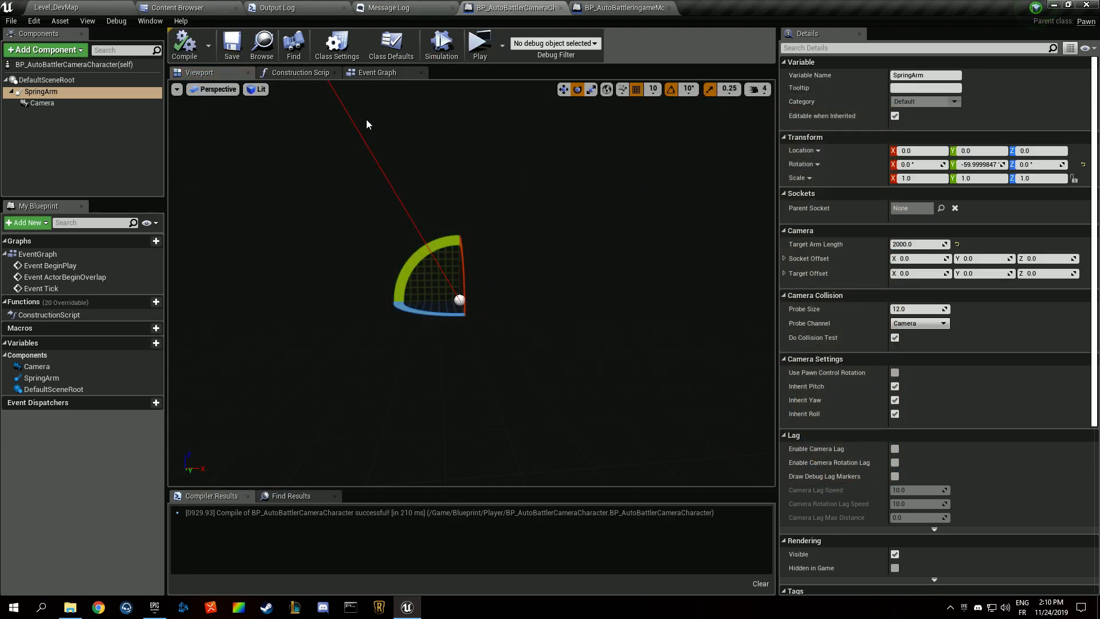
pyautogui.click(377, 73)
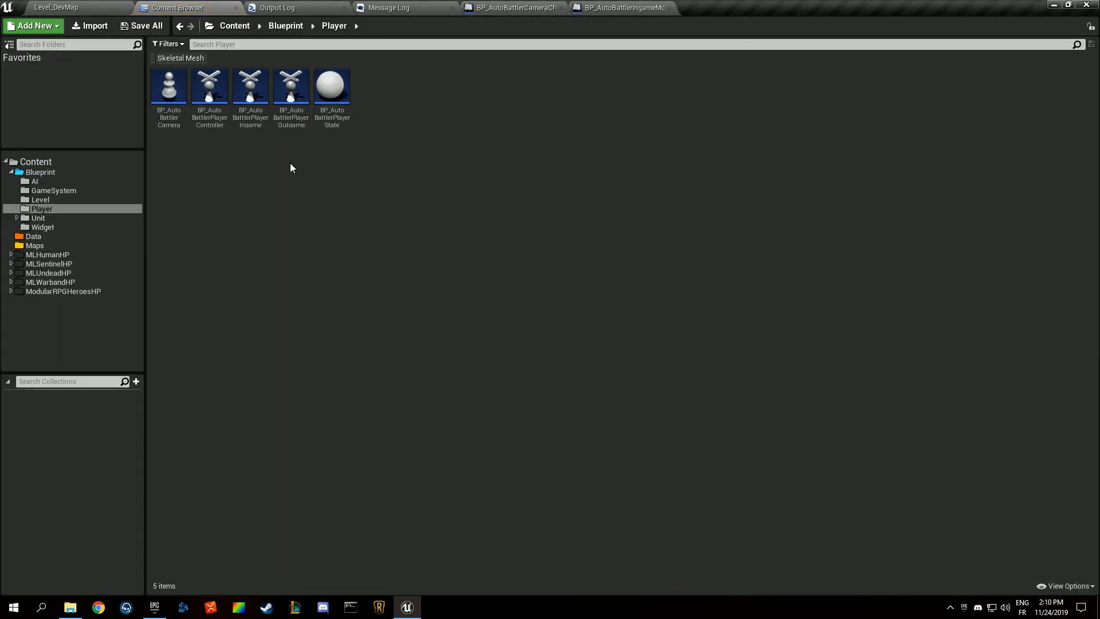
pyautogui.moveTo(222, 141)
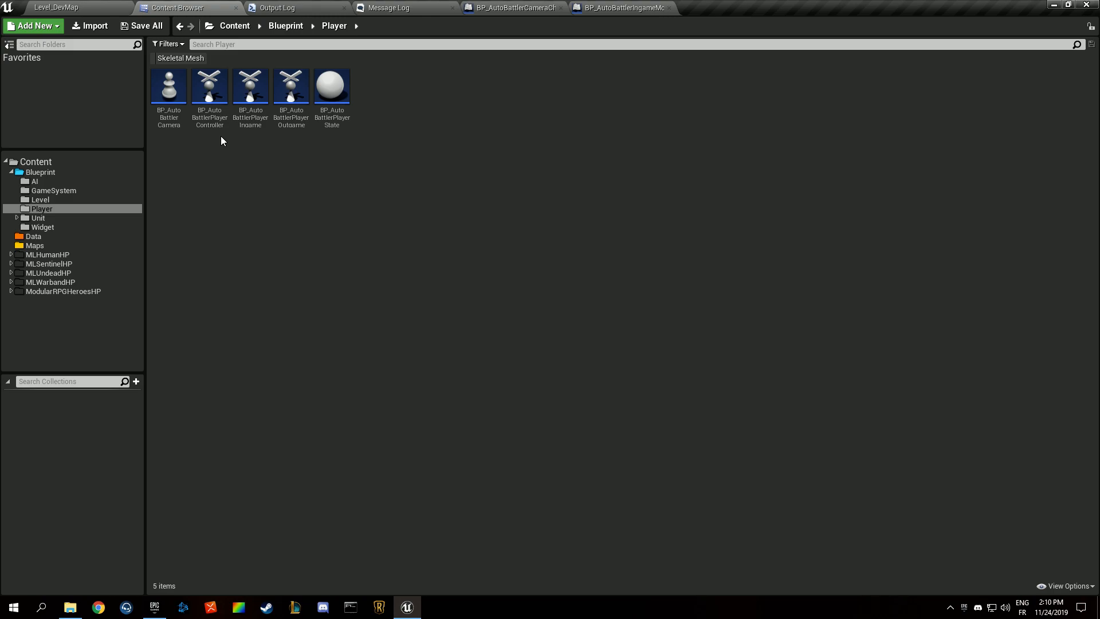
# Add a P key press event to the BP_AutoBattlerPlayerController event graph
pyautogui.doubleClick(209, 84)
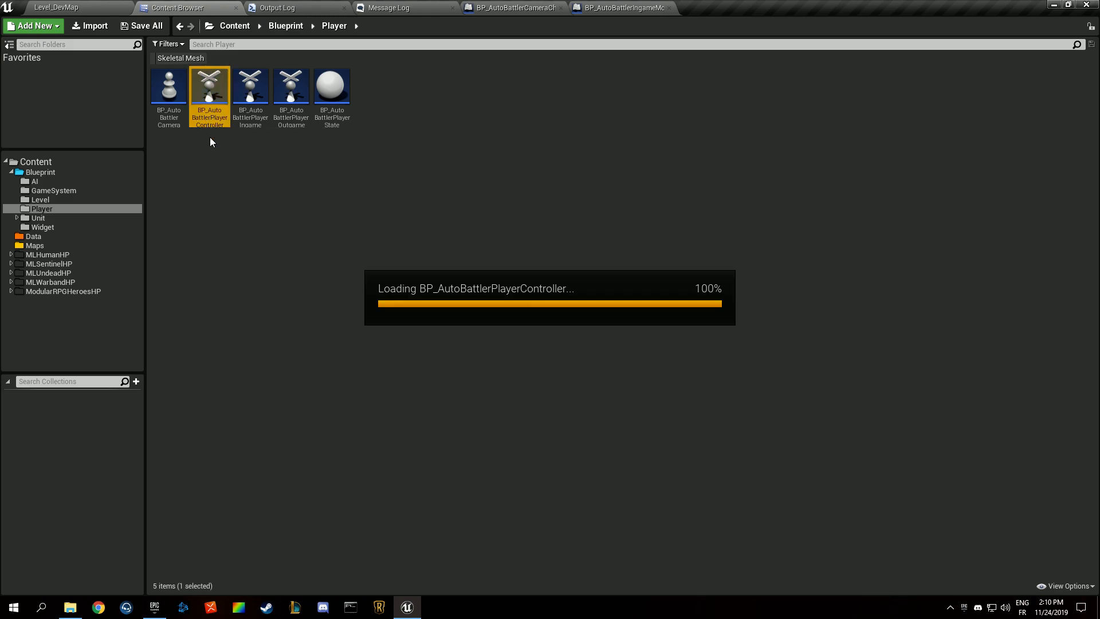
pyautogui.doubleClick(208, 83)
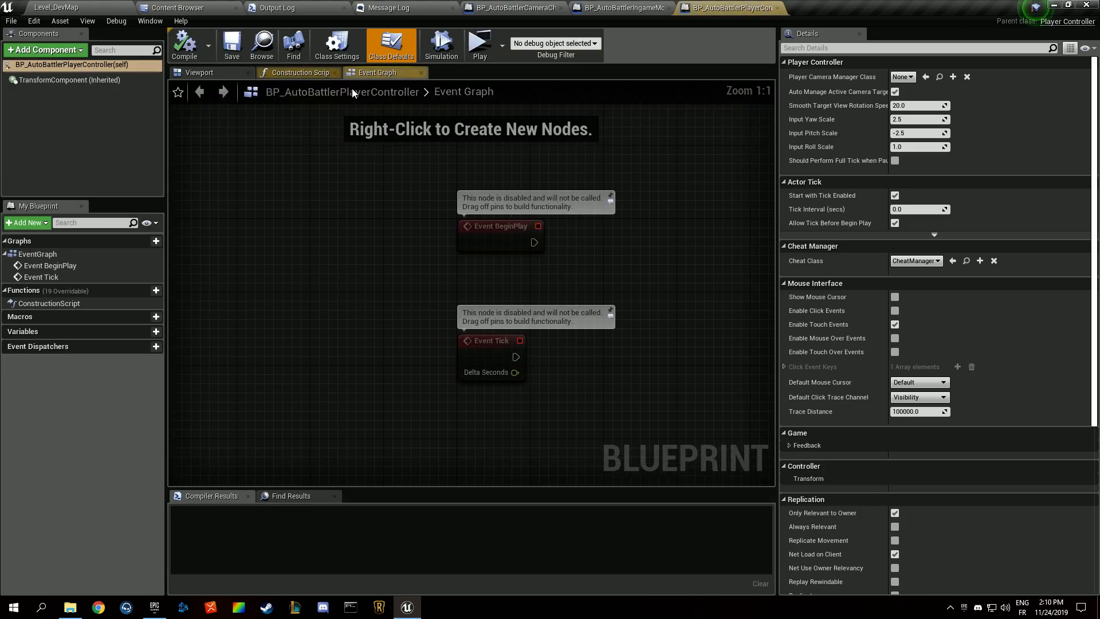
pyautogui.rightClick(427, 274)
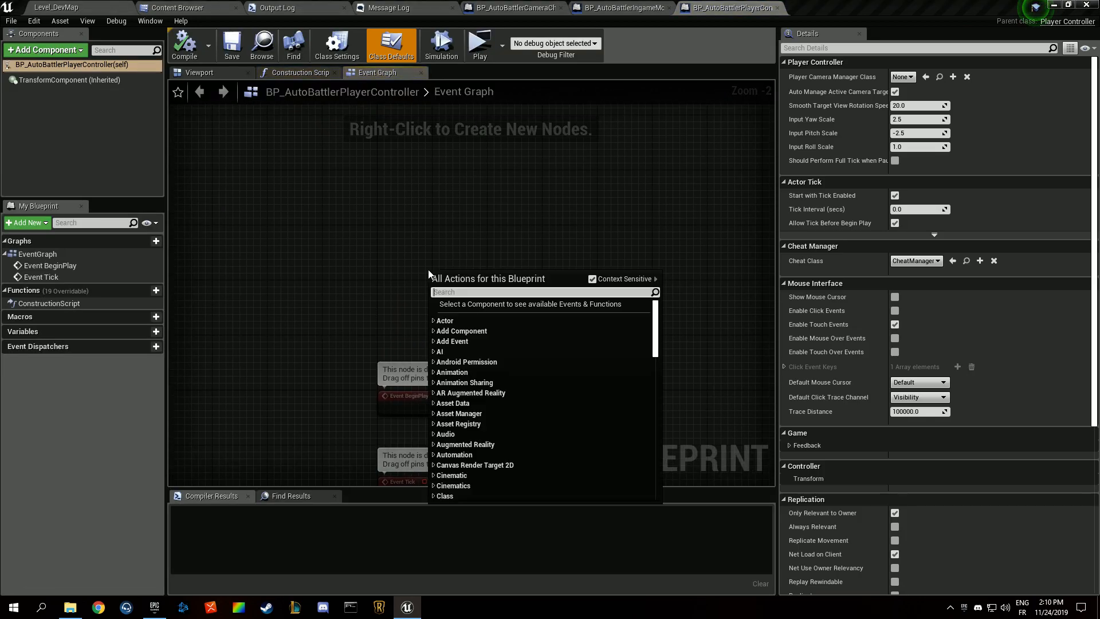
pyautogui.write('input p')
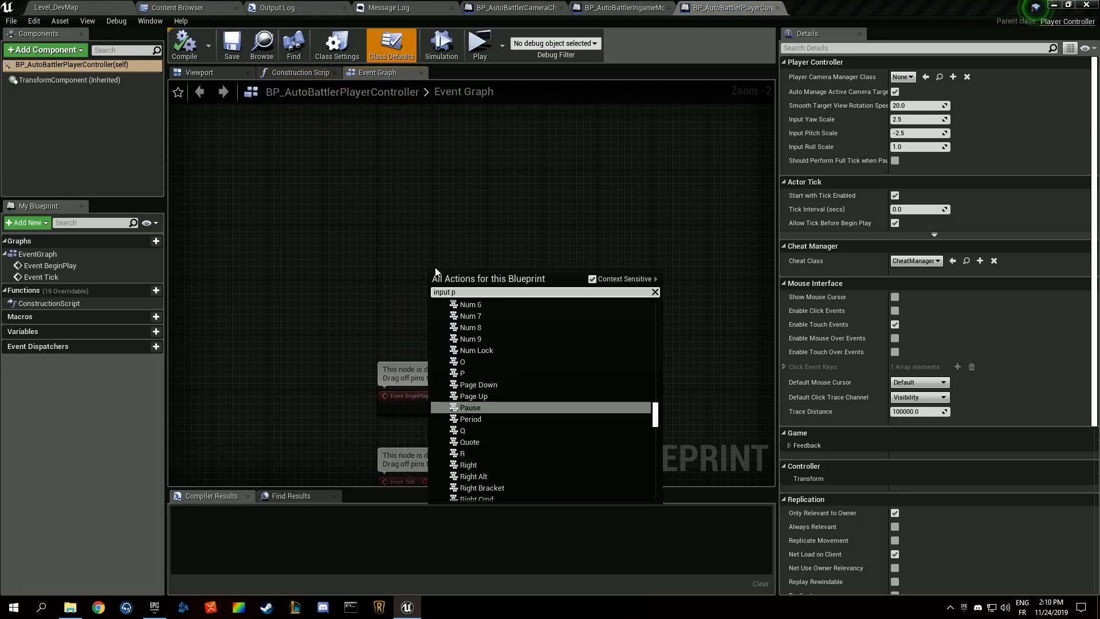
pyautogui.click(462, 372)
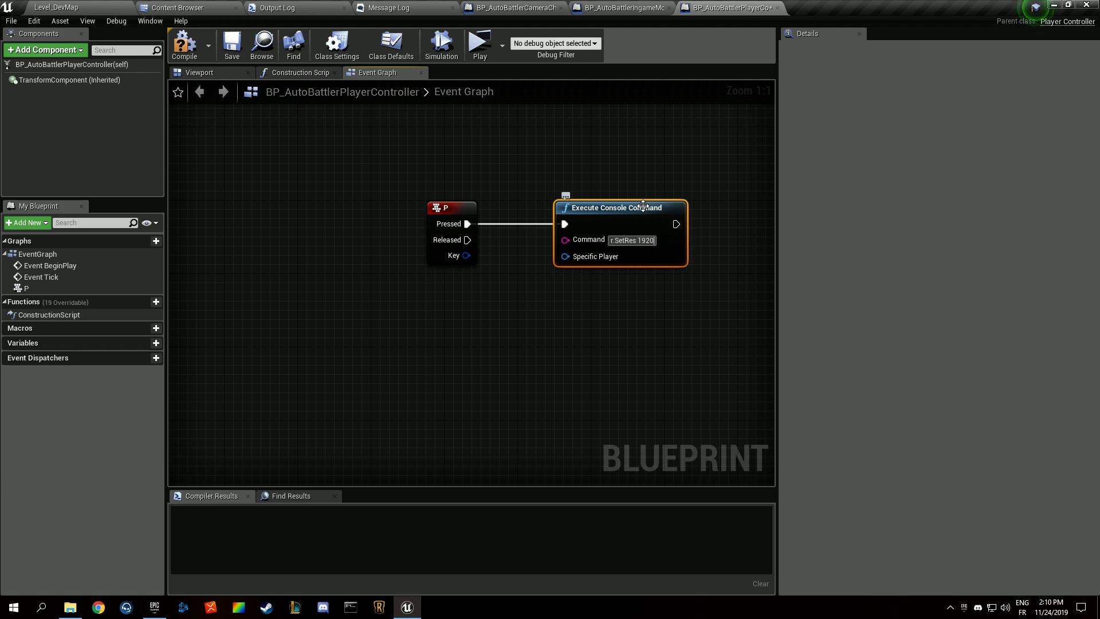
# Wire P to Execute Console Command 'r.SetRes 1920x1080', compile, and start a test play
pyautogui.write('x')
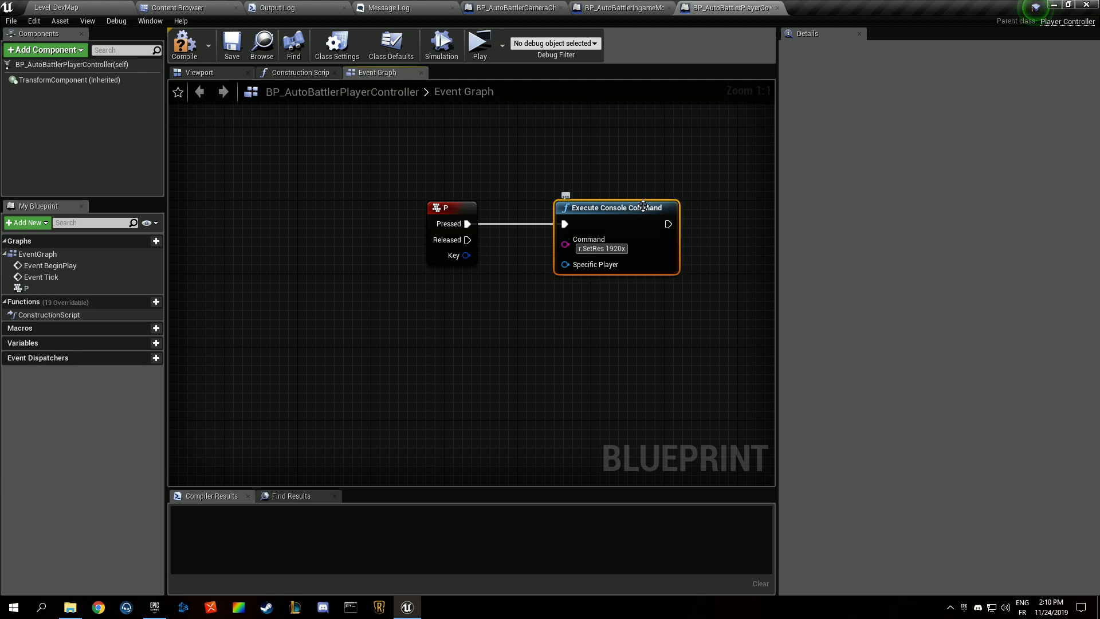
pyautogui.write('1080')
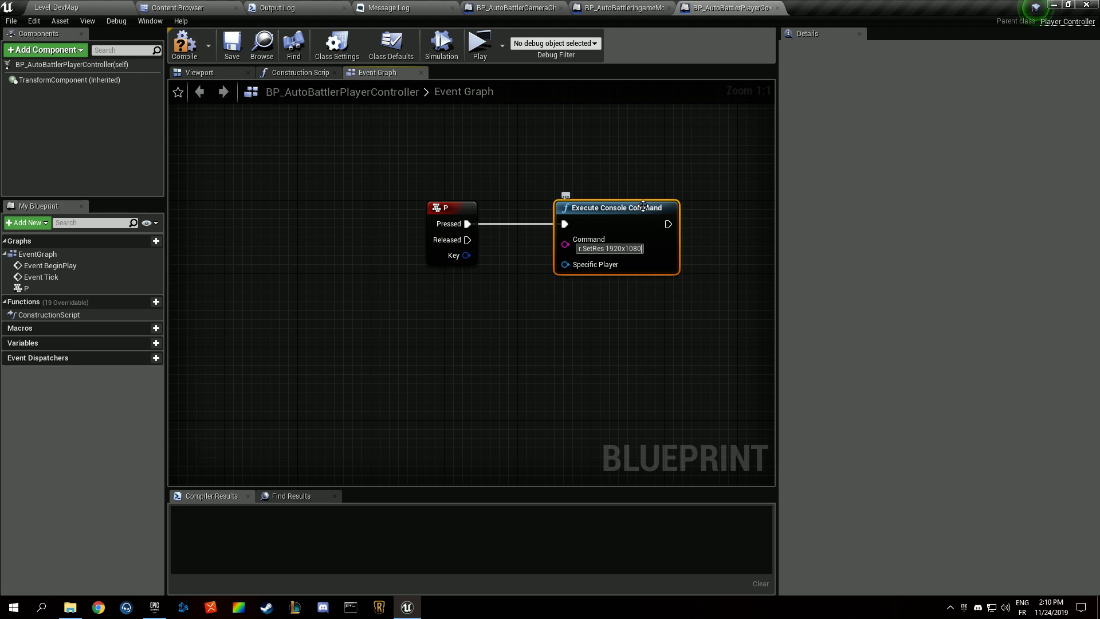
pyautogui.click(184, 44)
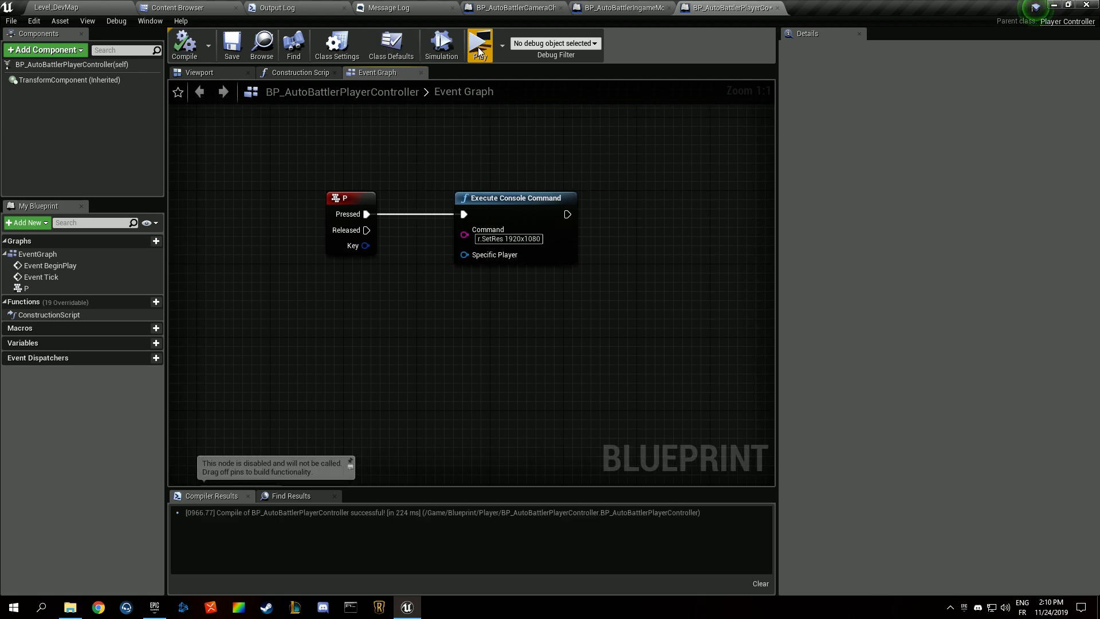
pyautogui.click(479, 43)
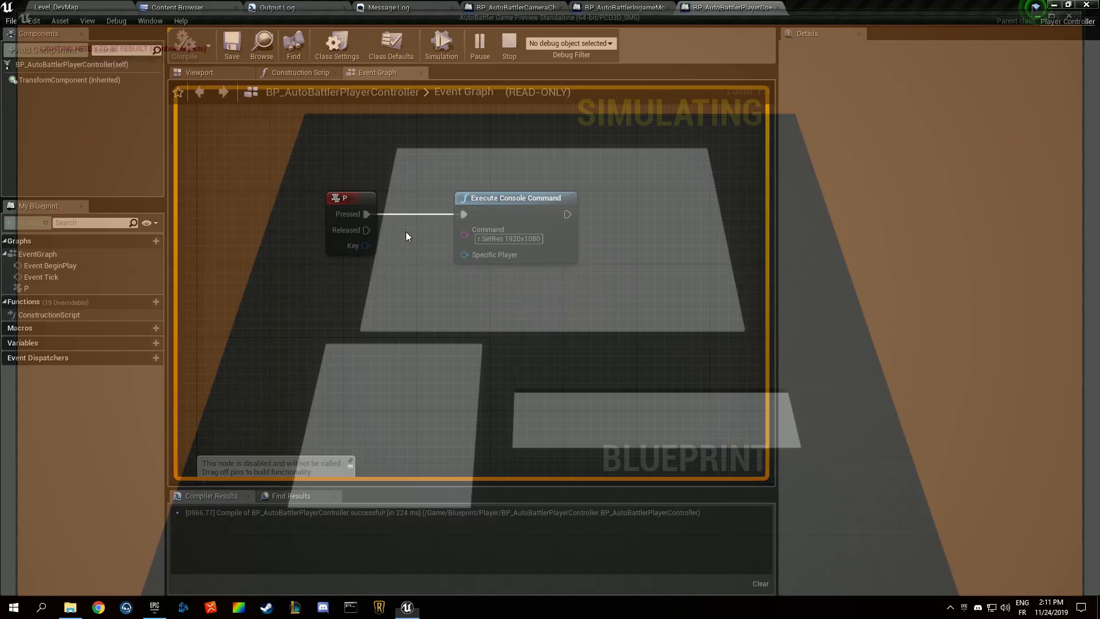
# Set the camera character's SpringArm Target Arm Length to 1800 with about -55 pitch
pyautogui.click(512, 8)
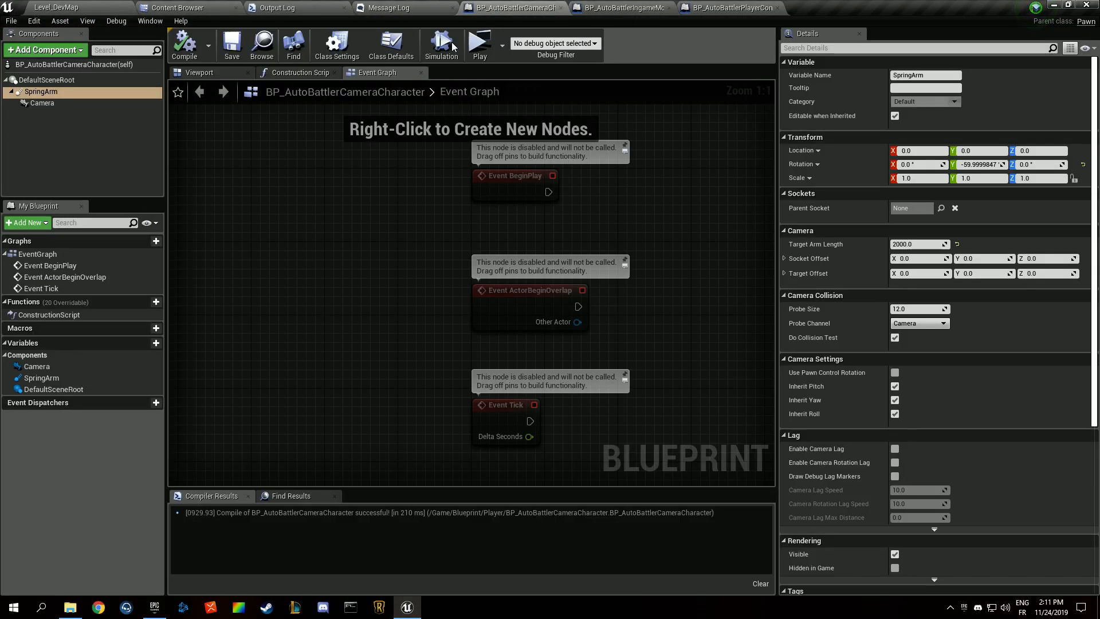
pyautogui.click(42, 102)
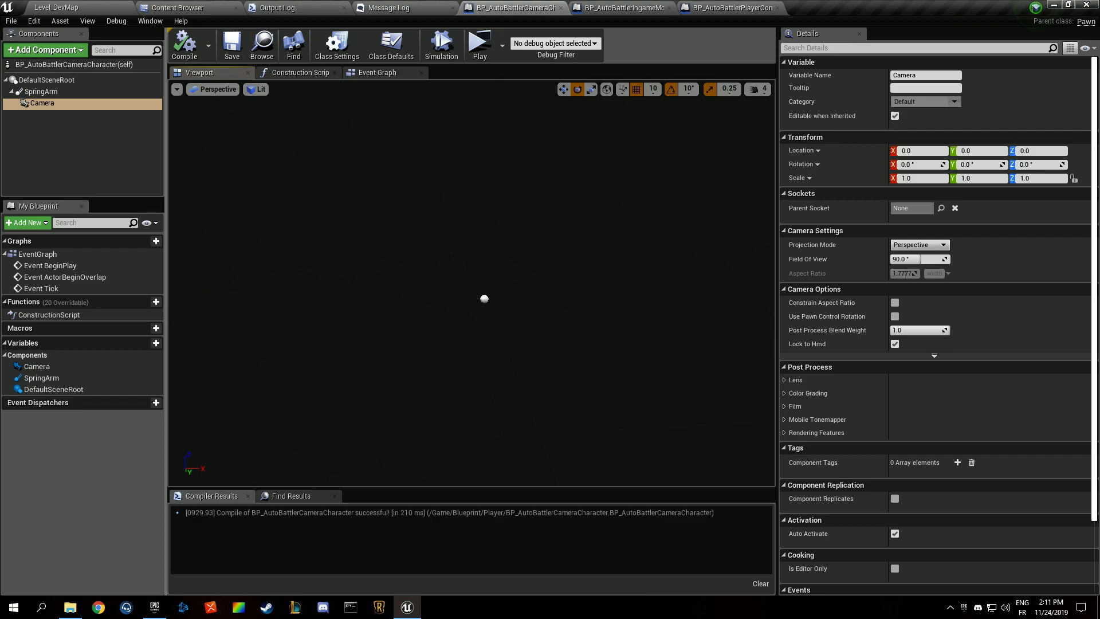
pyautogui.click(41, 92)
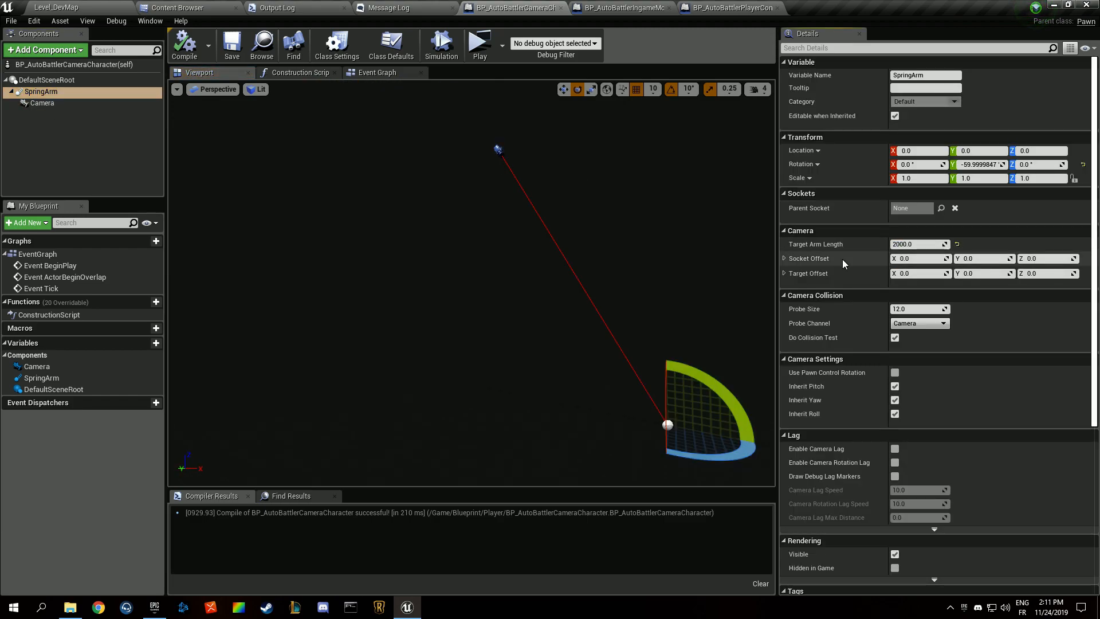
pyautogui.click(43, 104)
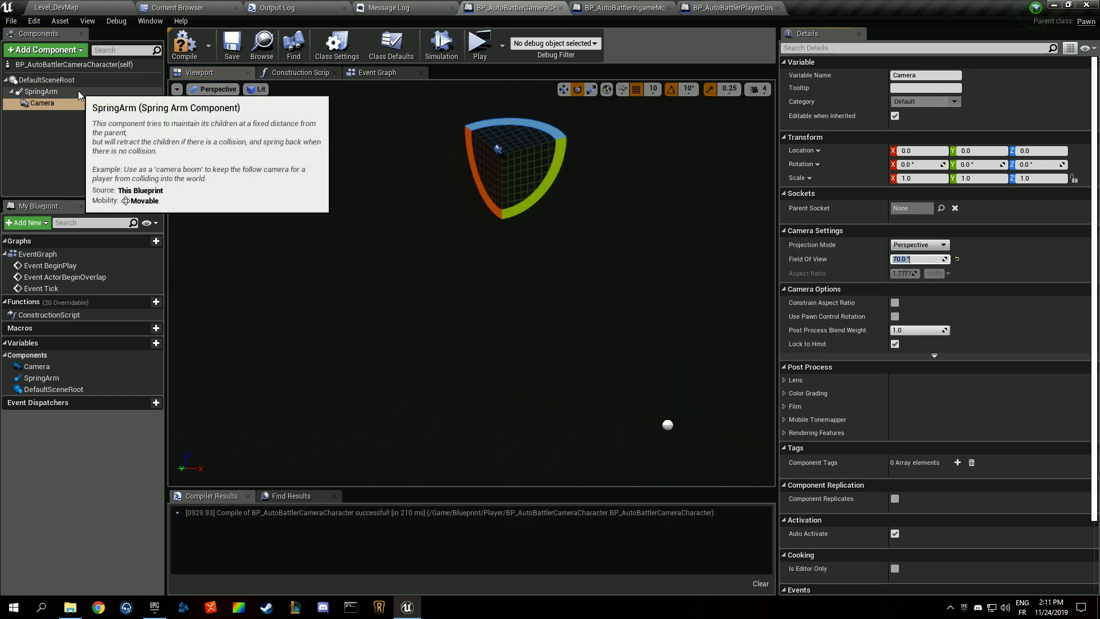
pyautogui.click(41, 92)
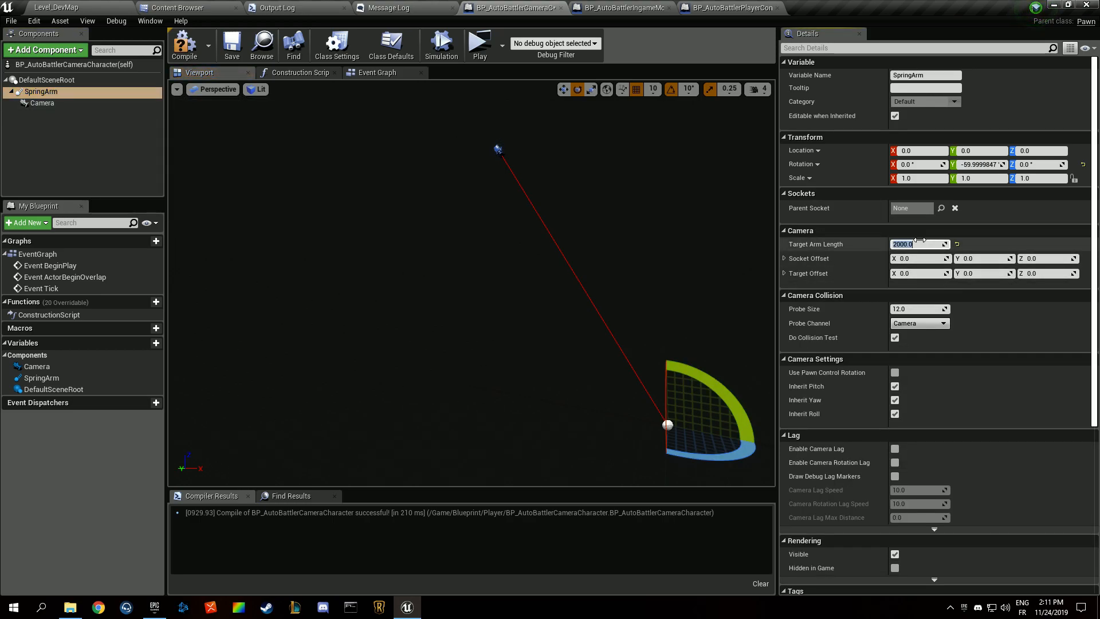
pyautogui.moveTo(940, 243); pyautogui.dragTo(912, 243)
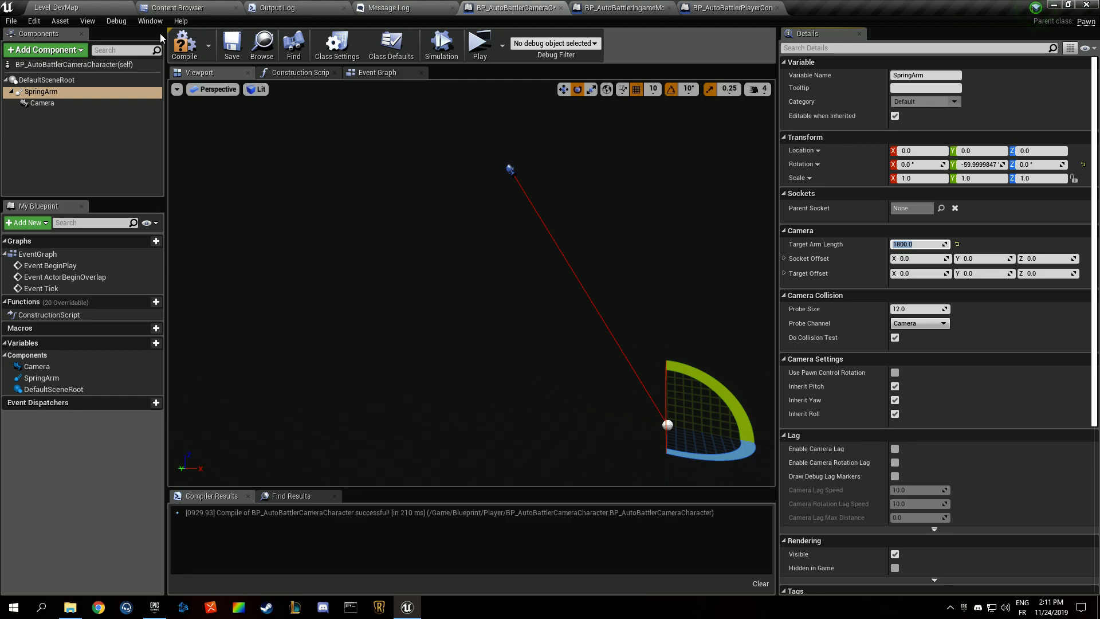
# Compile the camera blueprint and show the player controller's Class Defaults for Show Mouse Cursor
pyautogui.click(479, 44)
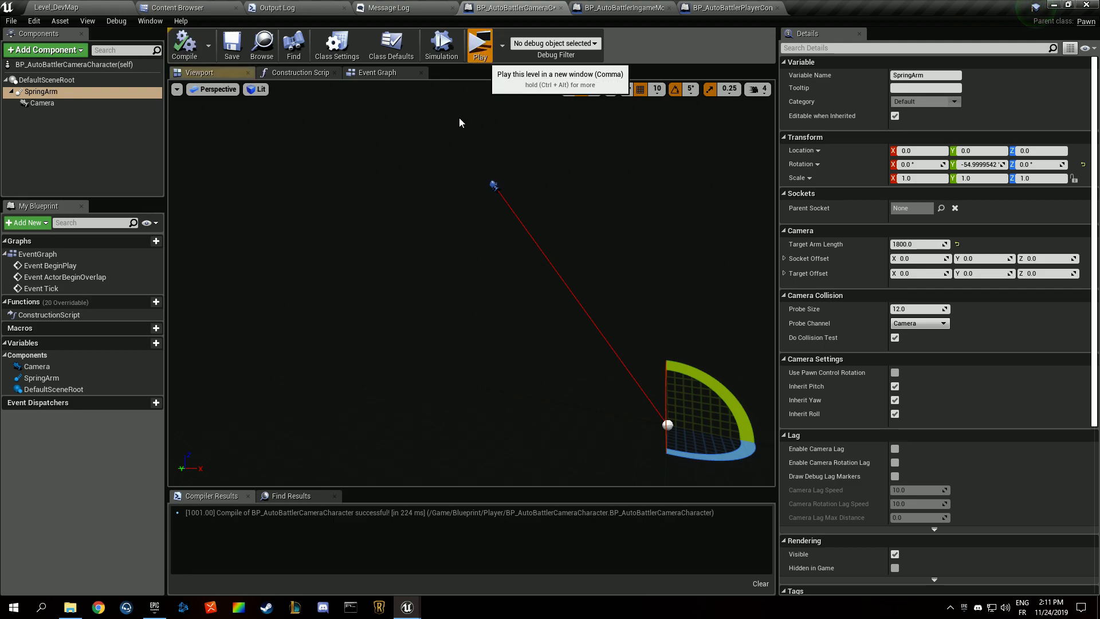
pyautogui.click(479, 45)
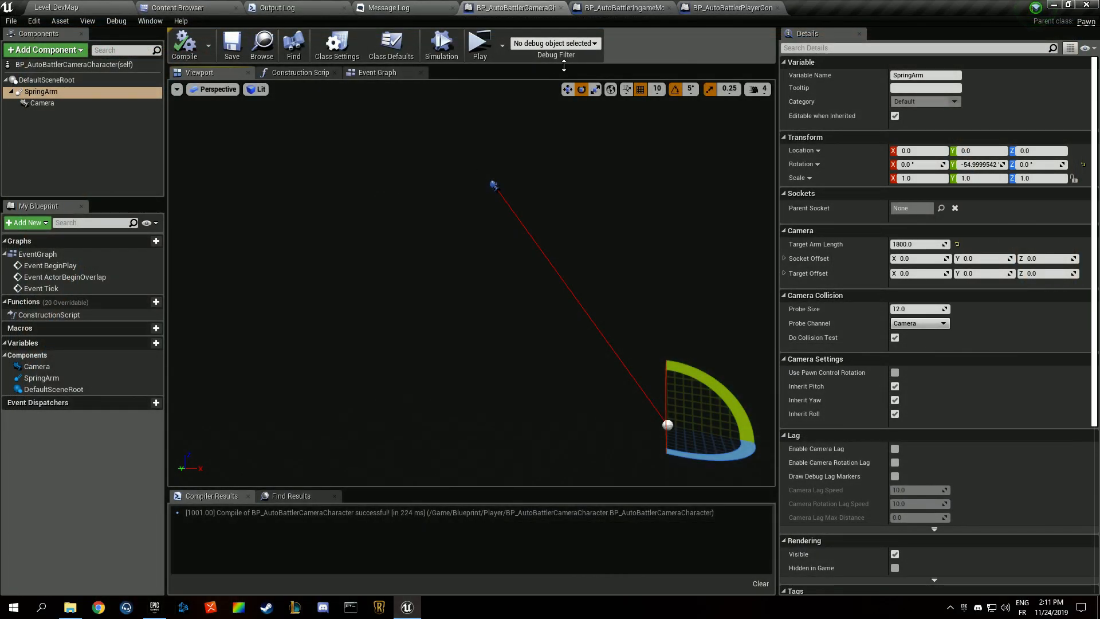
pyautogui.click(728, 8)
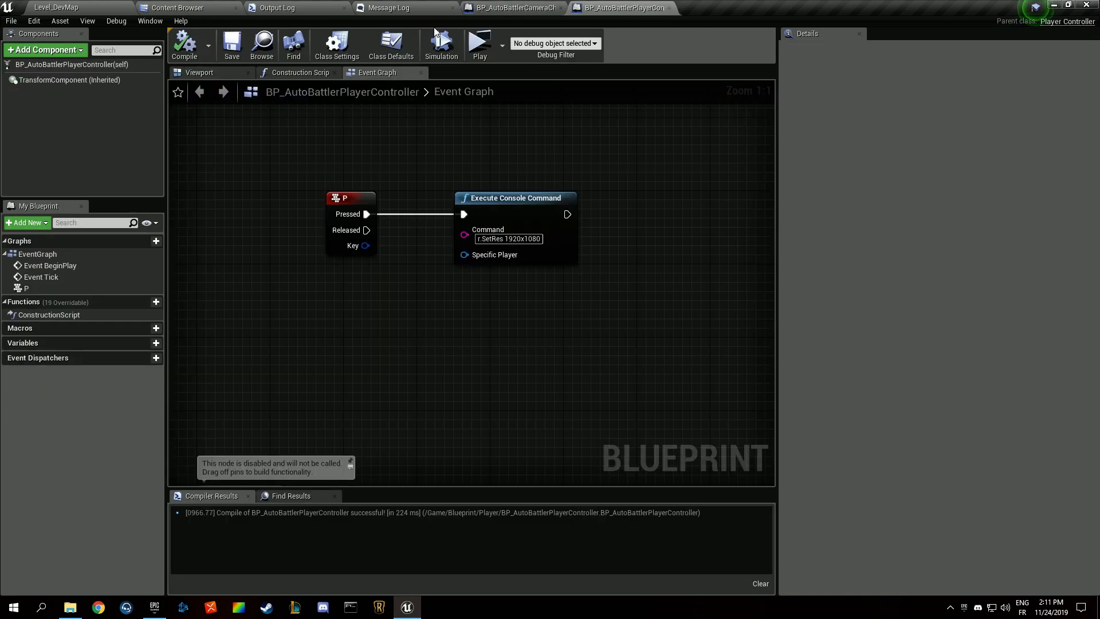
pyautogui.click(391, 44)
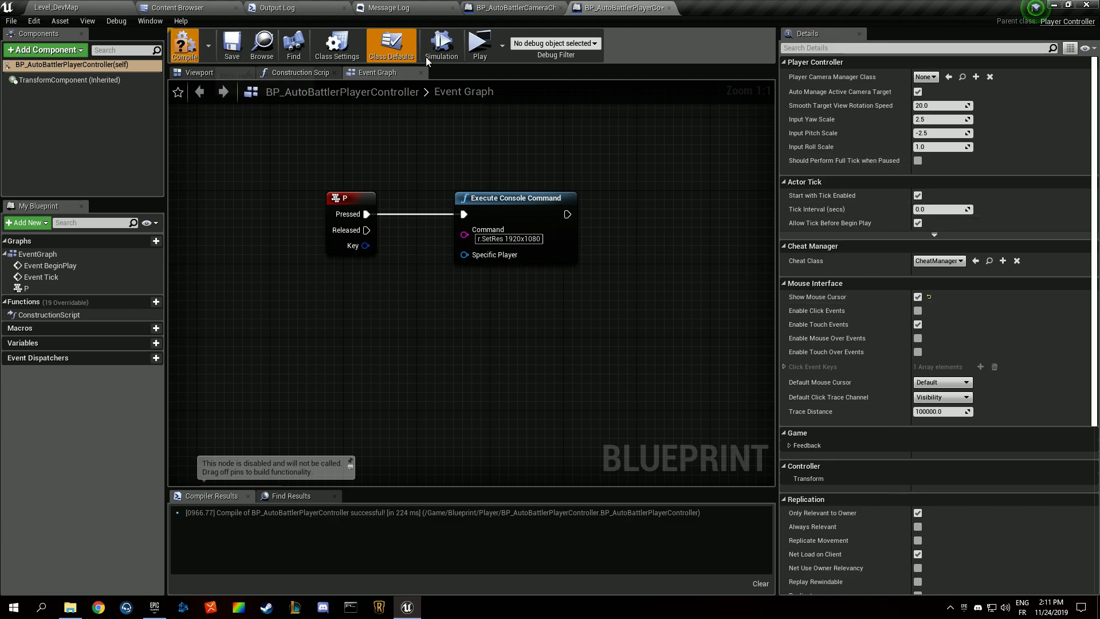
# Launch the top-down level in a standalone game preview window
pyautogui.click(479, 44)
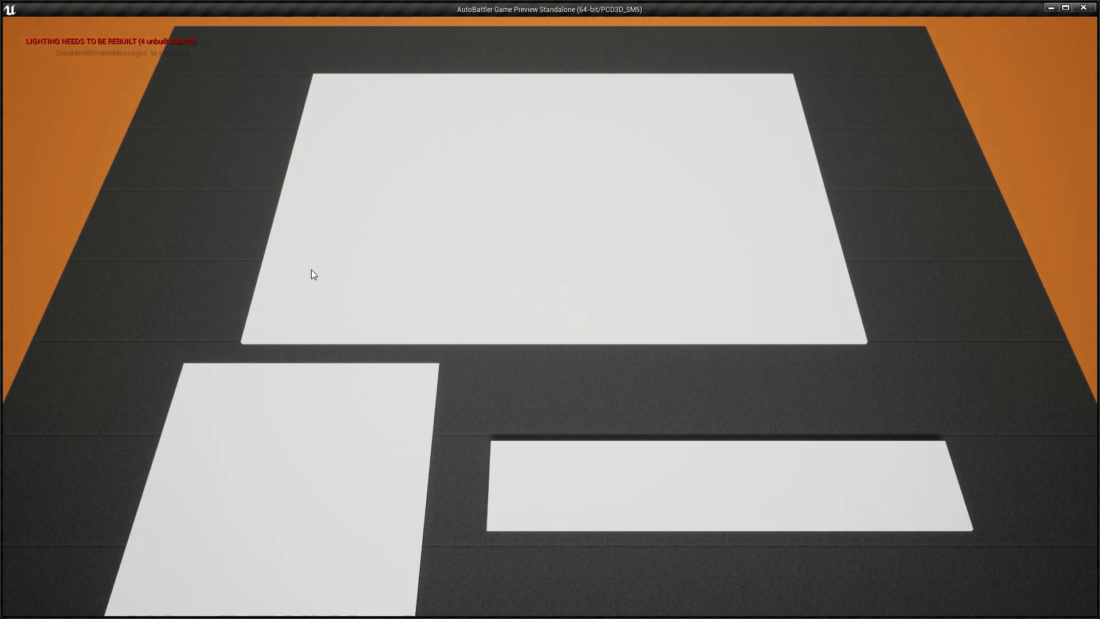
pyautogui.moveTo(813, 265)
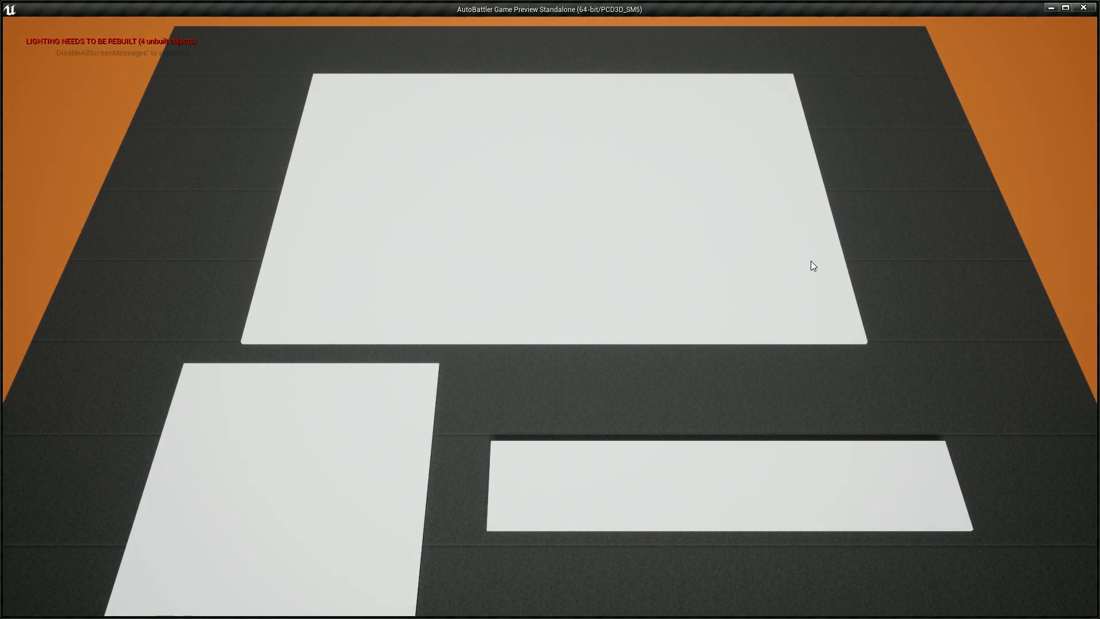
pyautogui.moveTo(553, 455)
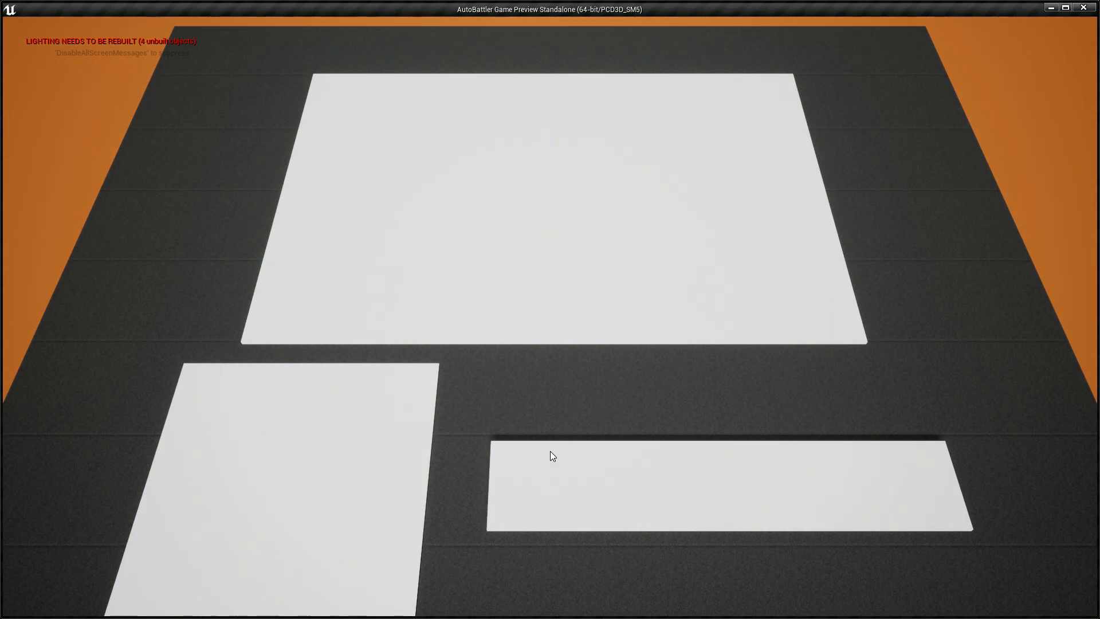
pyautogui.moveTo(408, 442)
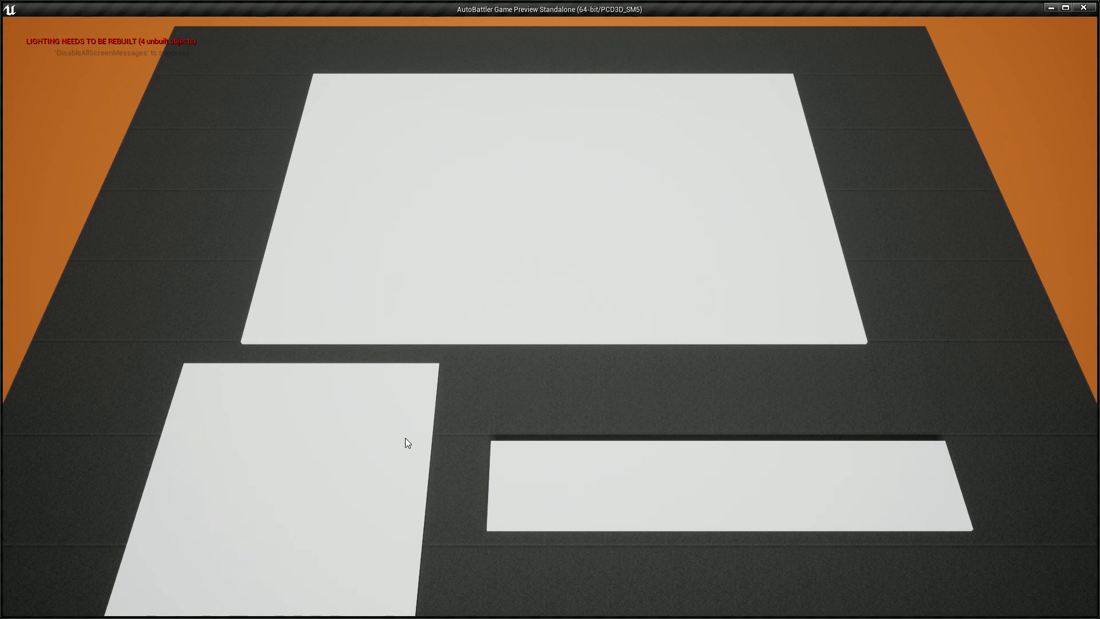
pyautogui.moveTo(510, 243)
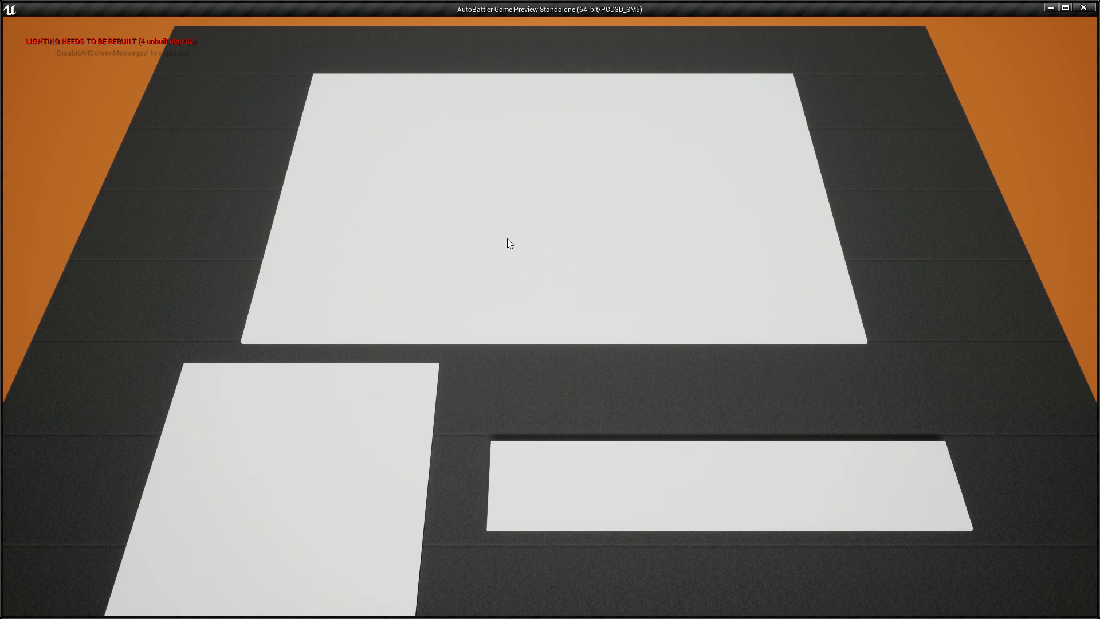
pyautogui.moveTo(892, 489)
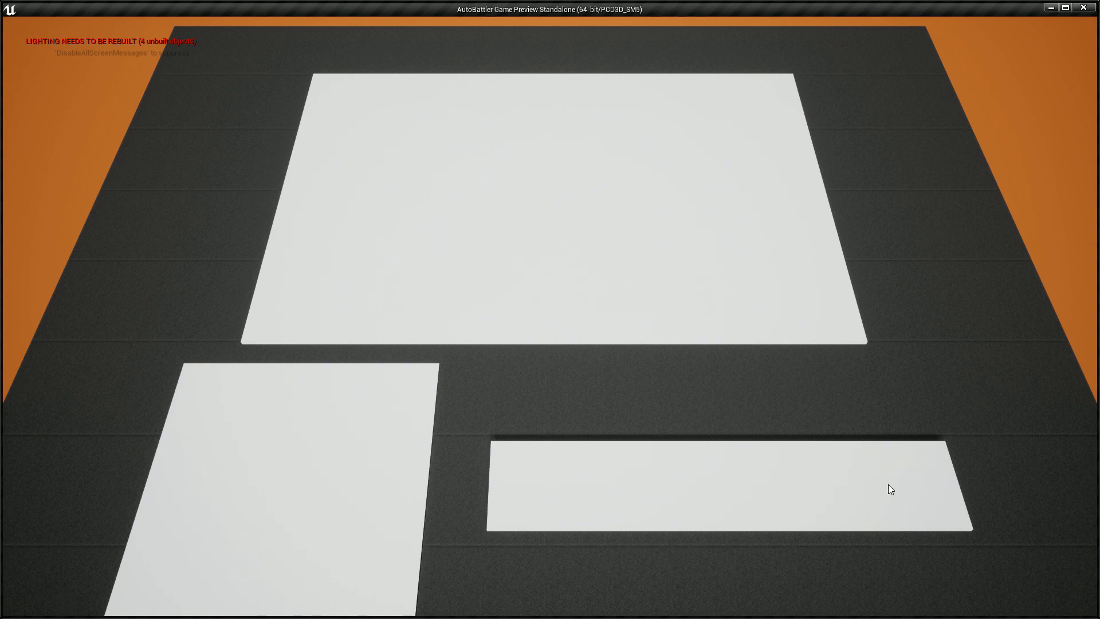
pyautogui.moveTo(287, 411)
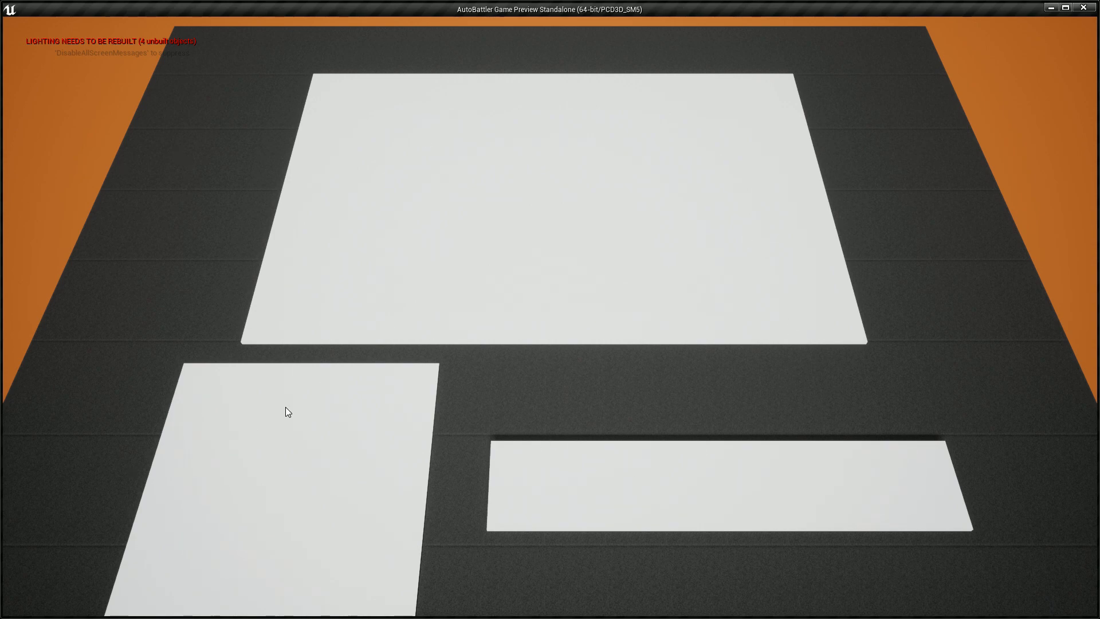
pyautogui.moveTo(423, 208)
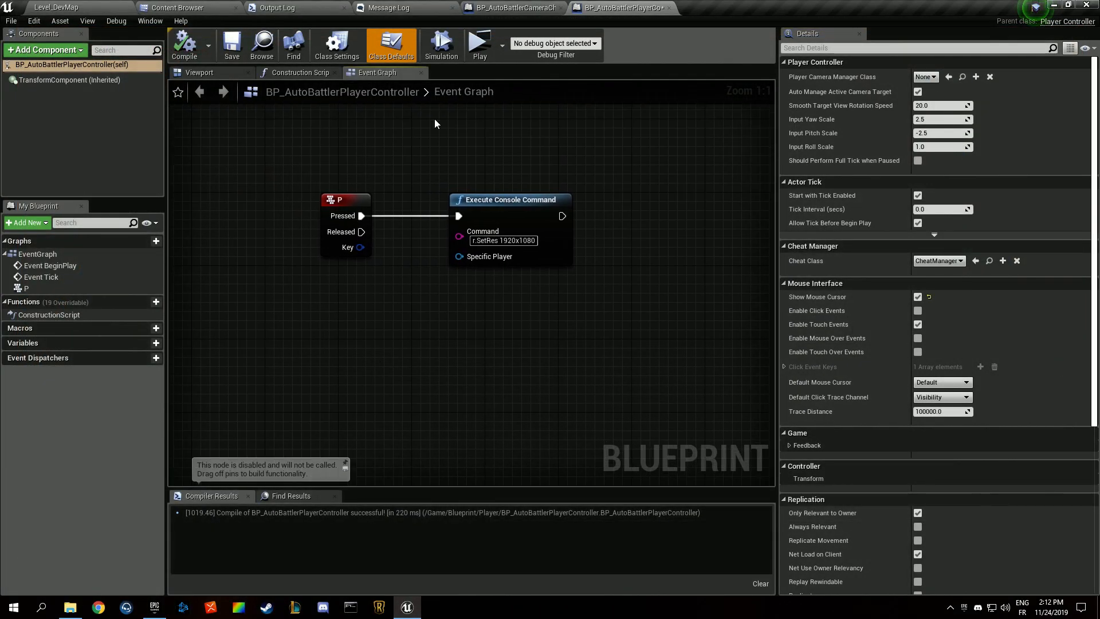
# Relaunch the standalone game preview to check the top-down view again
pyautogui.click(479, 43)
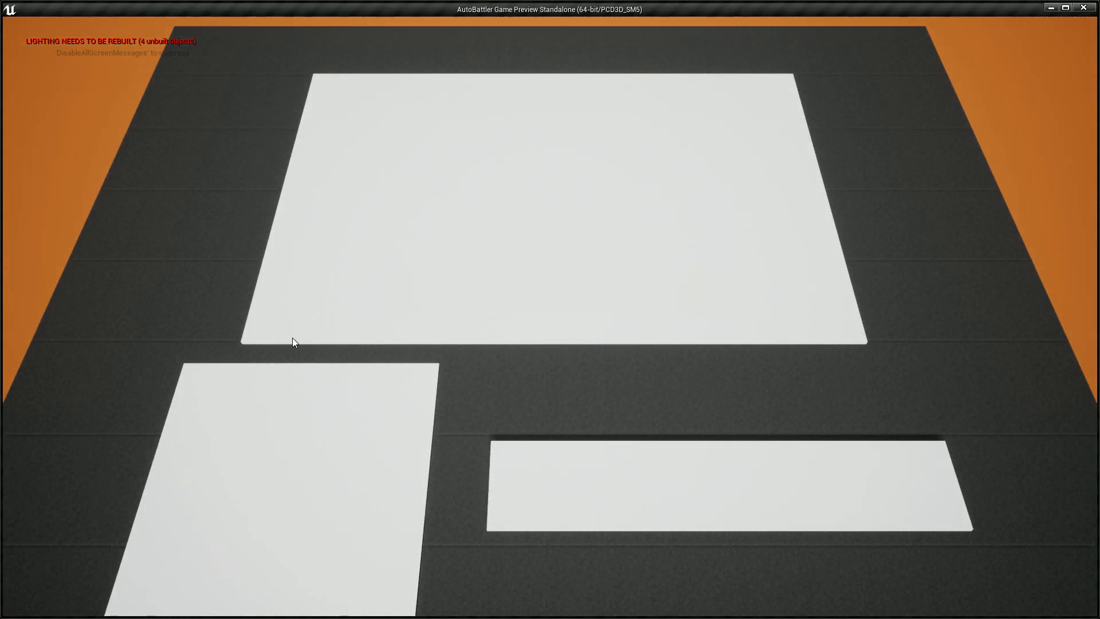
pyautogui.moveTo(582, 489)
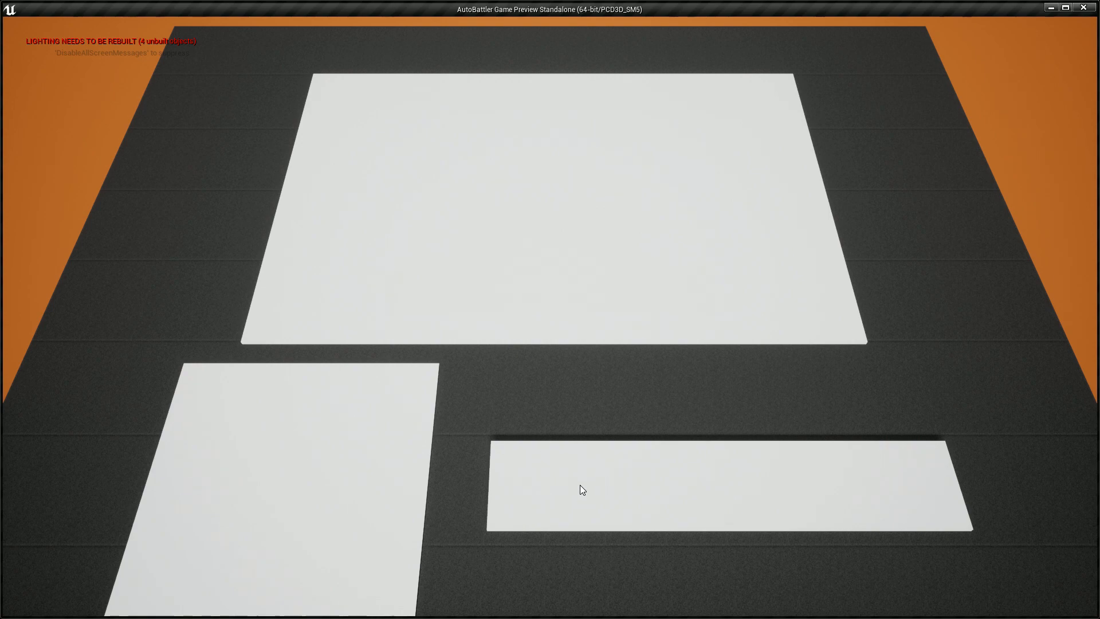
pyautogui.moveTo(284, 162)
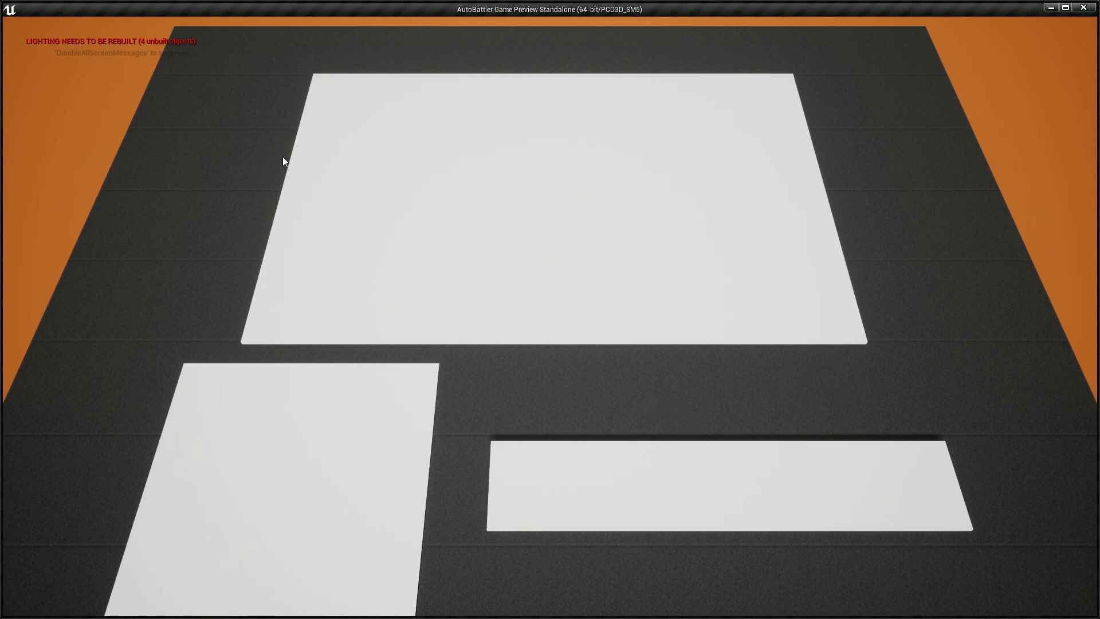
pyautogui.moveTo(56, 504)
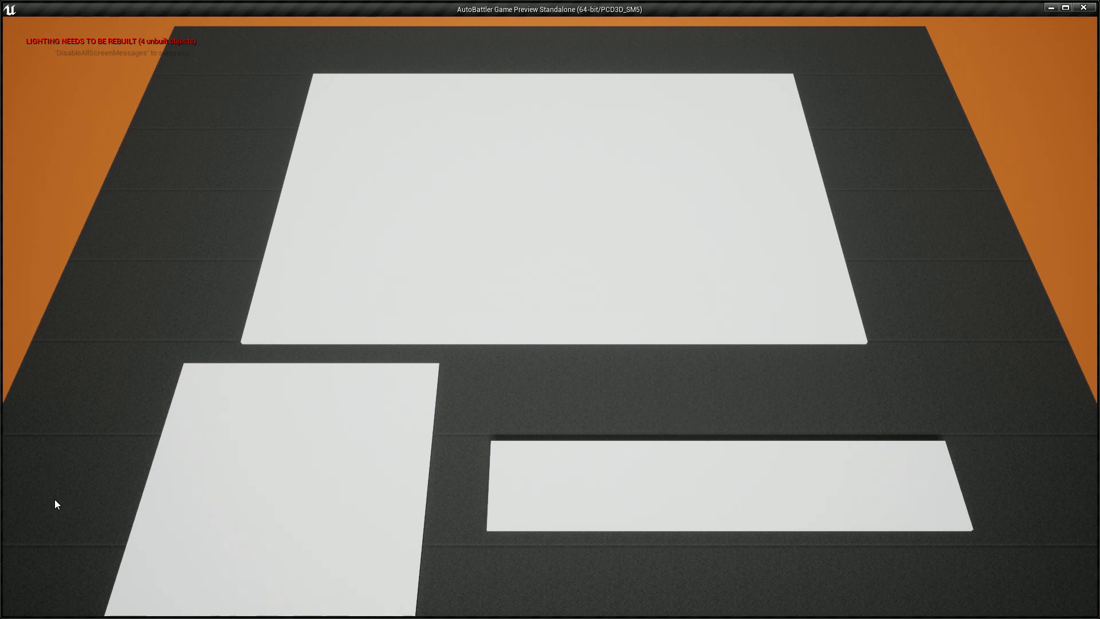
pyautogui.moveTo(41, 48)
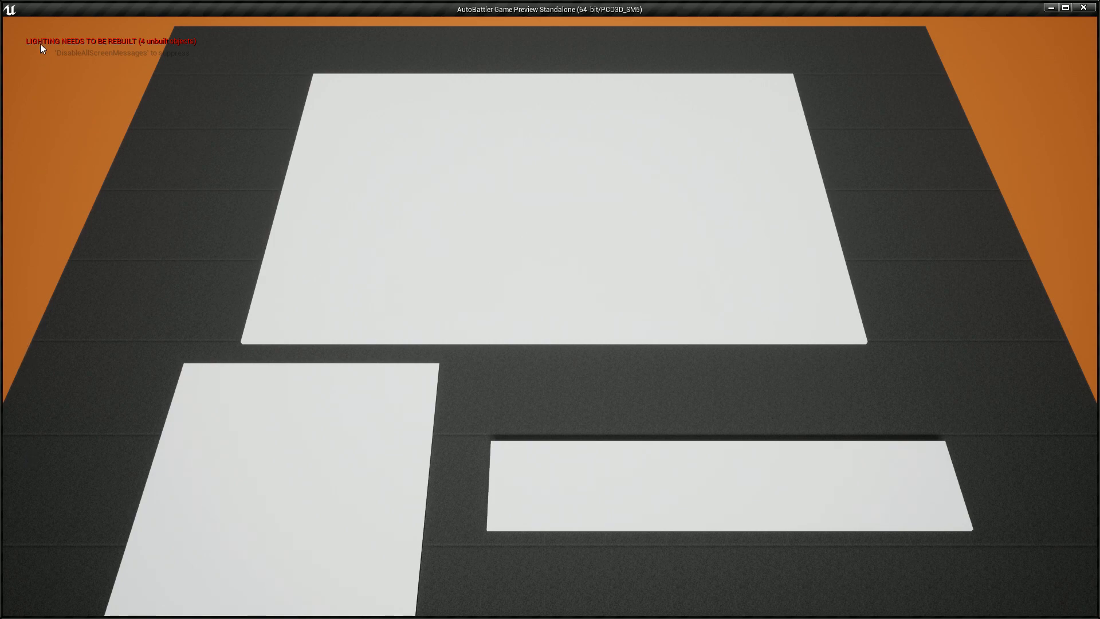
pyautogui.moveTo(27, 39)
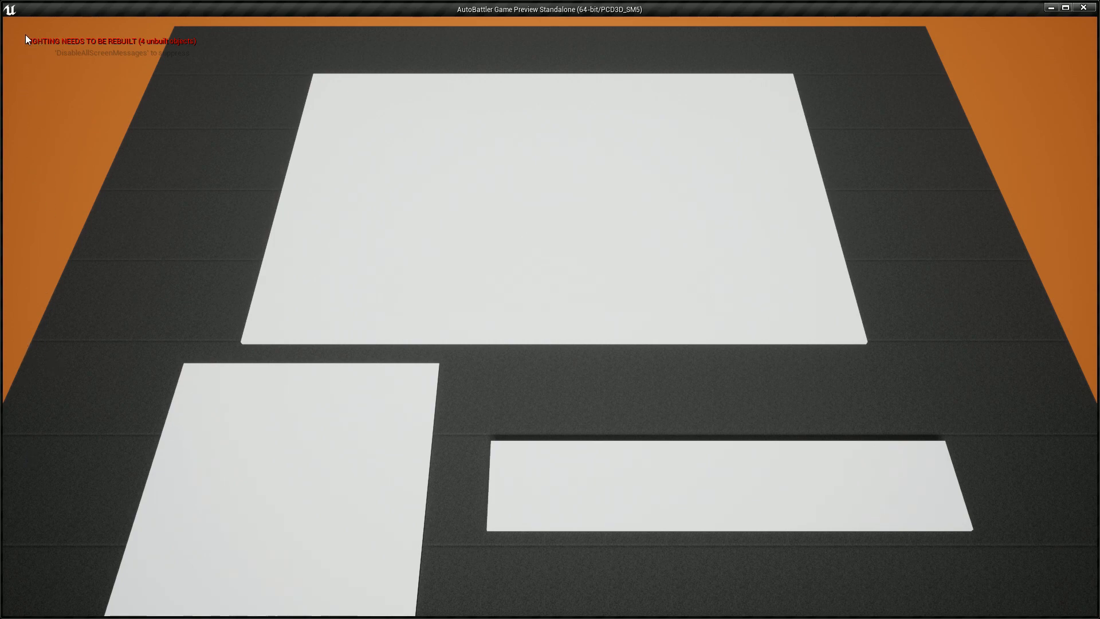
pyautogui.moveTo(56, 383)
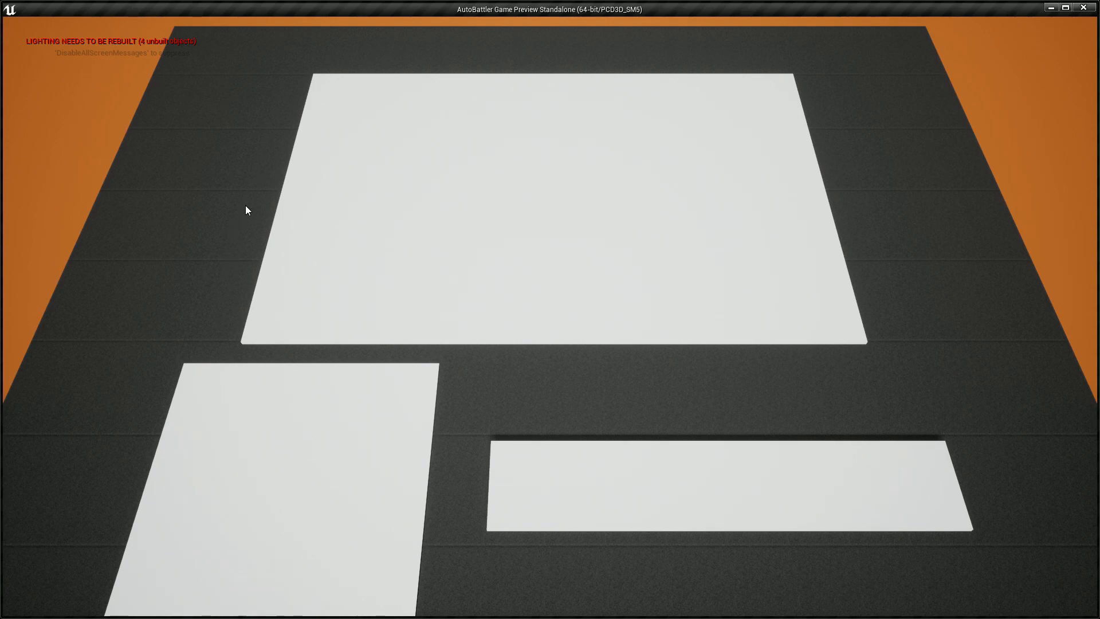
pyautogui.moveTo(179, 156)
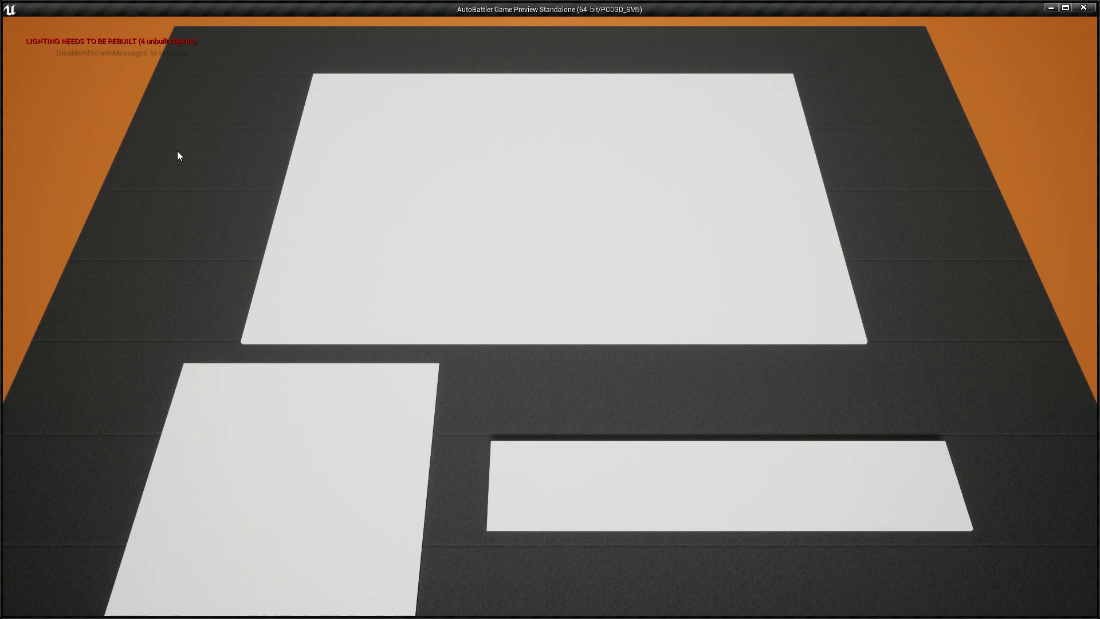
pyautogui.moveTo(507, 420)
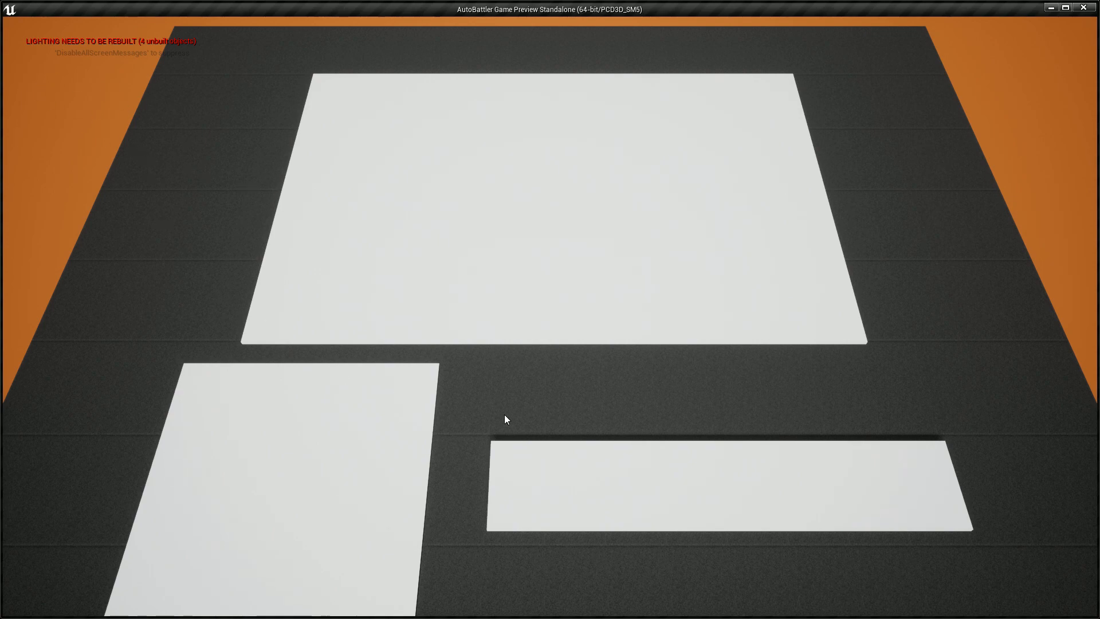
pyautogui.moveTo(431, 229)
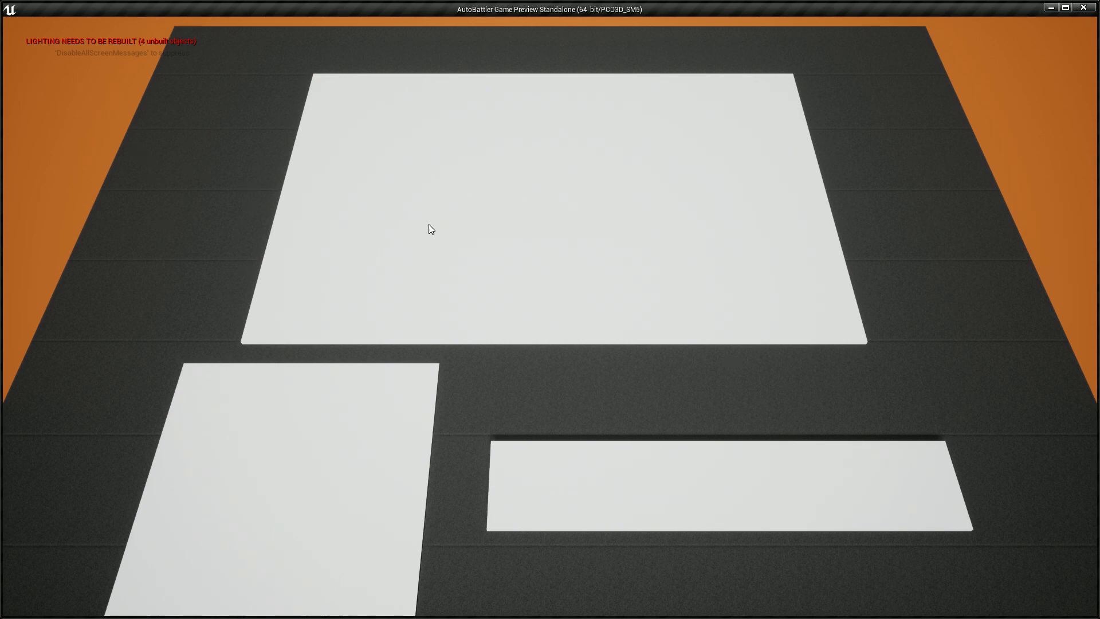
pyautogui.moveTo(471, 183)
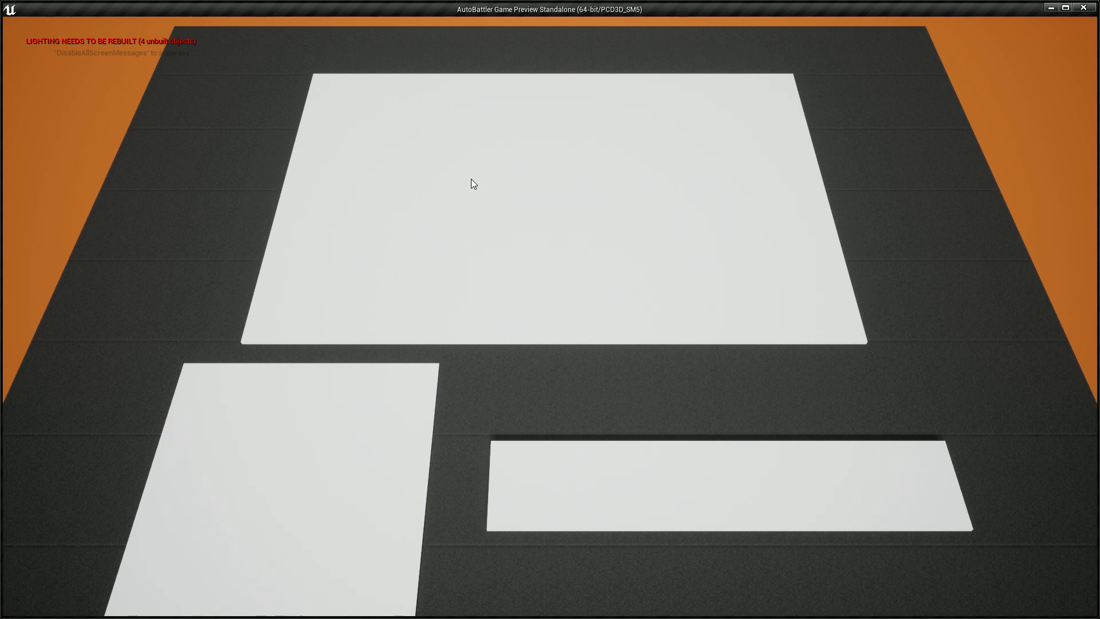
pyautogui.moveTo(380, 201)
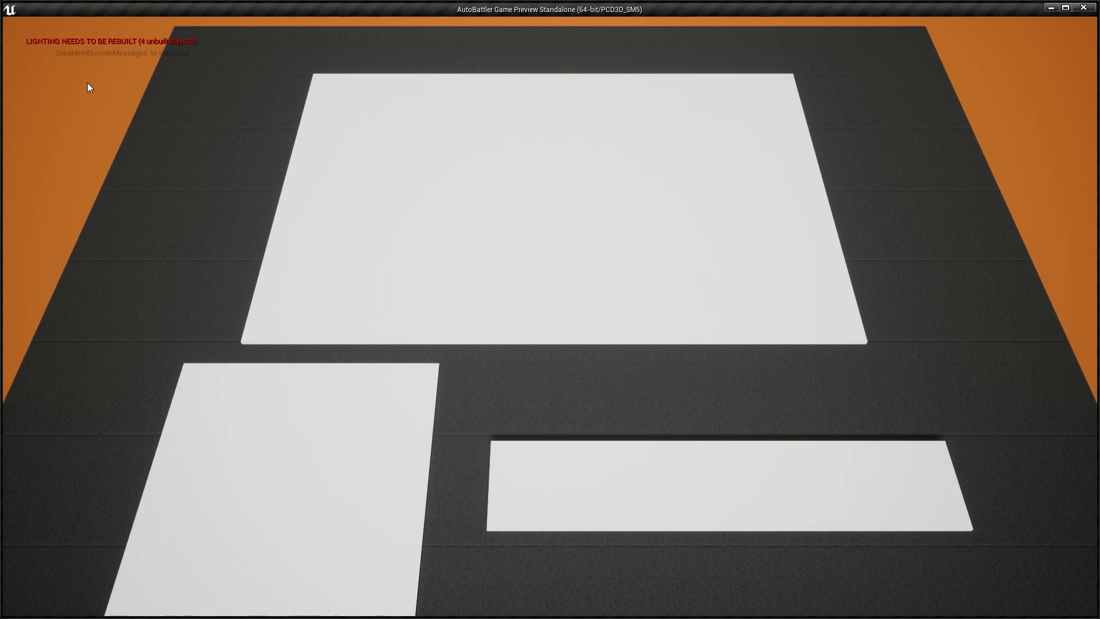
pyautogui.moveTo(502, 139)
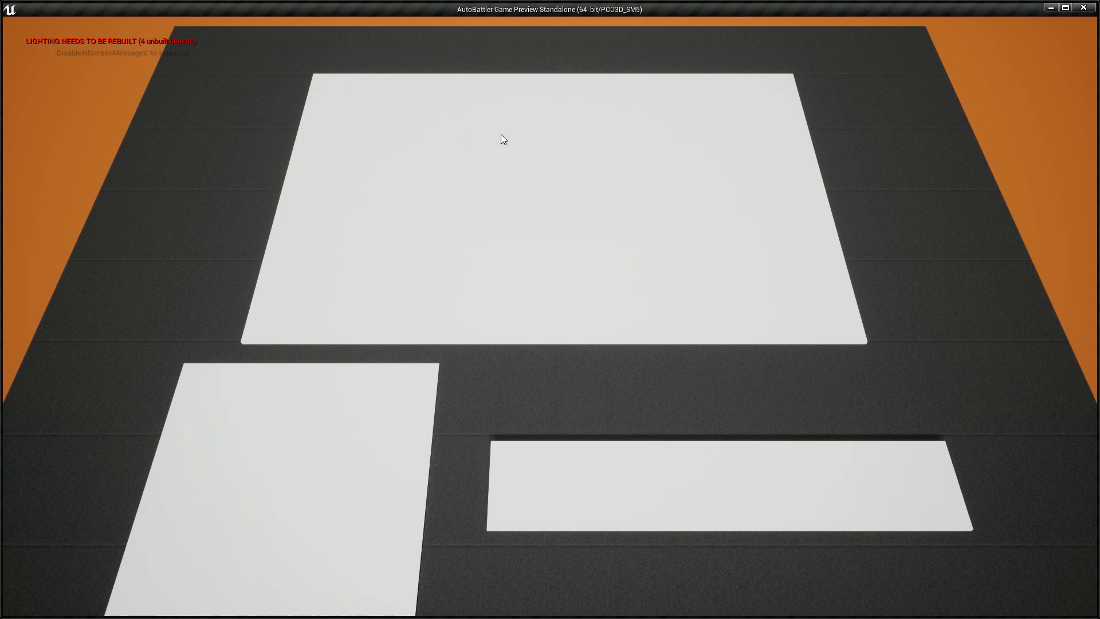
pyautogui.moveTo(592, 165)
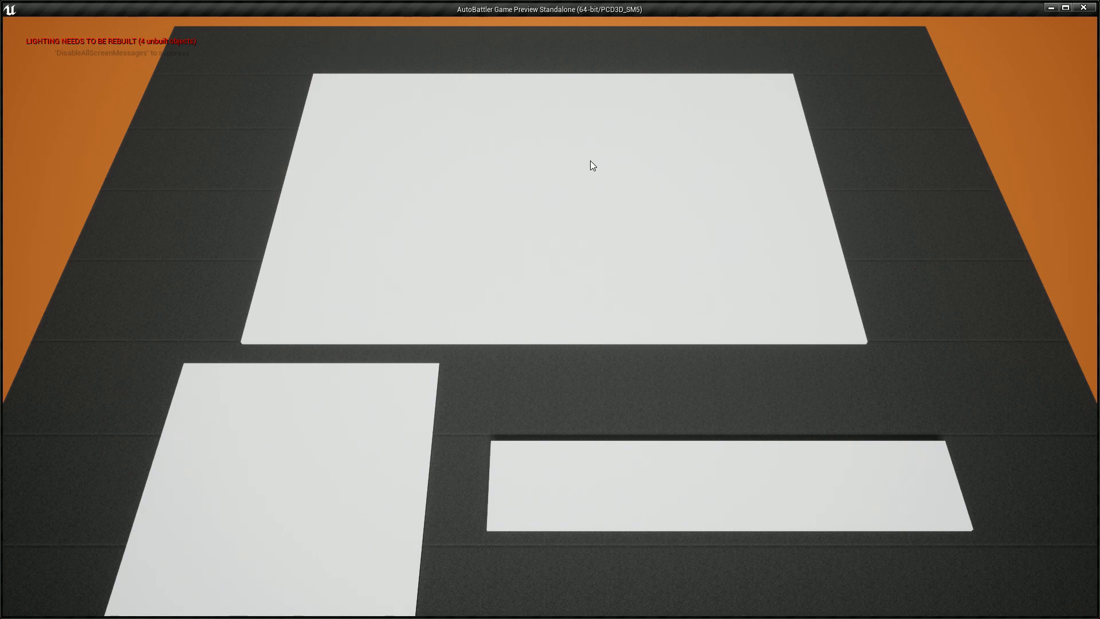
pyautogui.moveTo(348, 116)
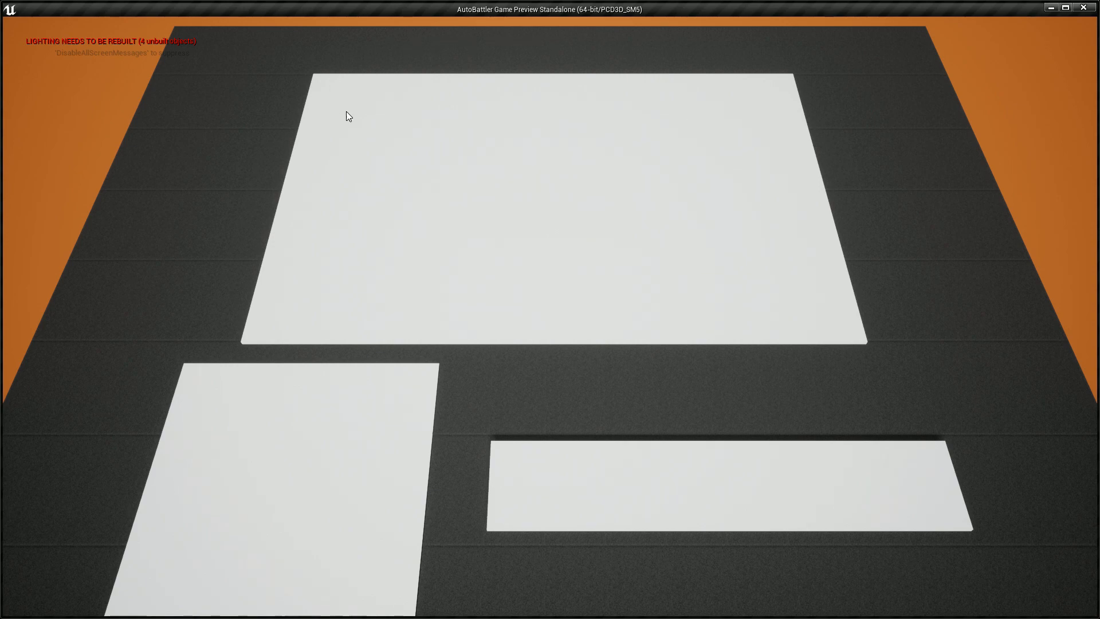
pyautogui.moveTo(361, 101)
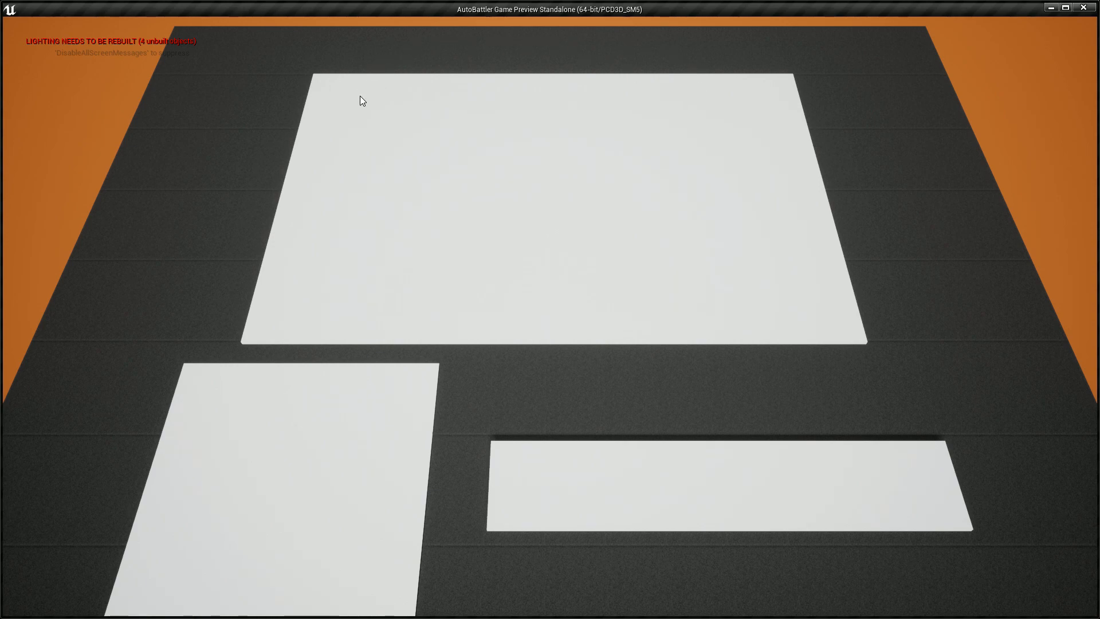
pyautogui.moveTo(464, 148)
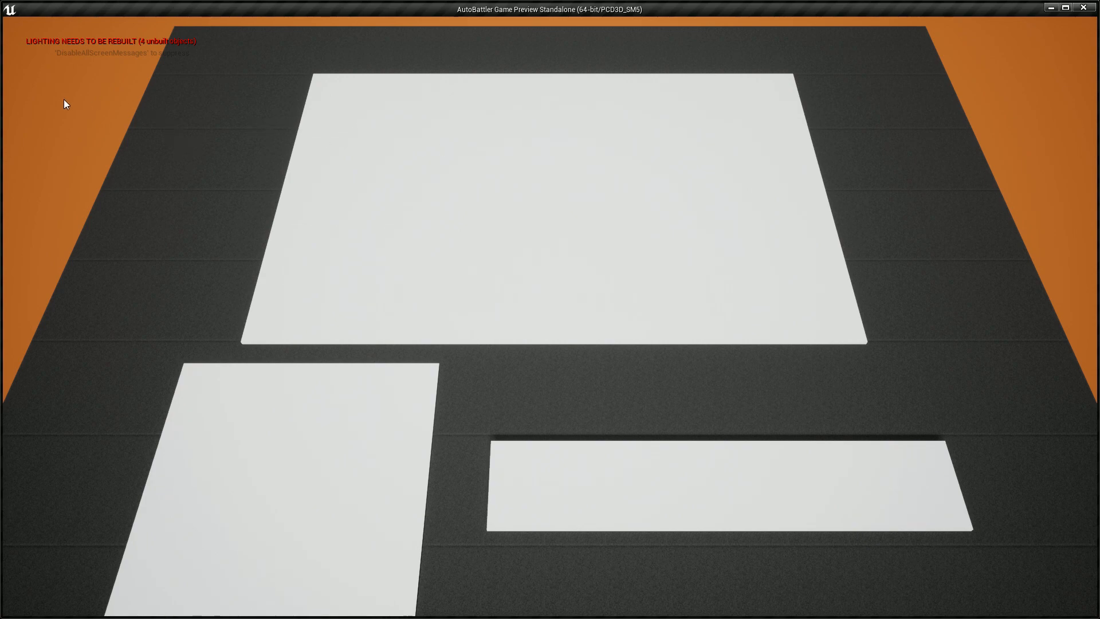
pyautogui.moveTo(746, 109)
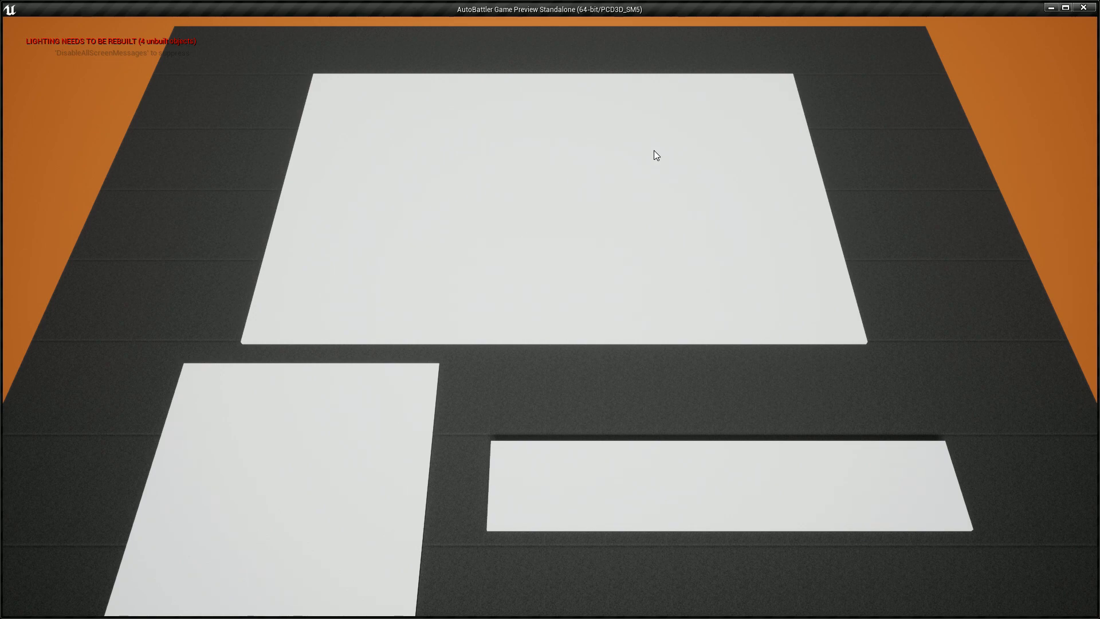
pyautogui.moveTo(203, 294)
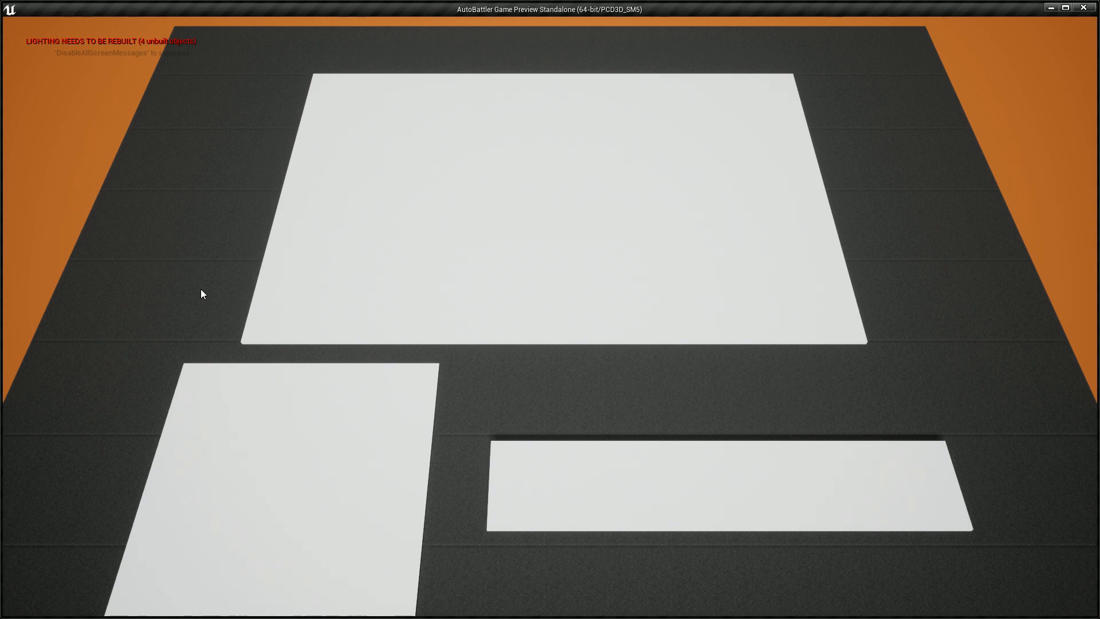
pyautogui.moveTo(120, 221)
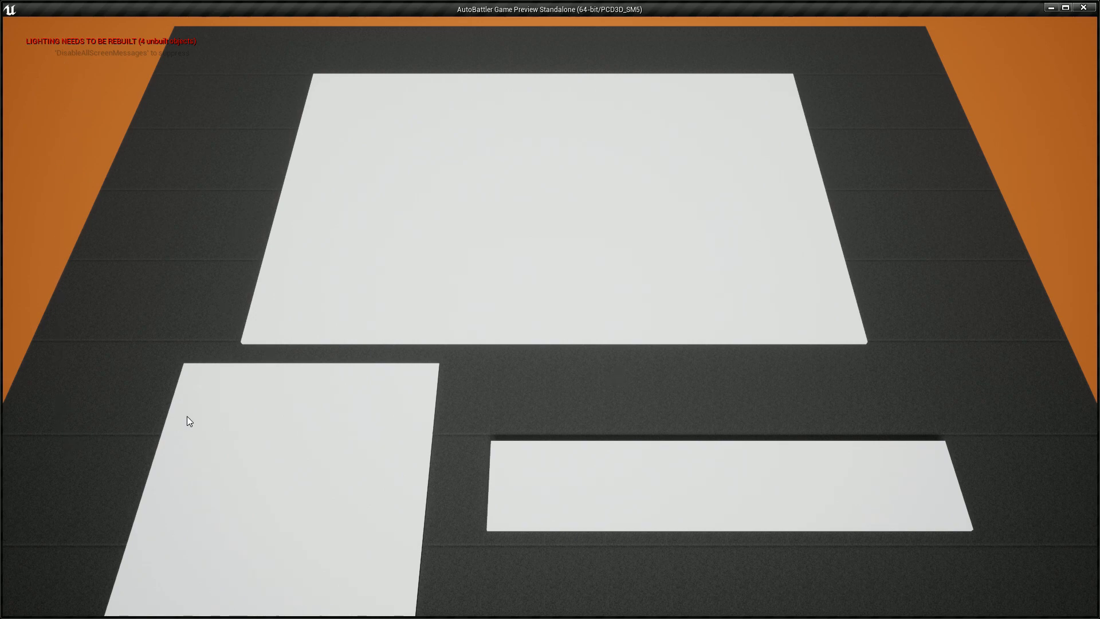
pyautogui.moveTo(36, 22)
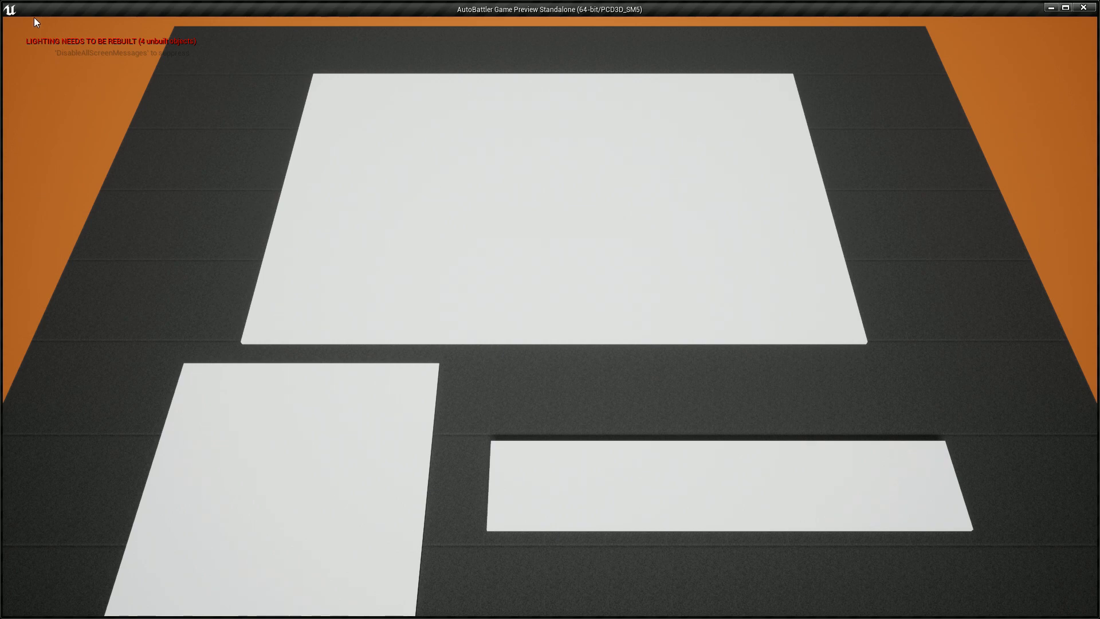
pyautogui.moveTo(444, 226)
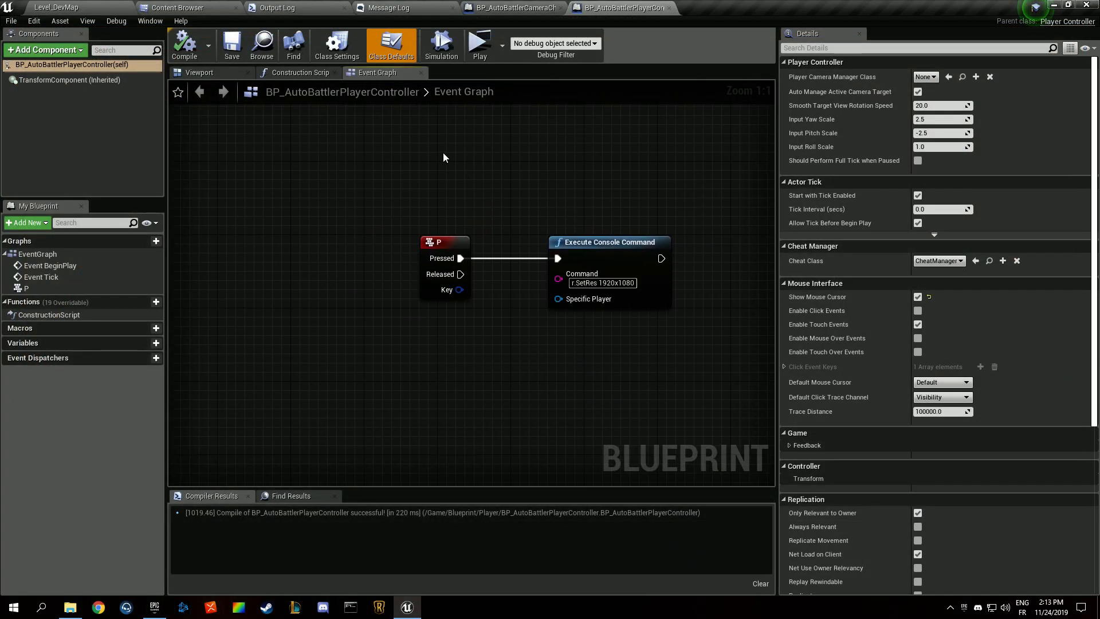
pyautogui.moveTo(432, 154)
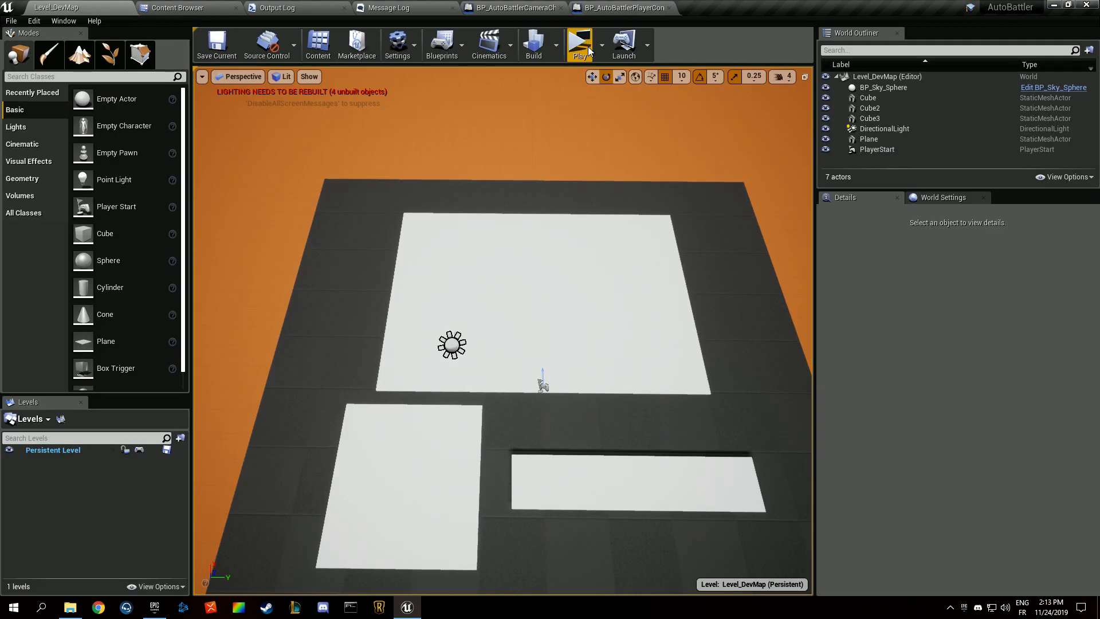
# Start the Level_DevMap again as a standalone game preview
pyautogui.click(579, 43)
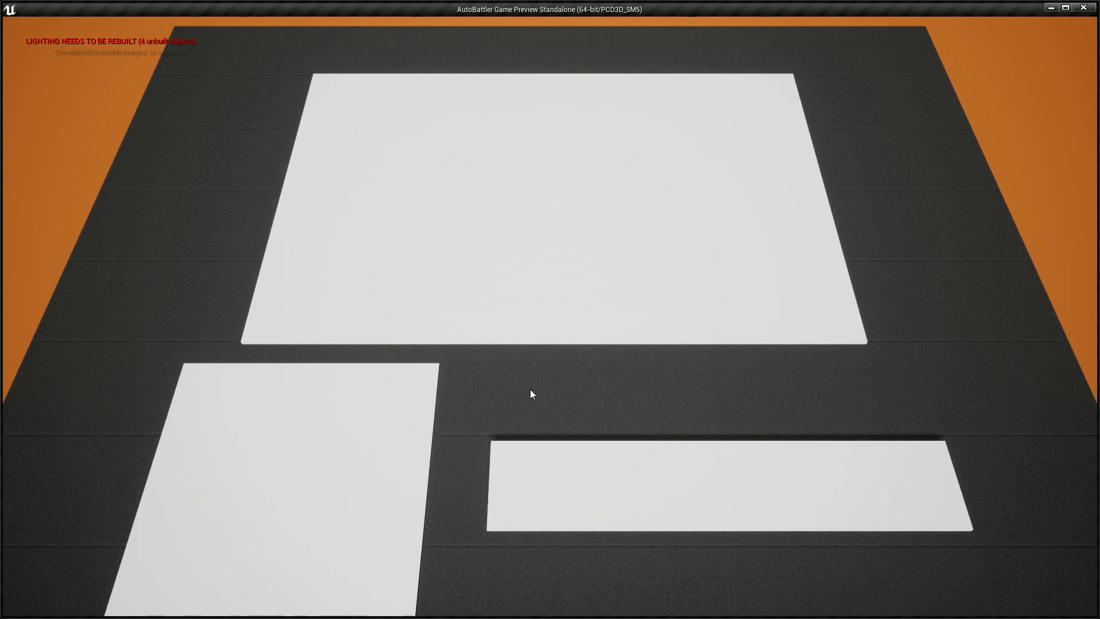
pyautogui.moveTo(521, 427)
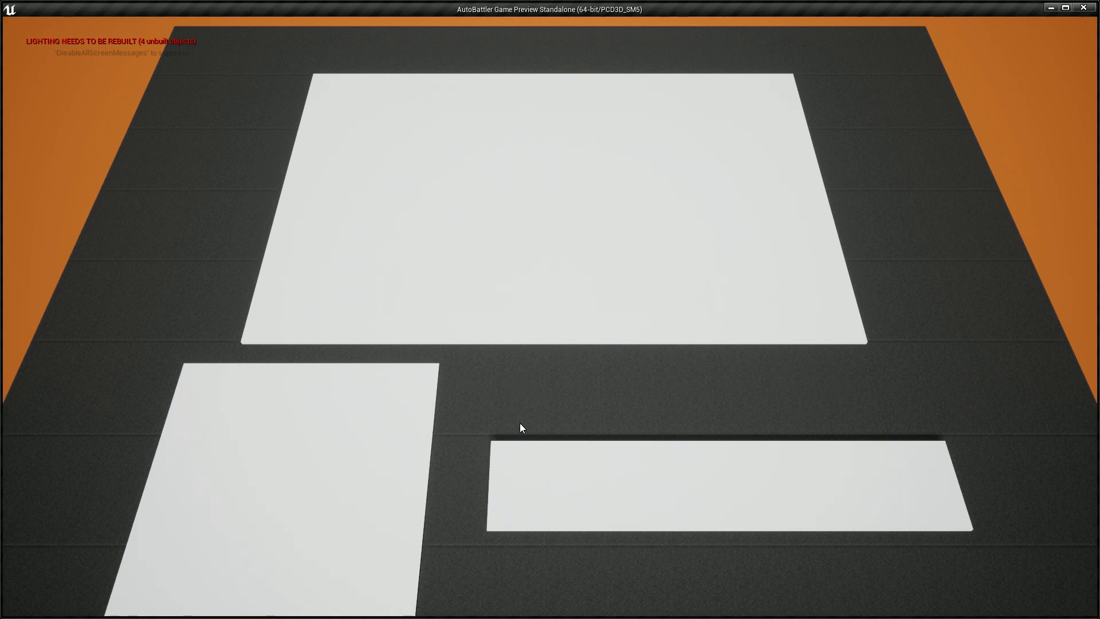
pyautogui.moveTo(495, 401)
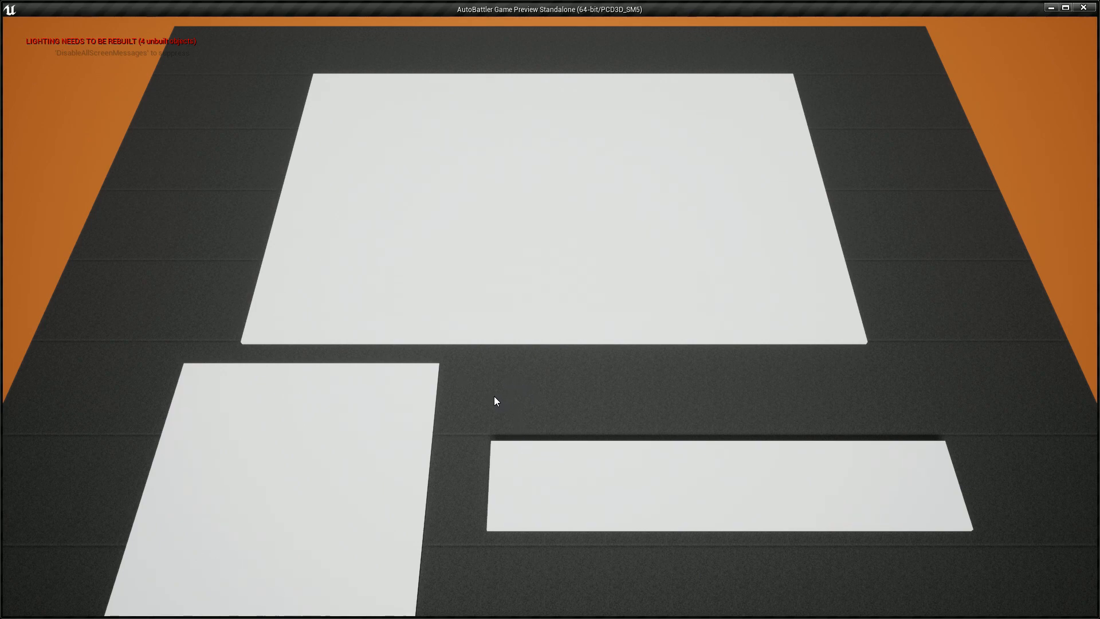
pyautogui.moveTo(475, 335)
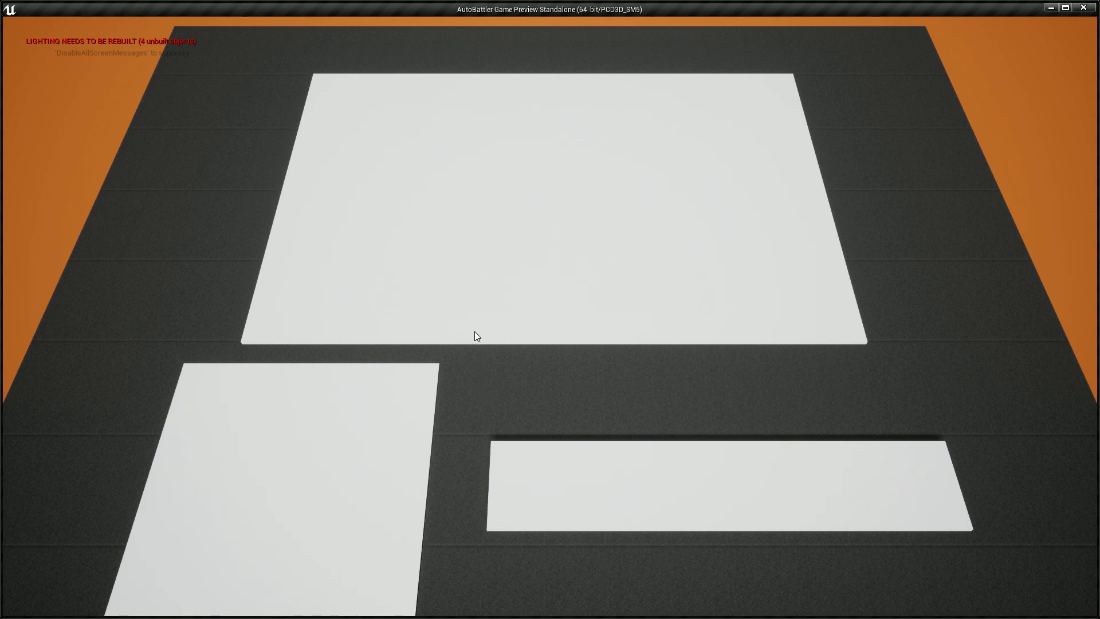
pyautogui.moveTo(507, 258)
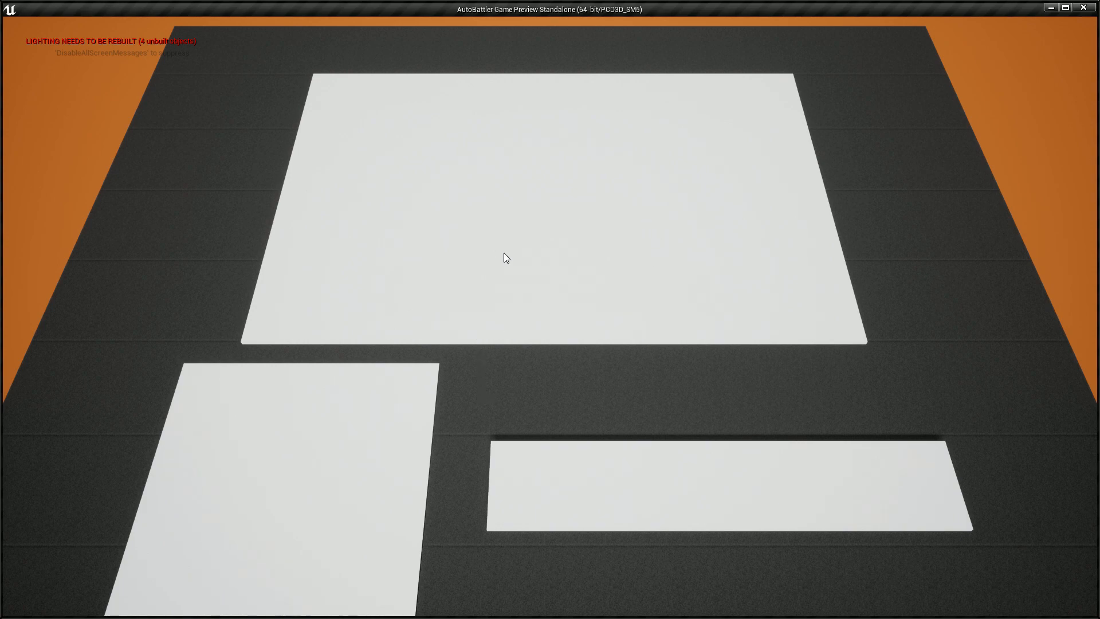
pyautogui.moveTo(379, 286)
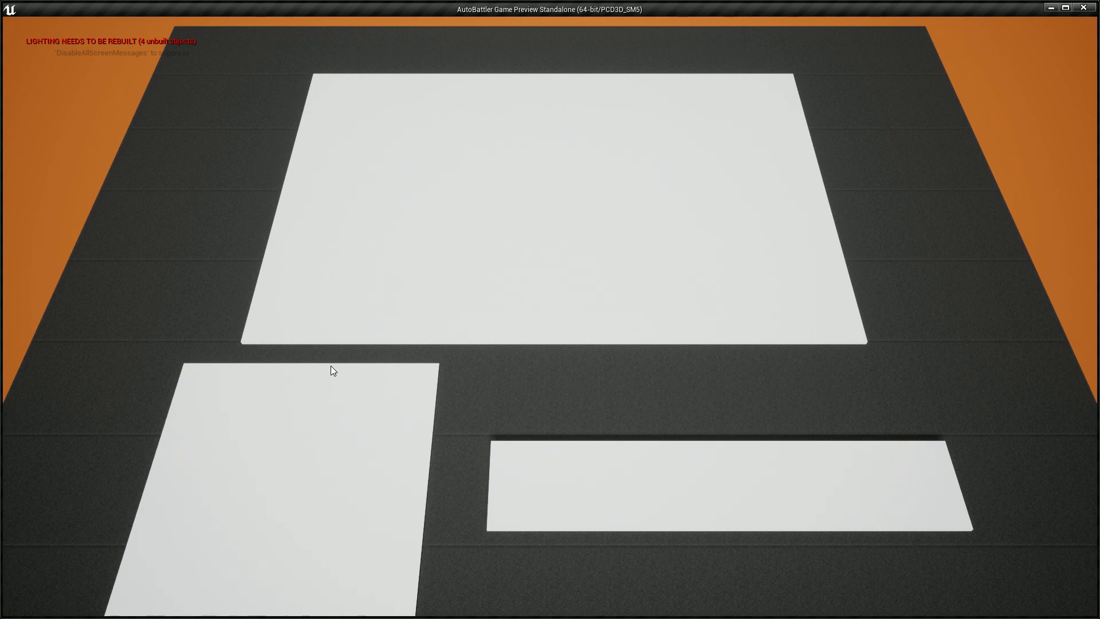
pyautogui.moveTo(511, 377)
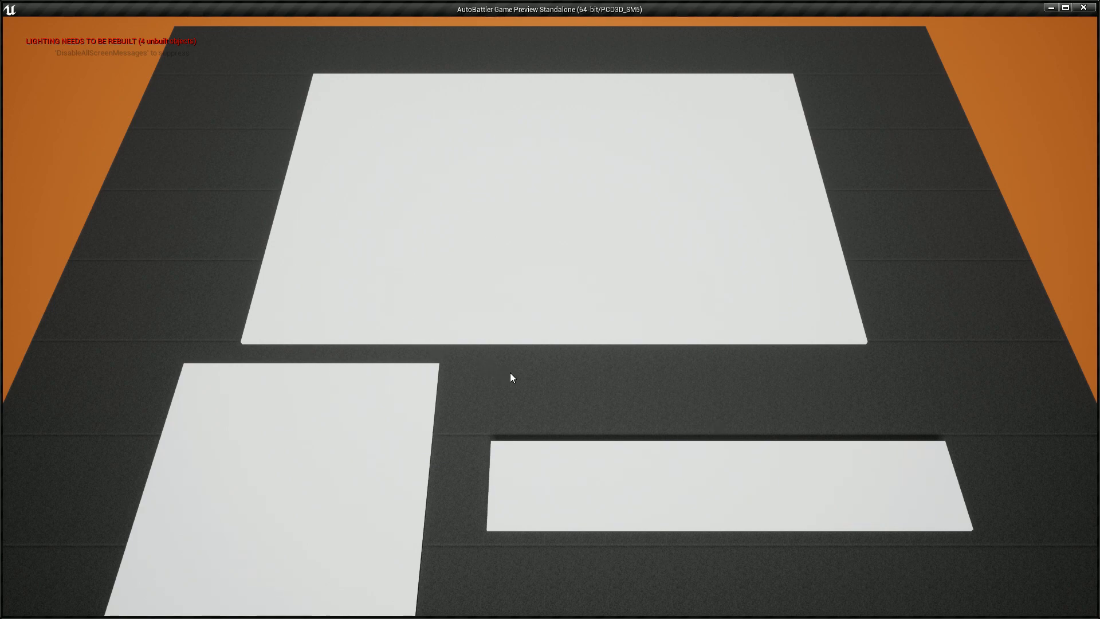
pyautogui.moveTo(322, 192)
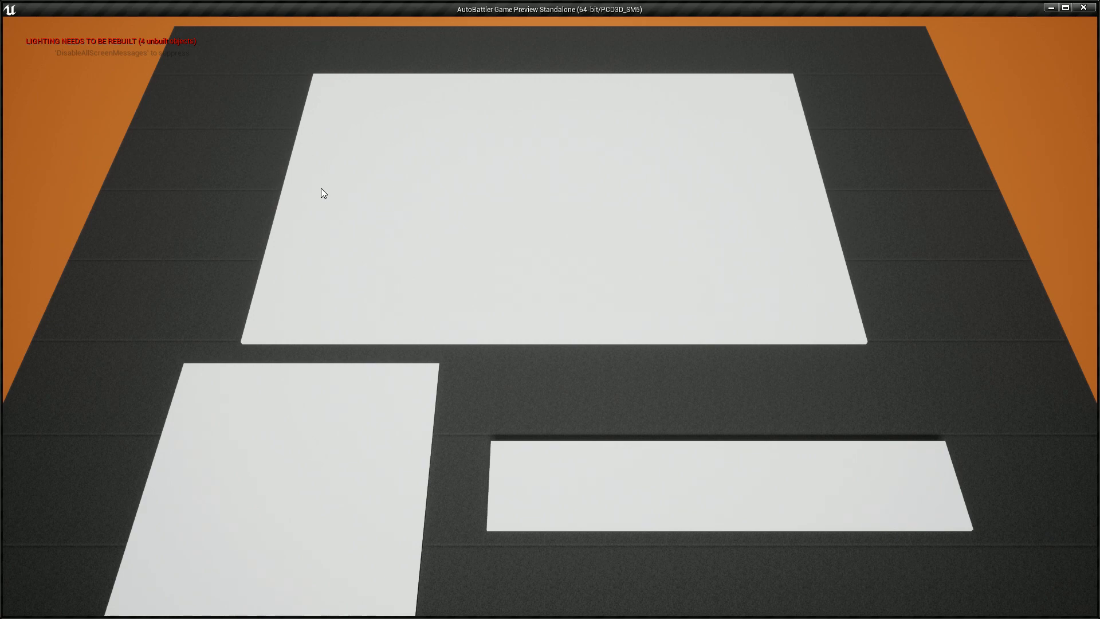